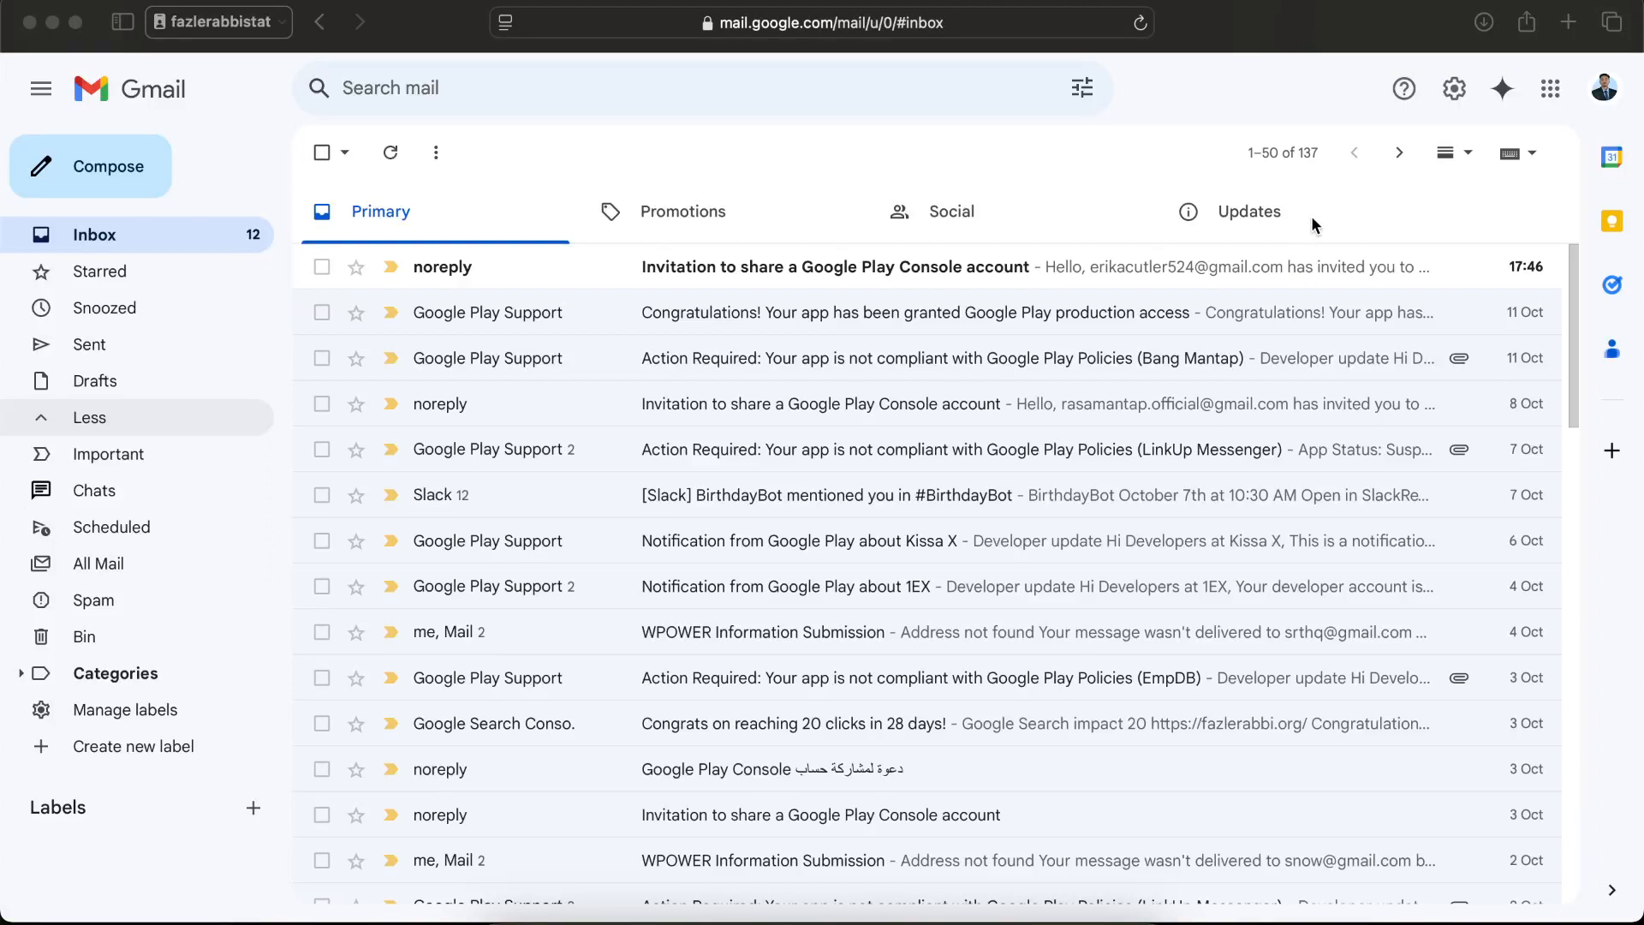
mouse_move(1327, 194)
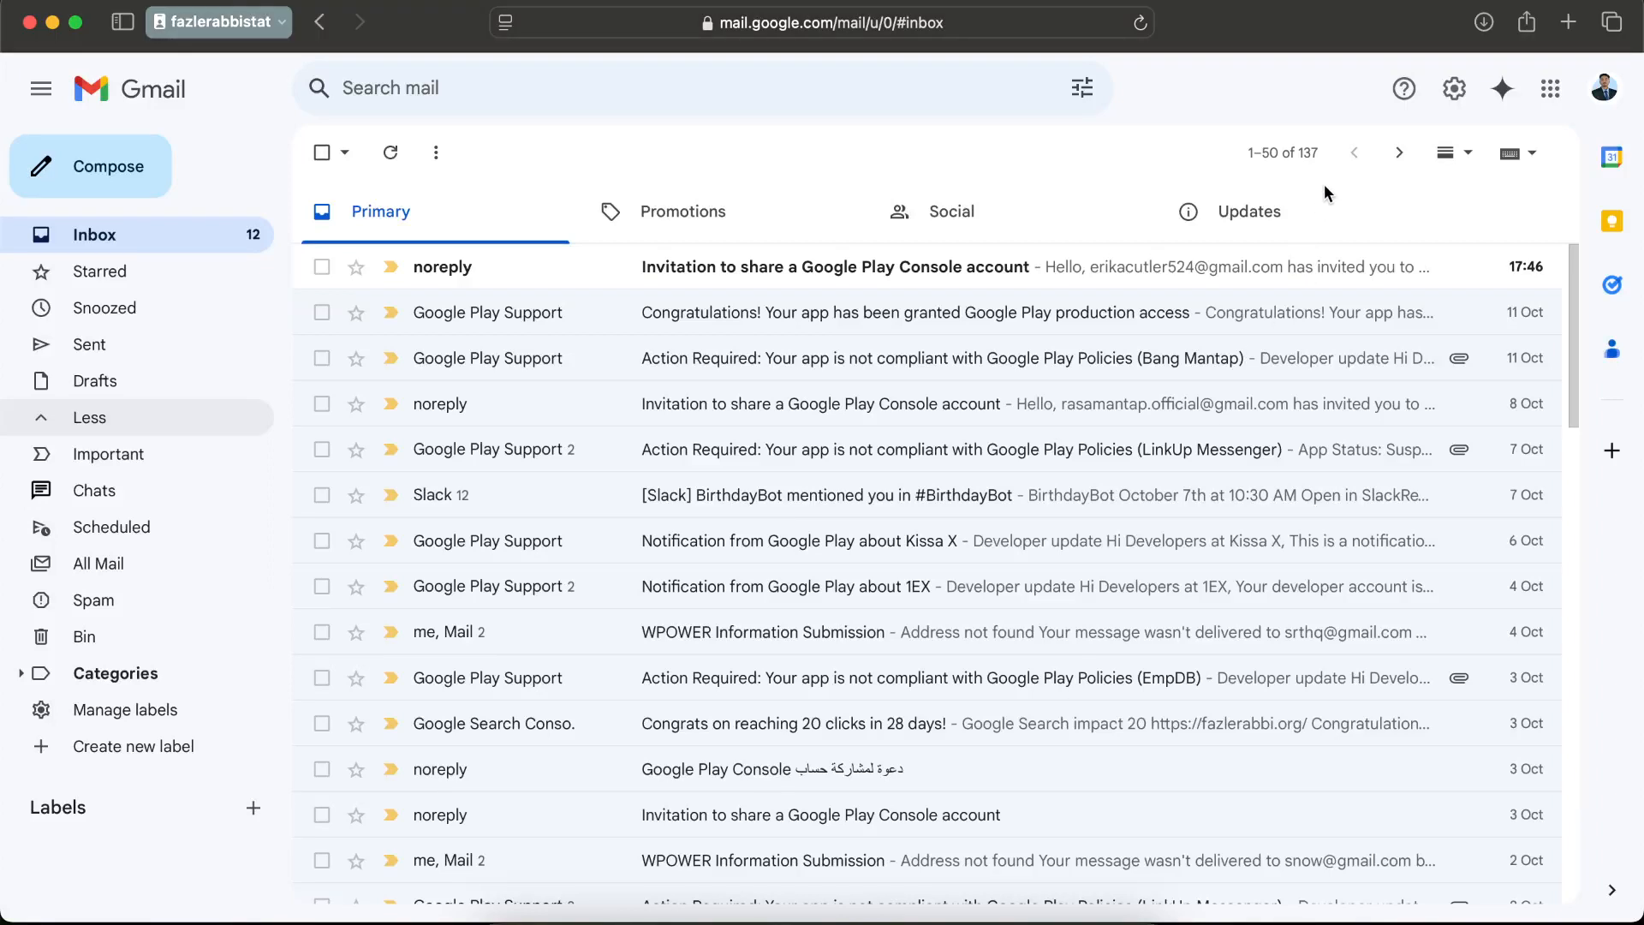
mouse_move(870, 358)
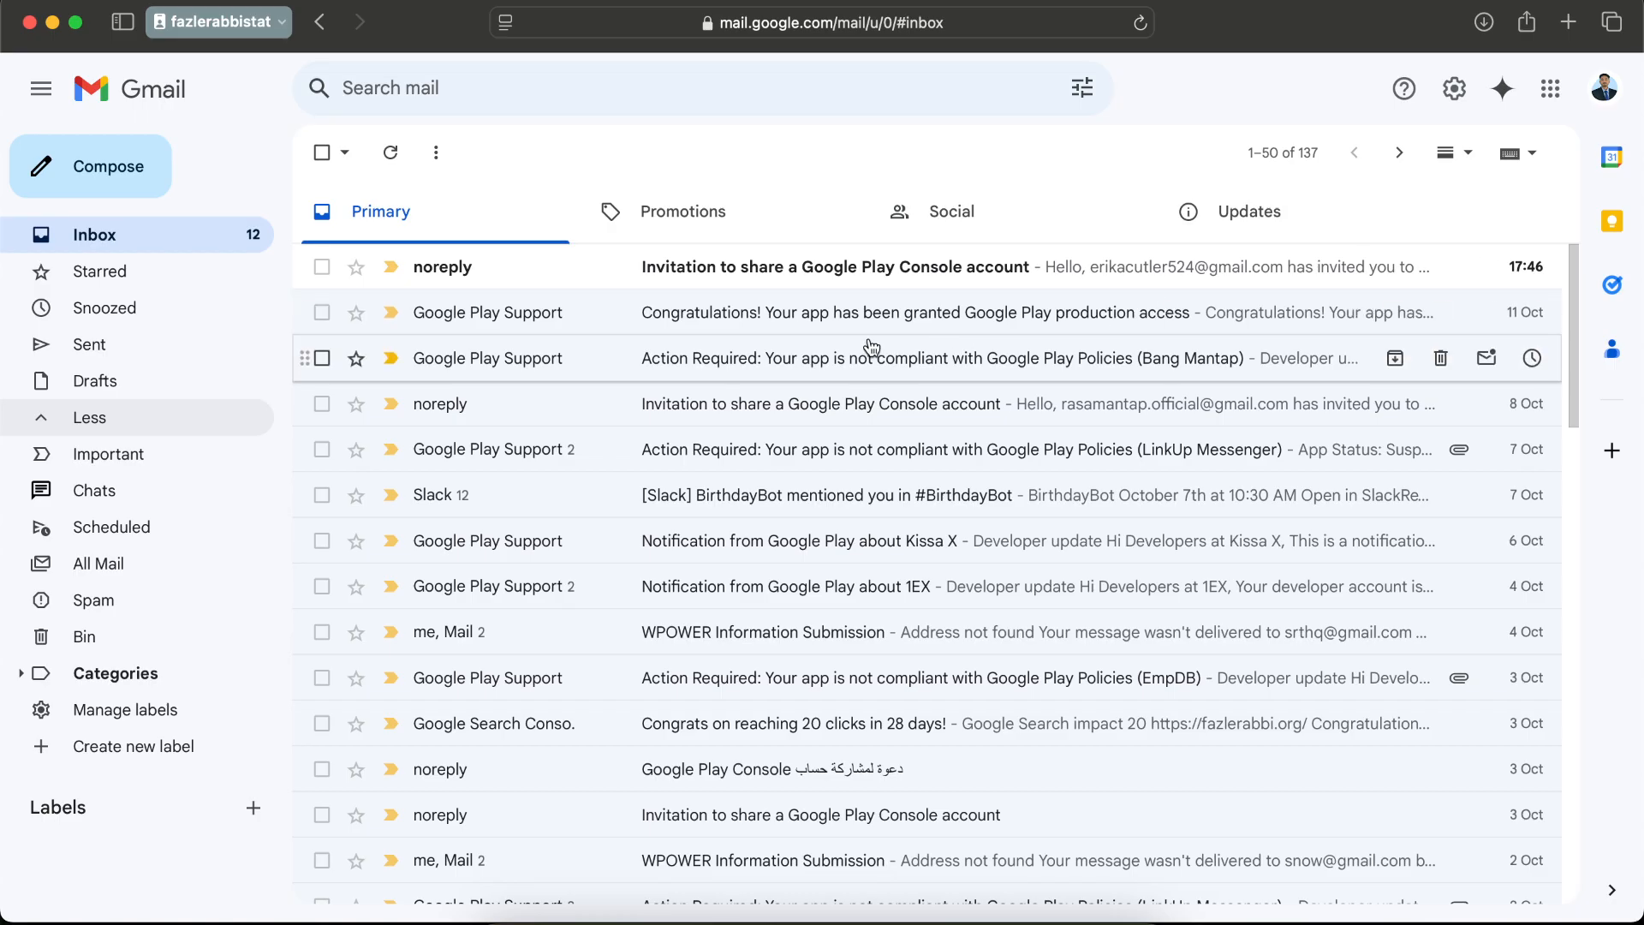
Read the 'Congratulations! Your app has been granted Google Play production access' email down to 'Go to App dashboard'
left_click(912, 312)
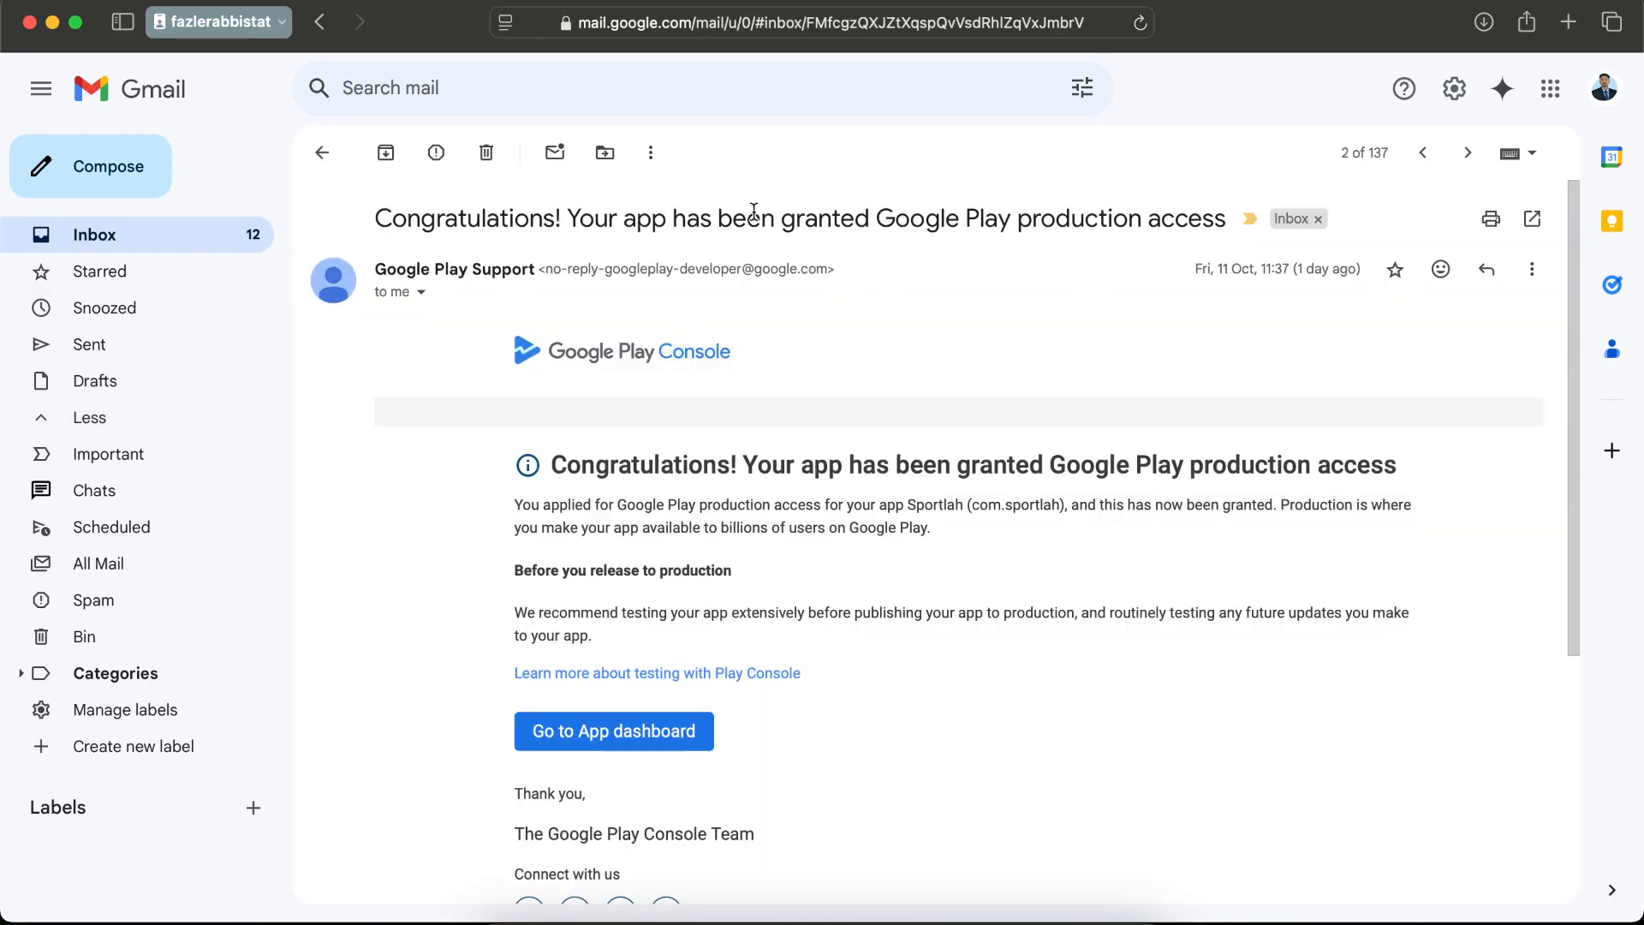
mouse_move(1143, 206)
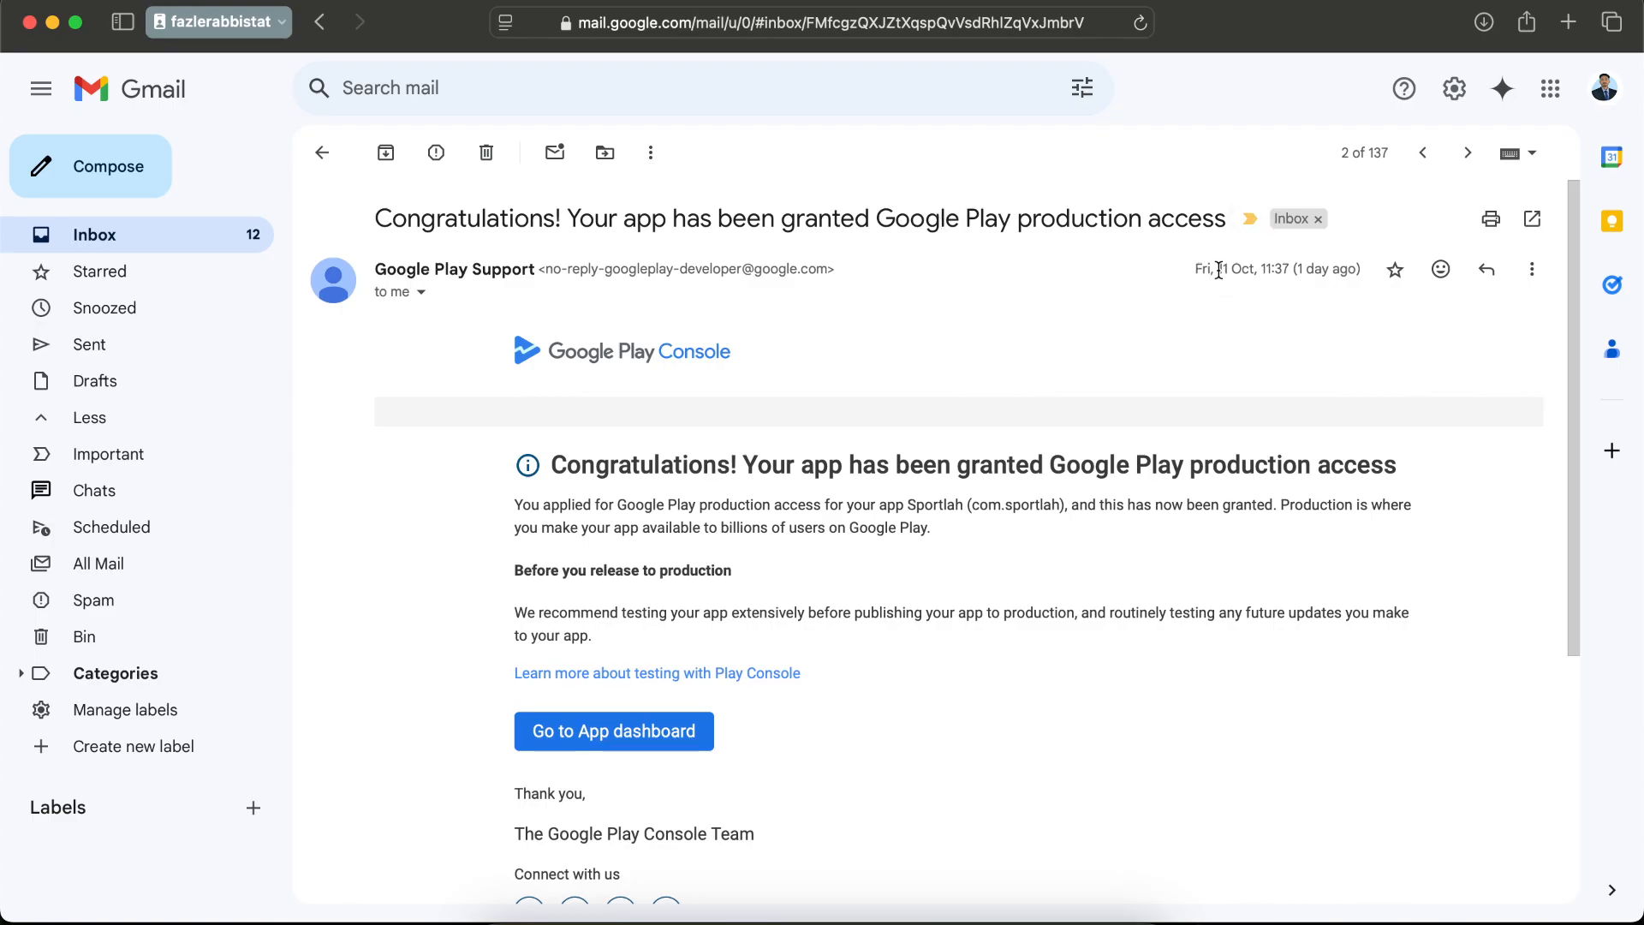
mouse_move(1258, 278)
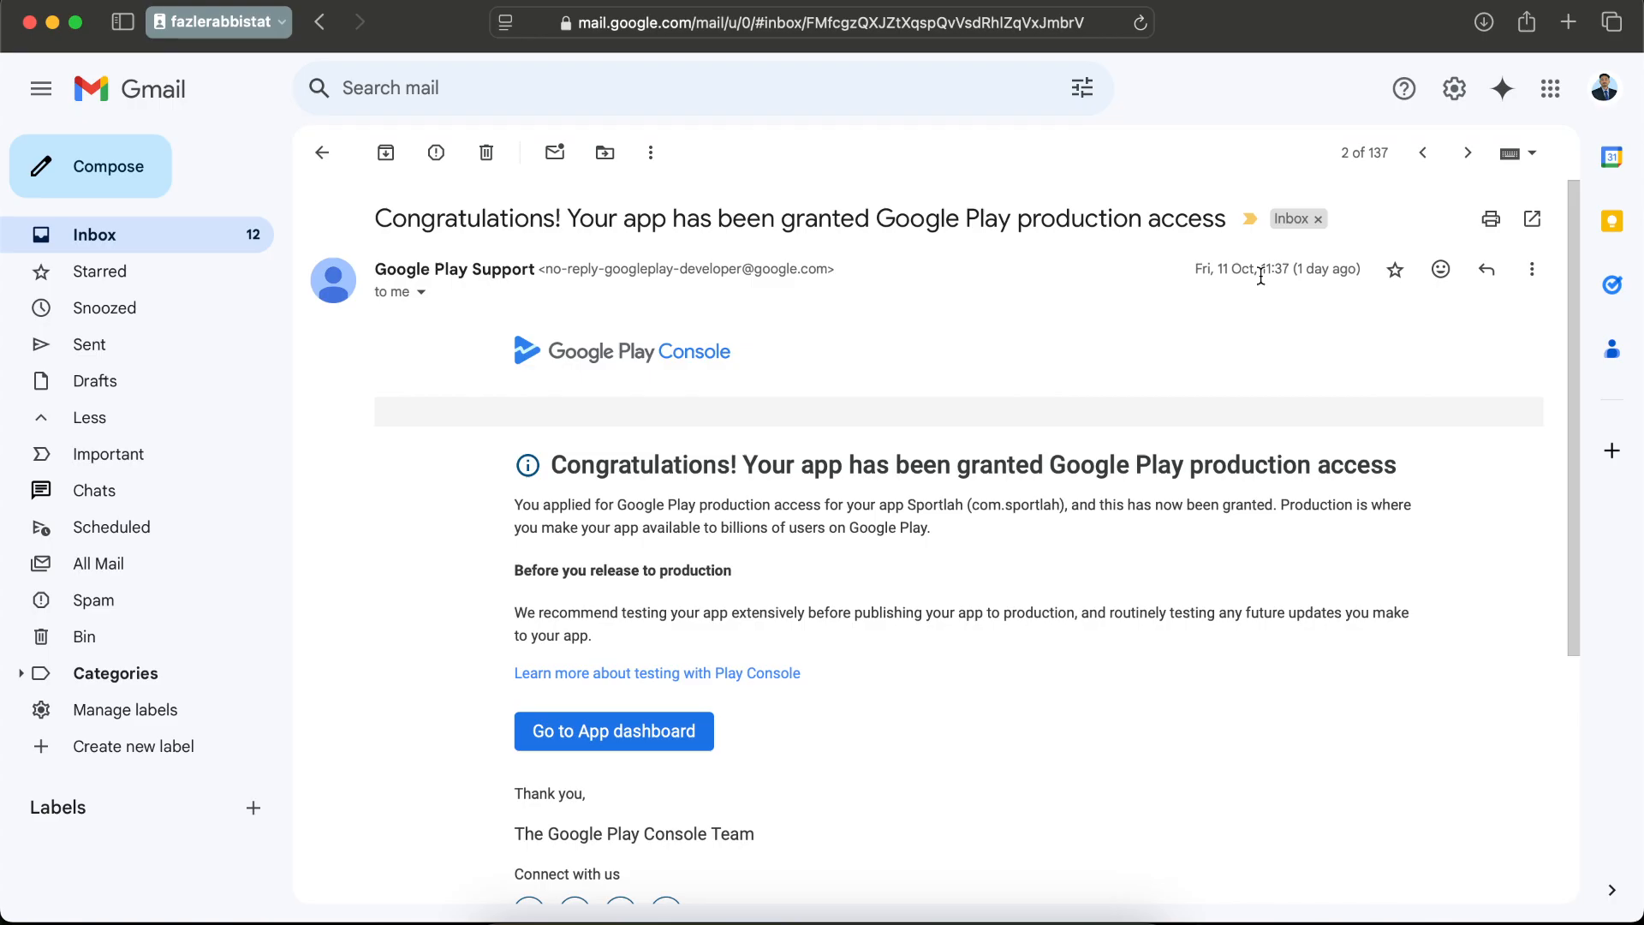
mouse_move(1305, 290)
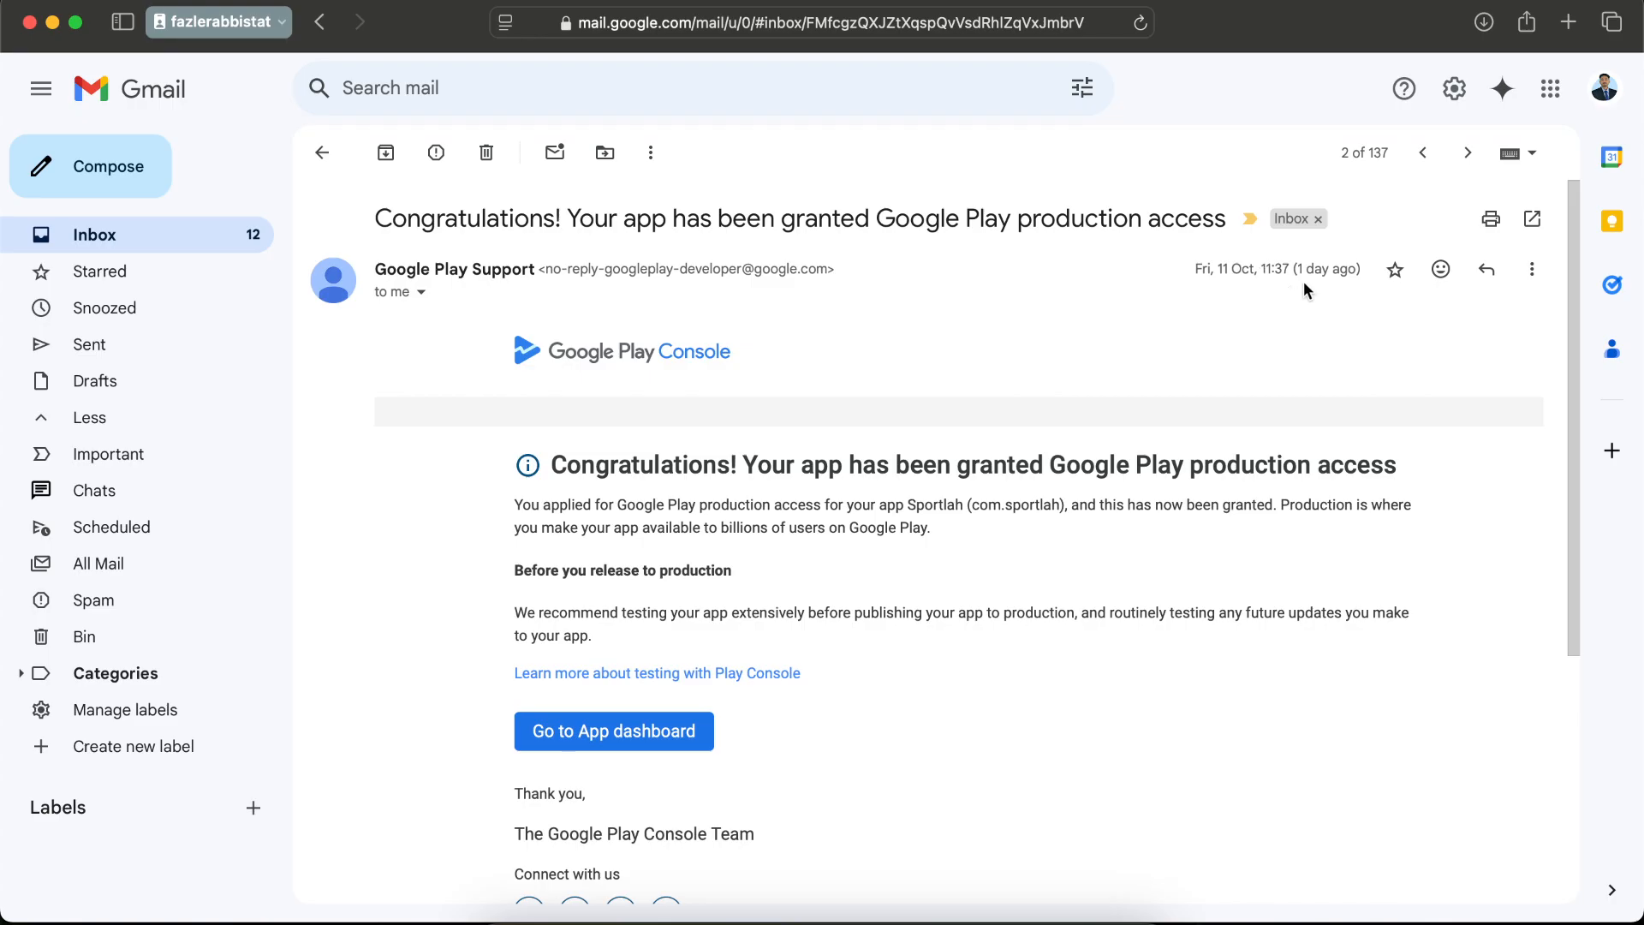
mouse_move(1010, 314)
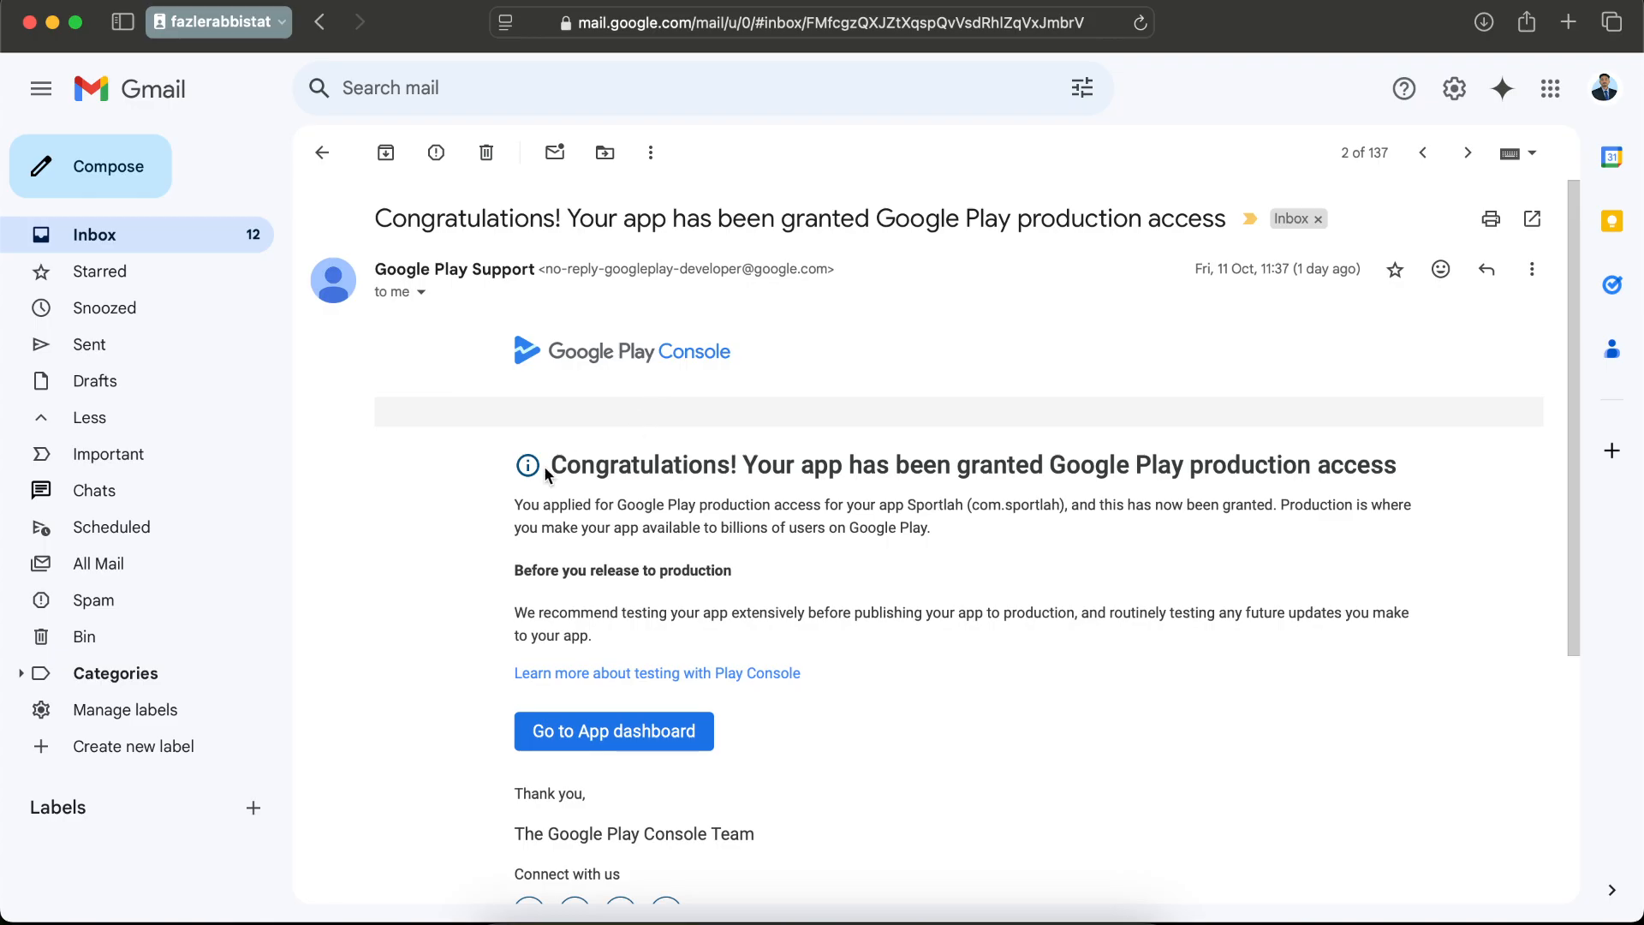
left_click_drag(550, 465, 1193, 464)
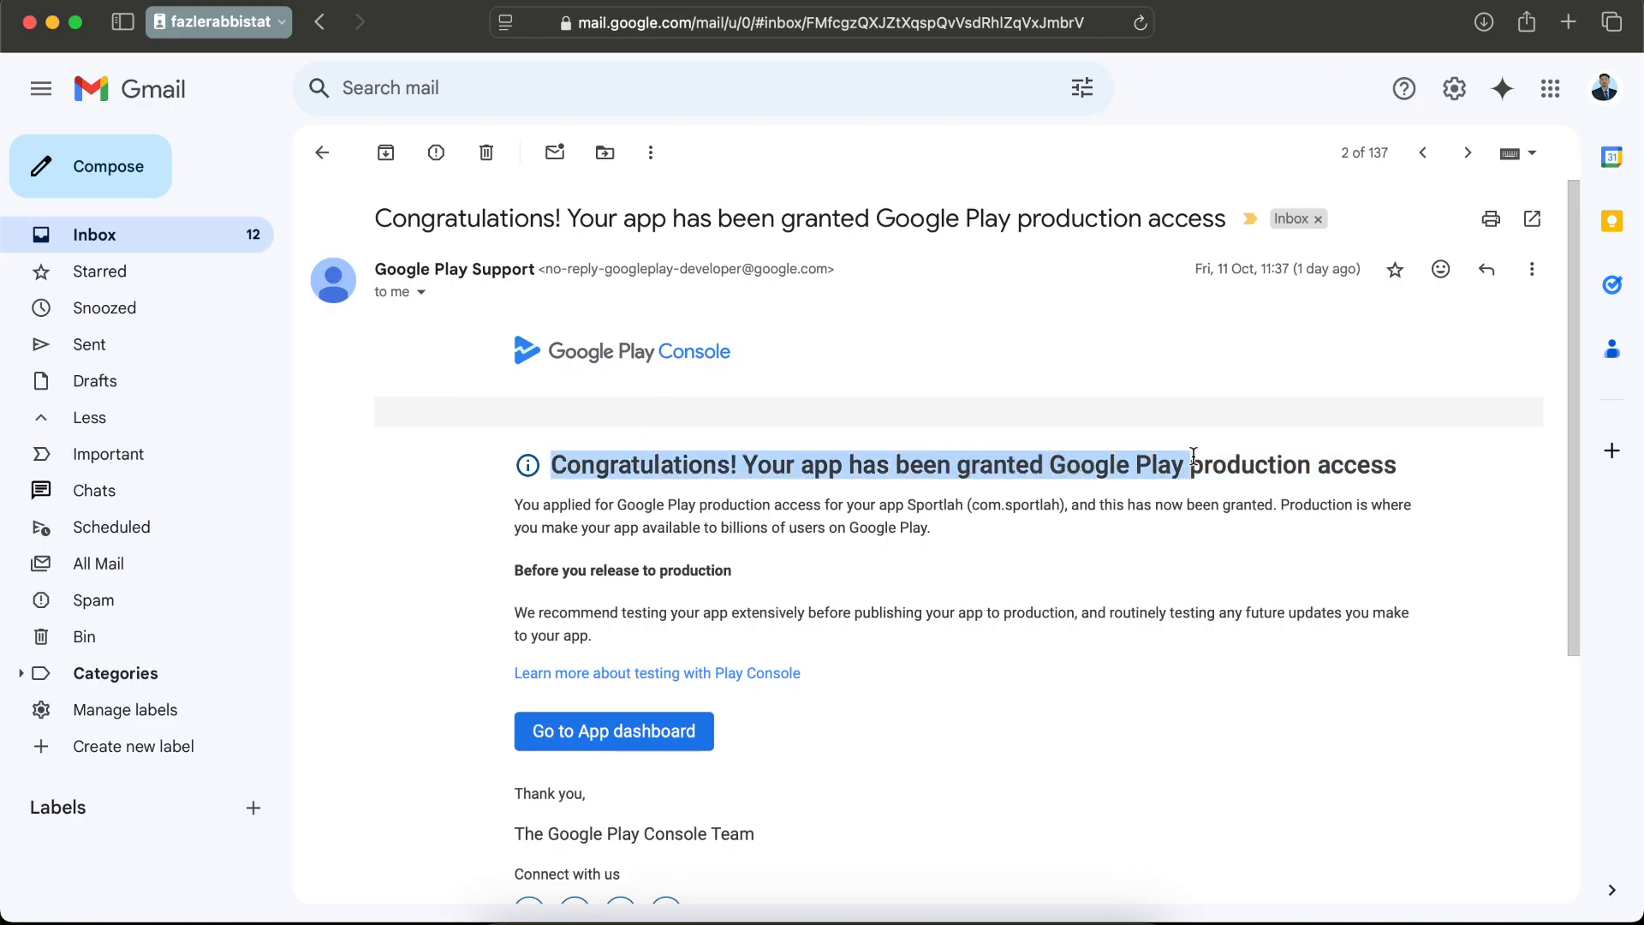
left_click(1163, 499)
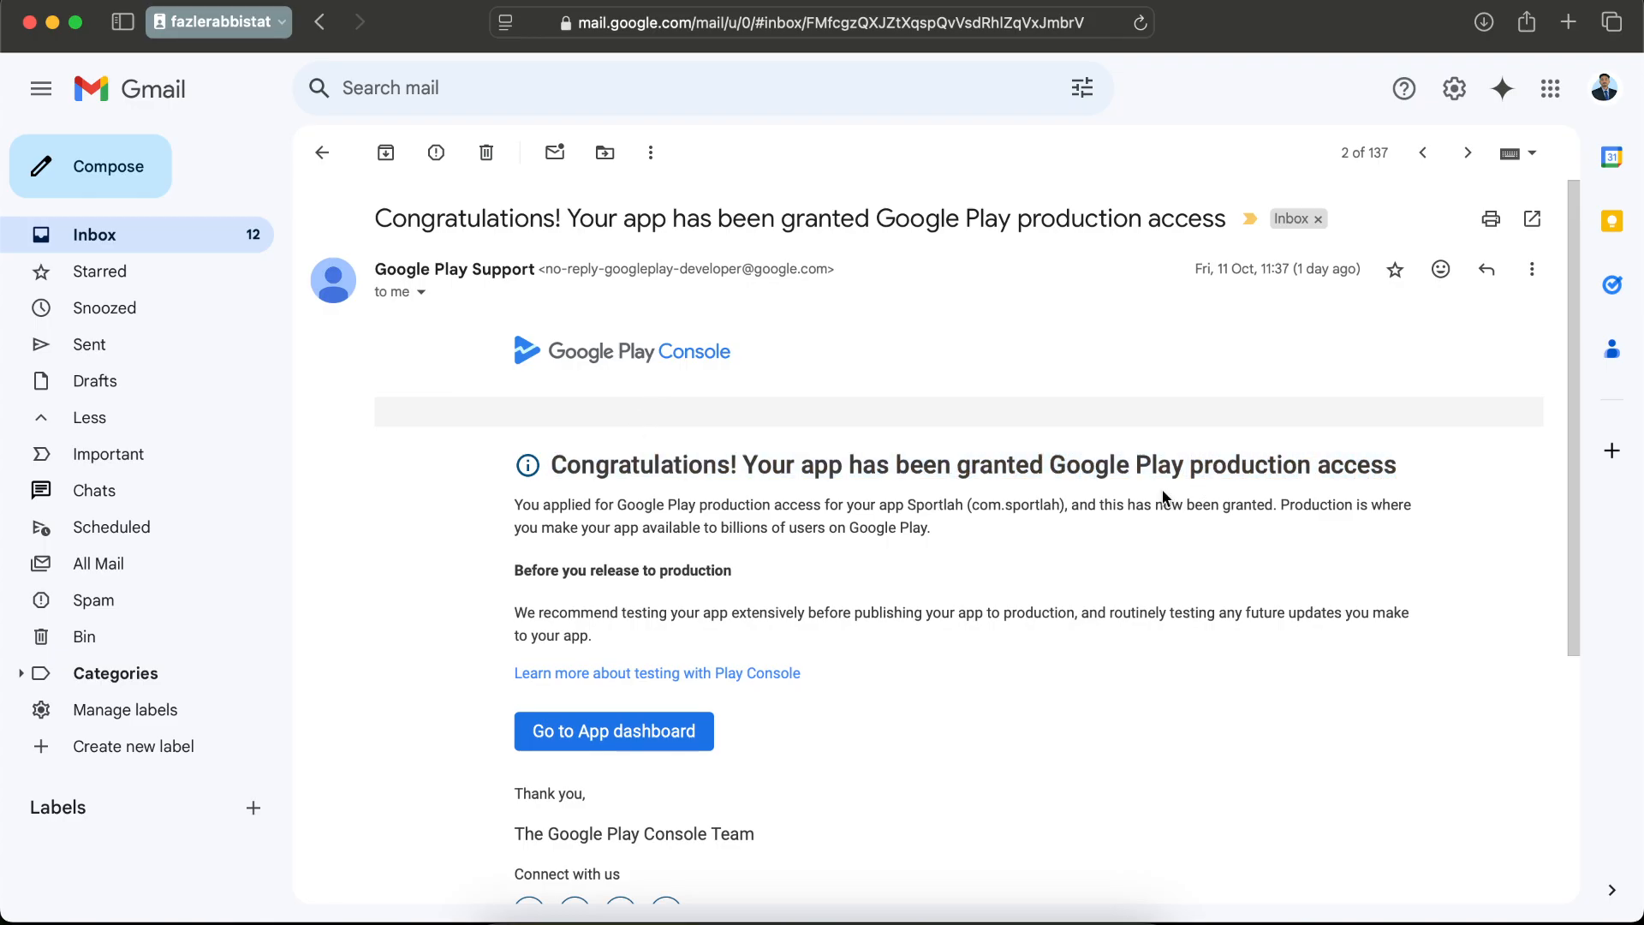
scroll("down", 3)
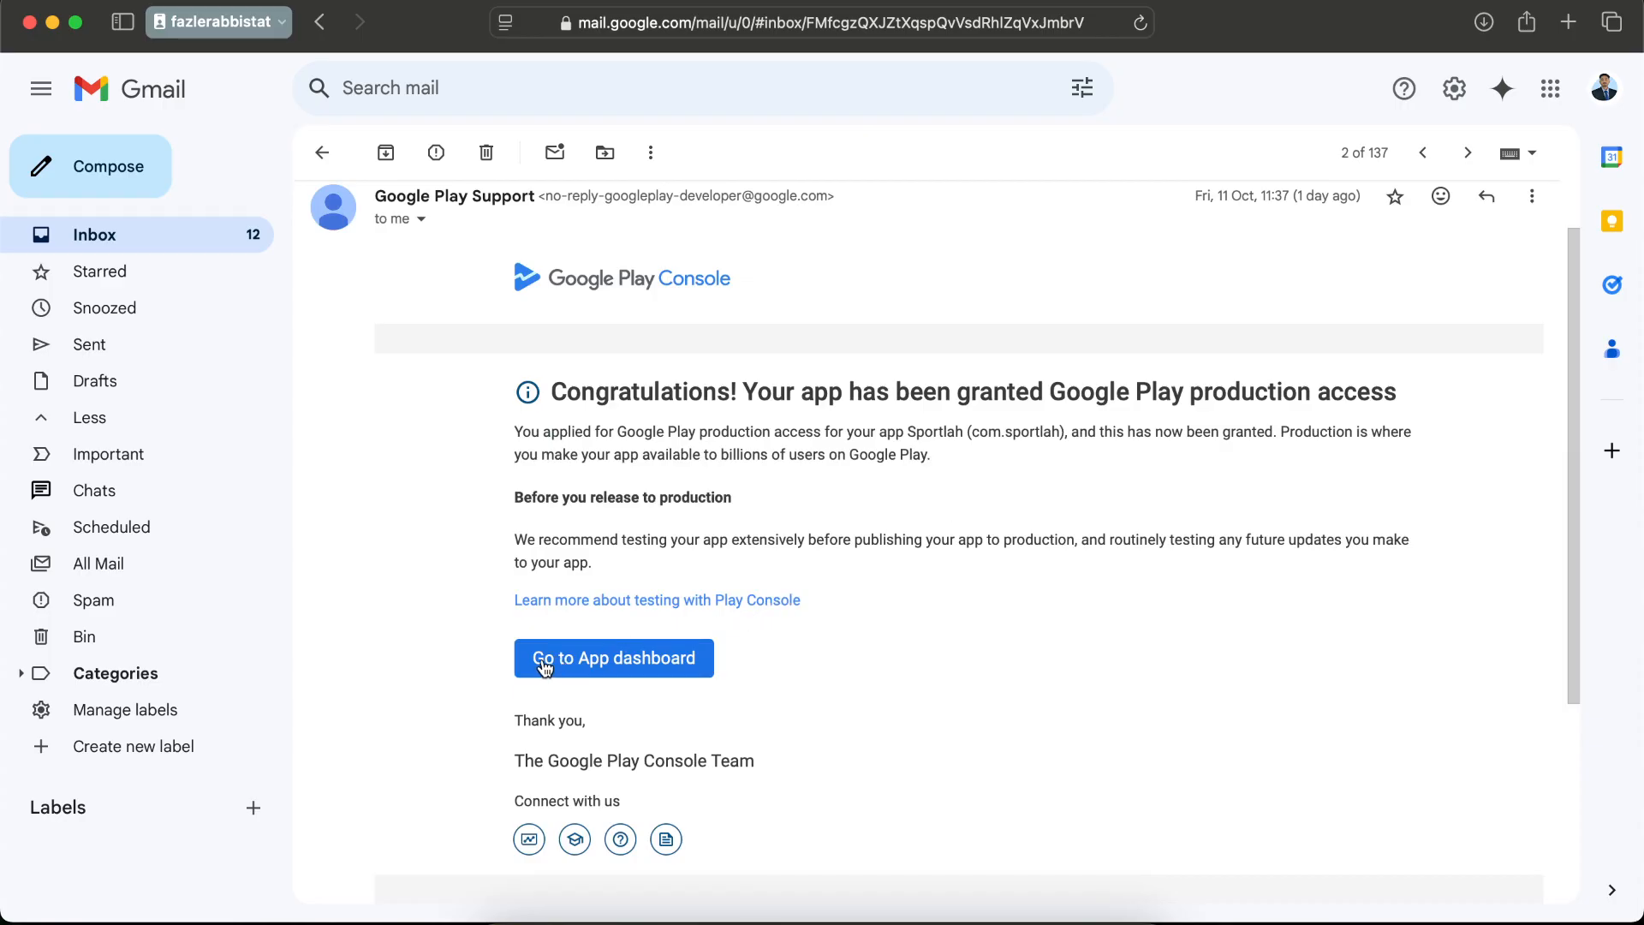
Follow 'Go to App dashboard', then reach the Sportlah dashboard via All apps
left_click(614, 658)
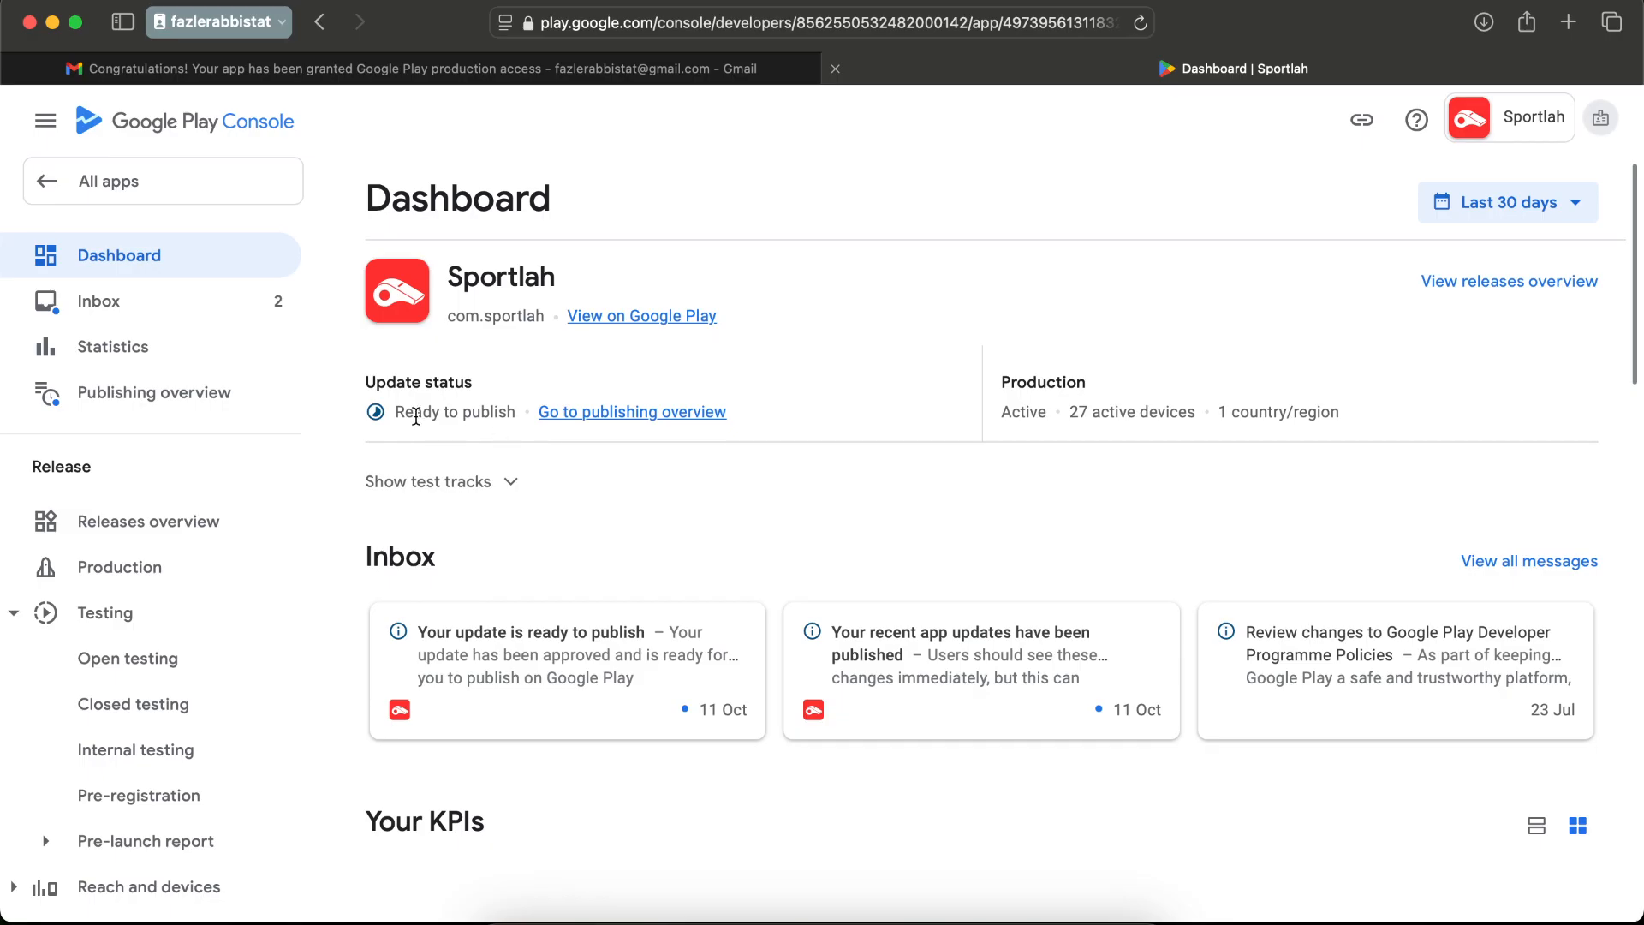
mouse_move(621, 649)
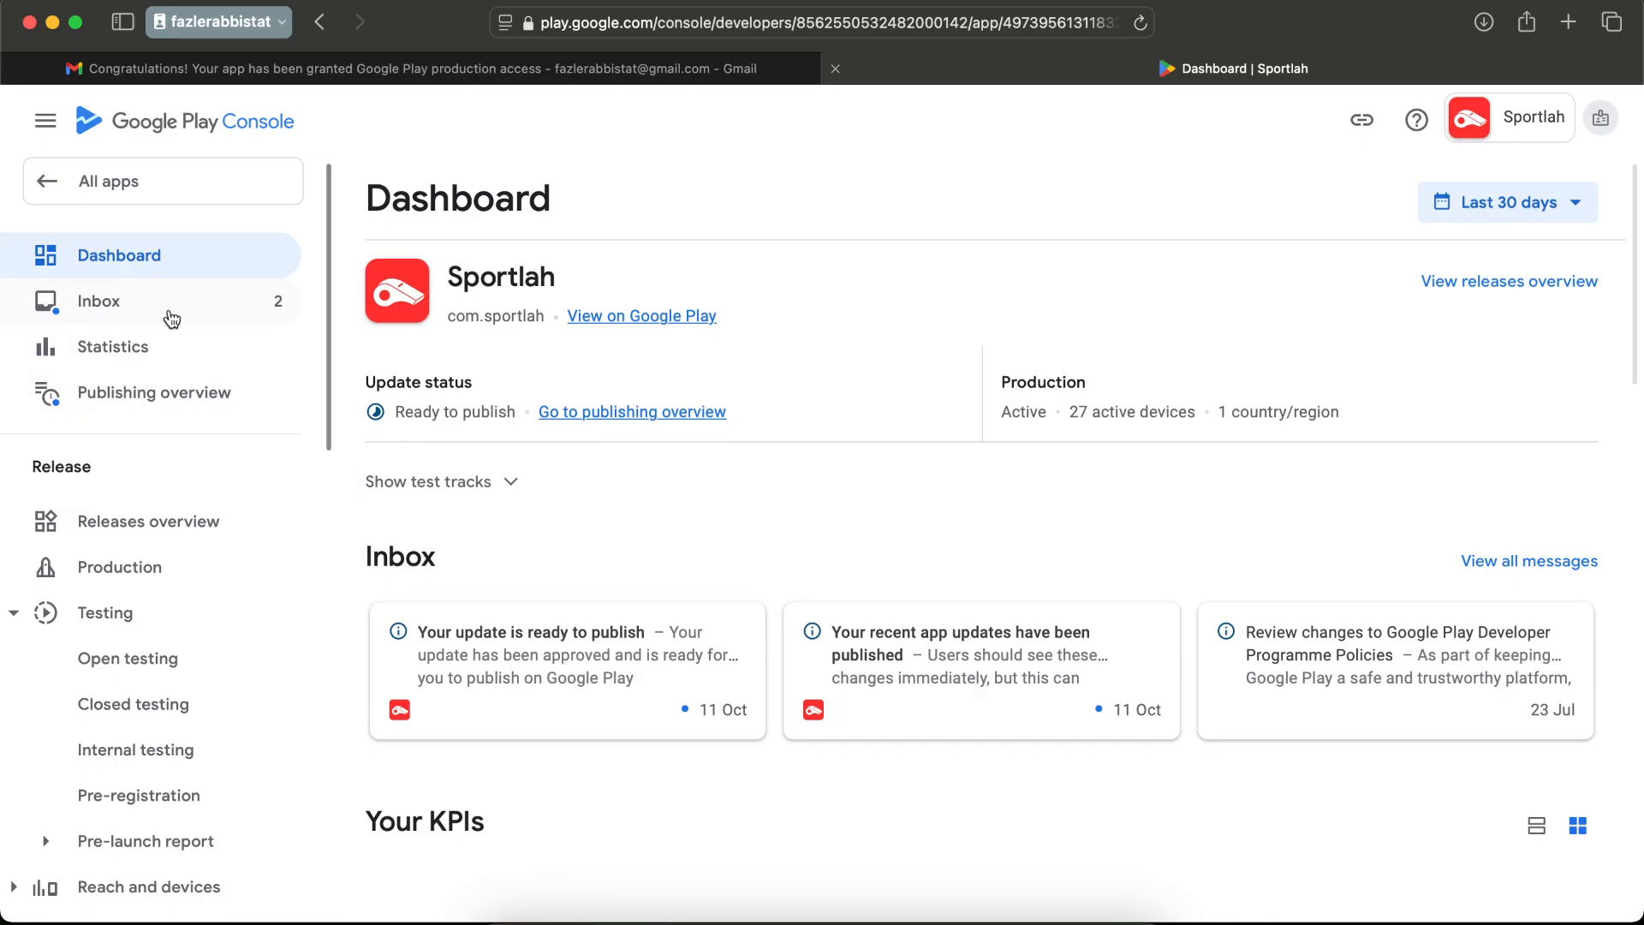
left_click(640, 316)
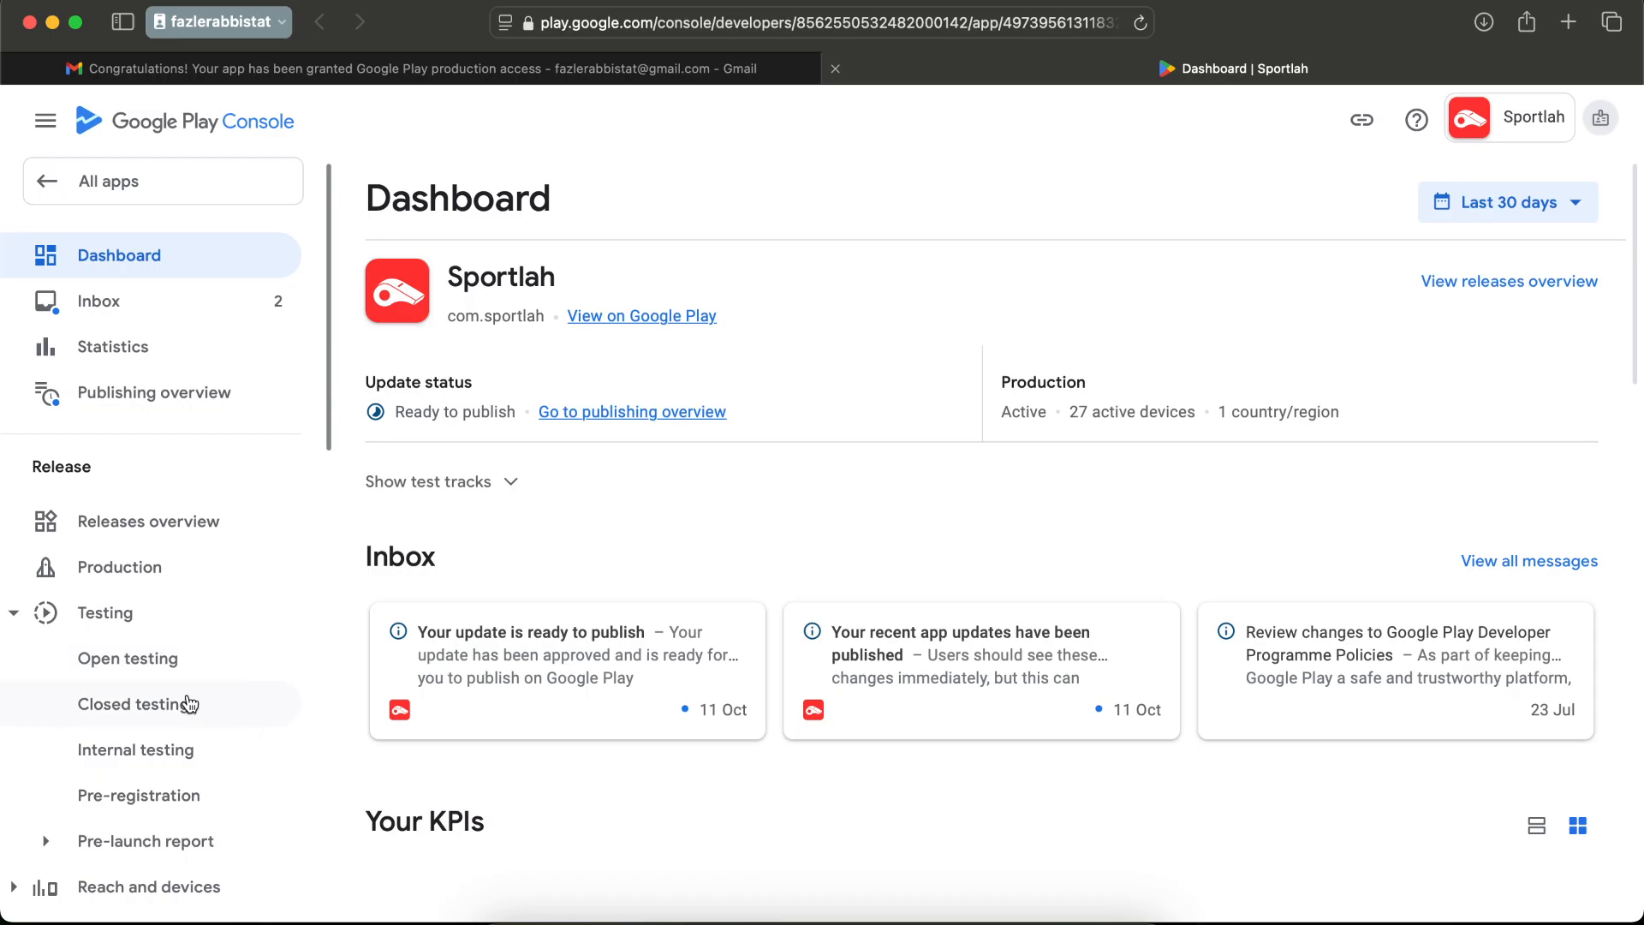
mouse_move(174, 213)
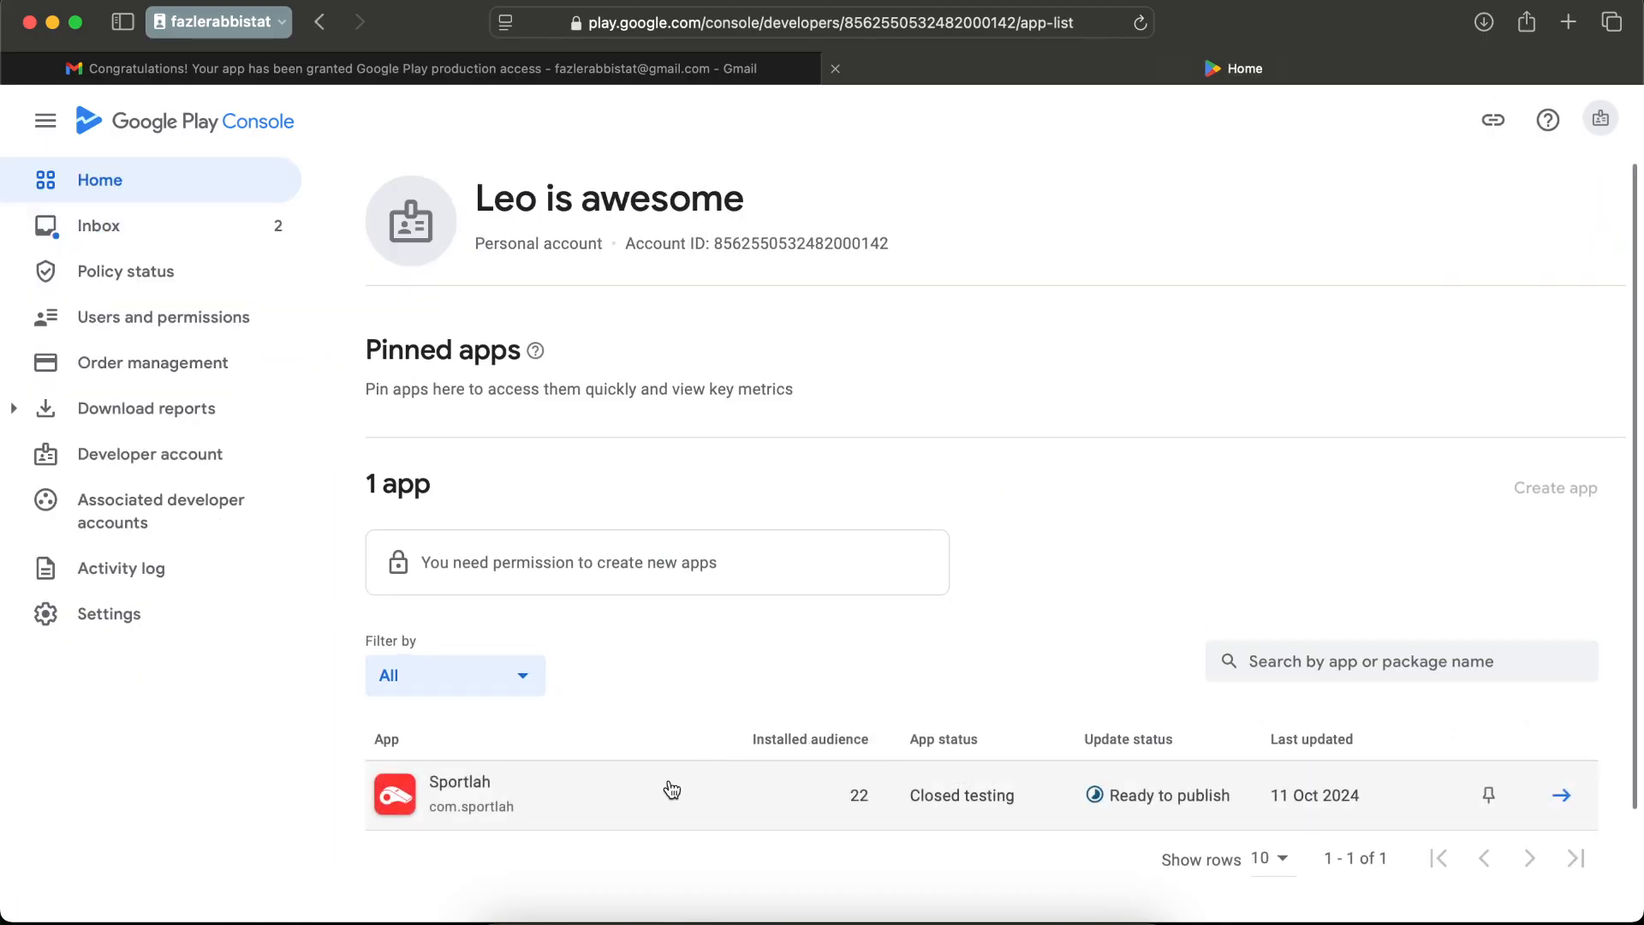
left_click(459, 794)
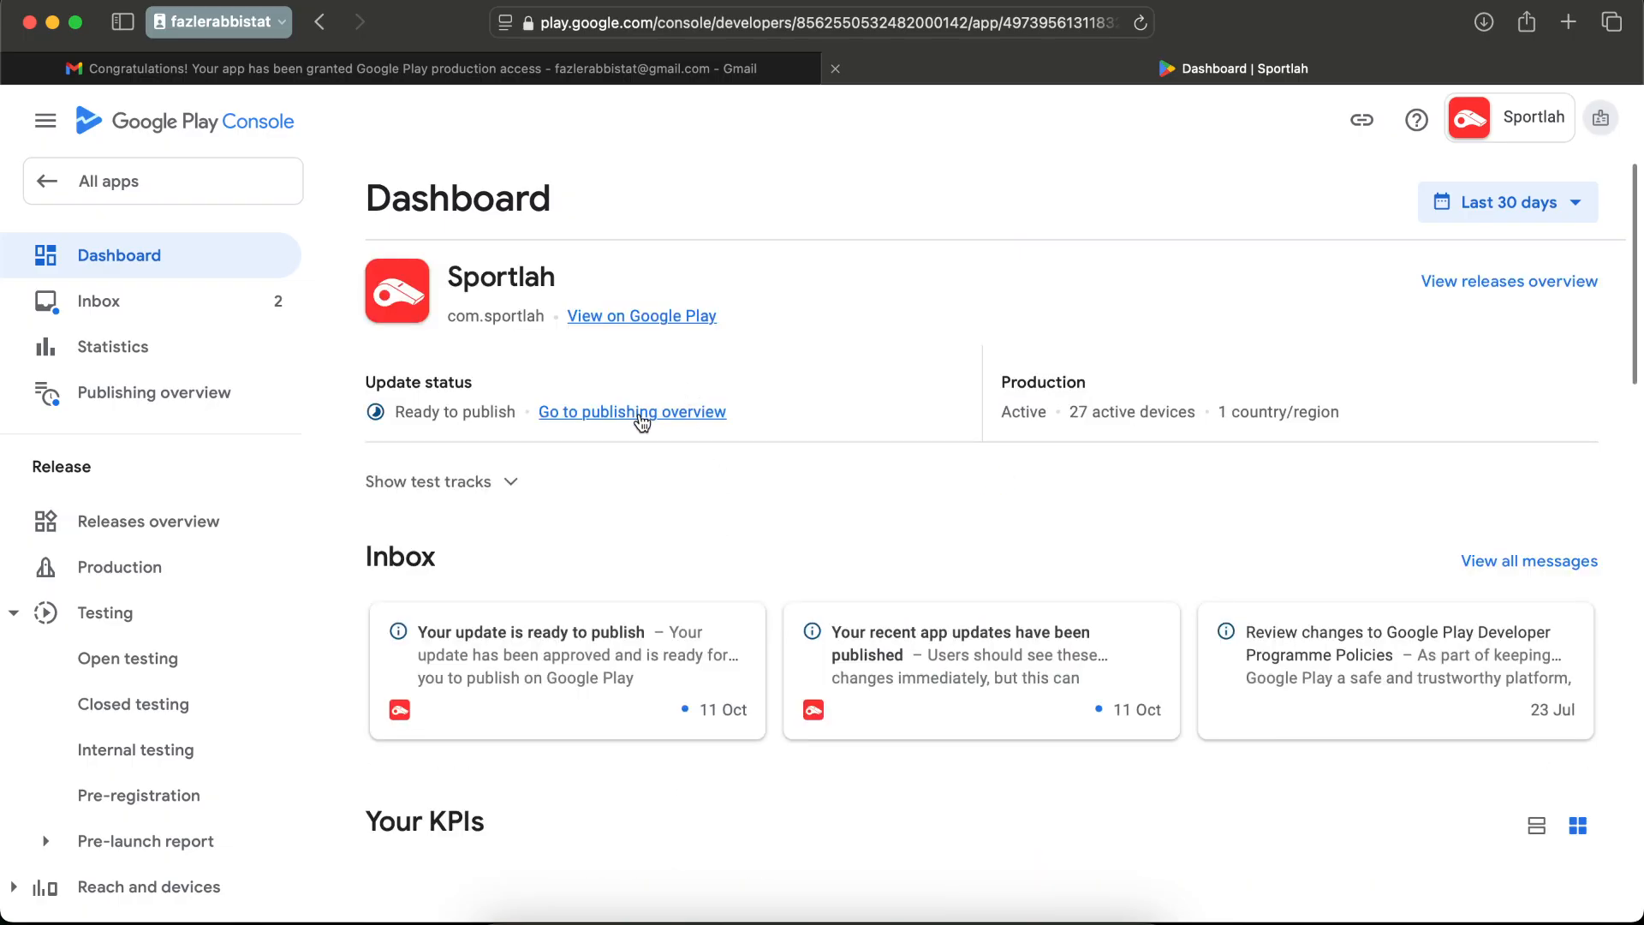
From the publishing overview, publish the 2 ready changes and confirm
left_click(631, 411)
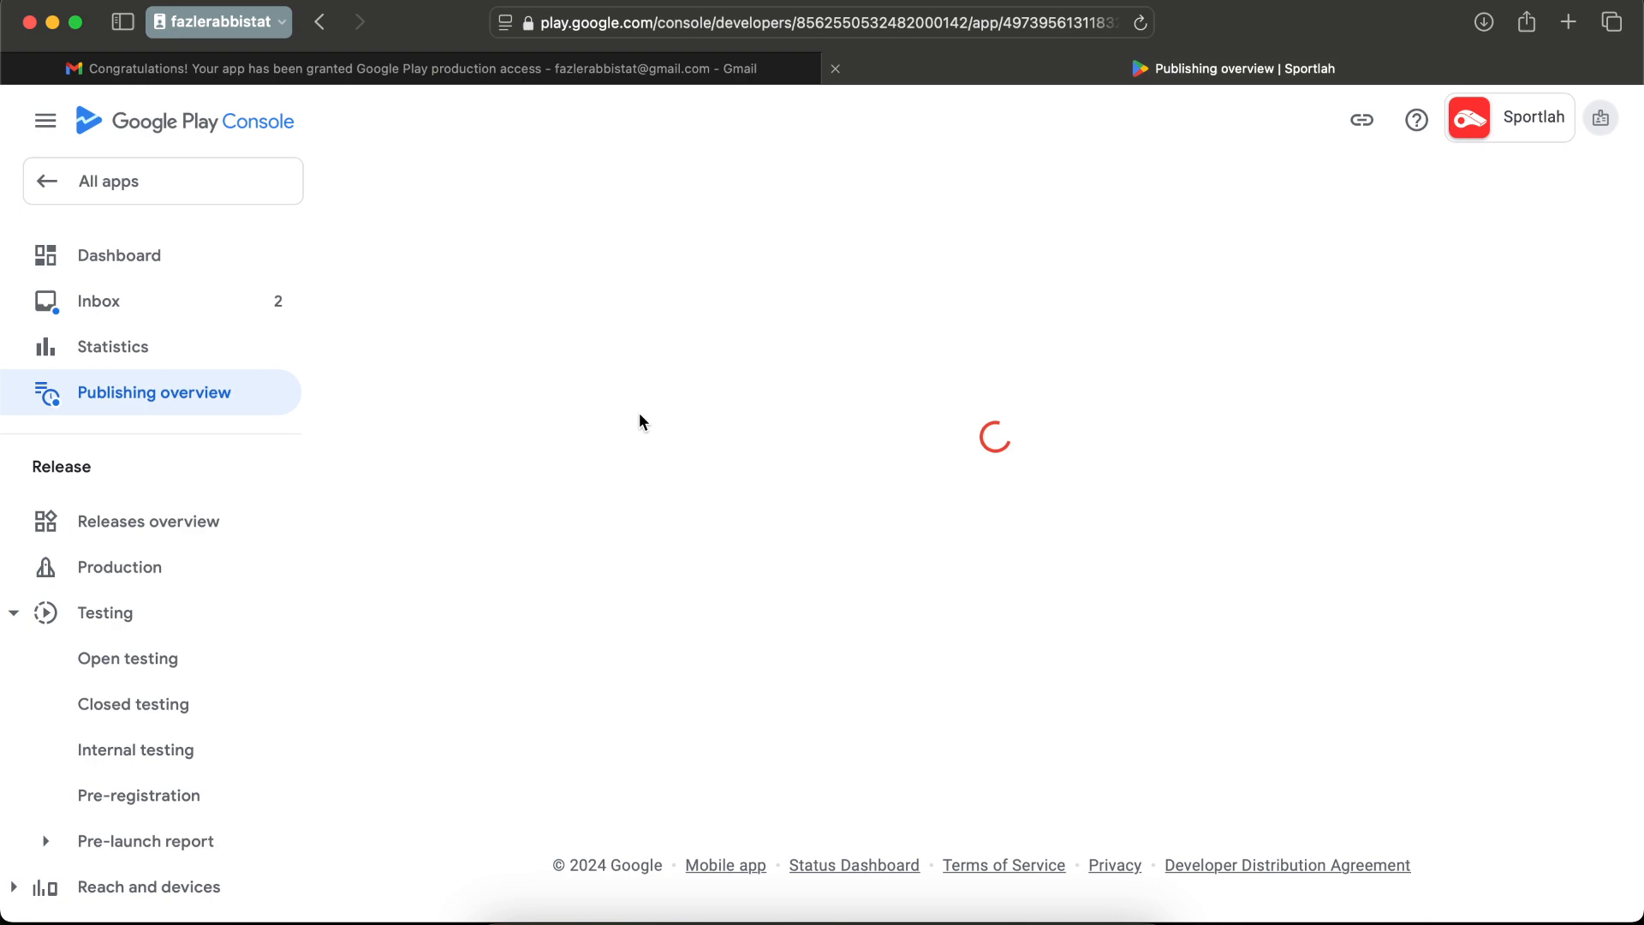
left_click(1409, 478)
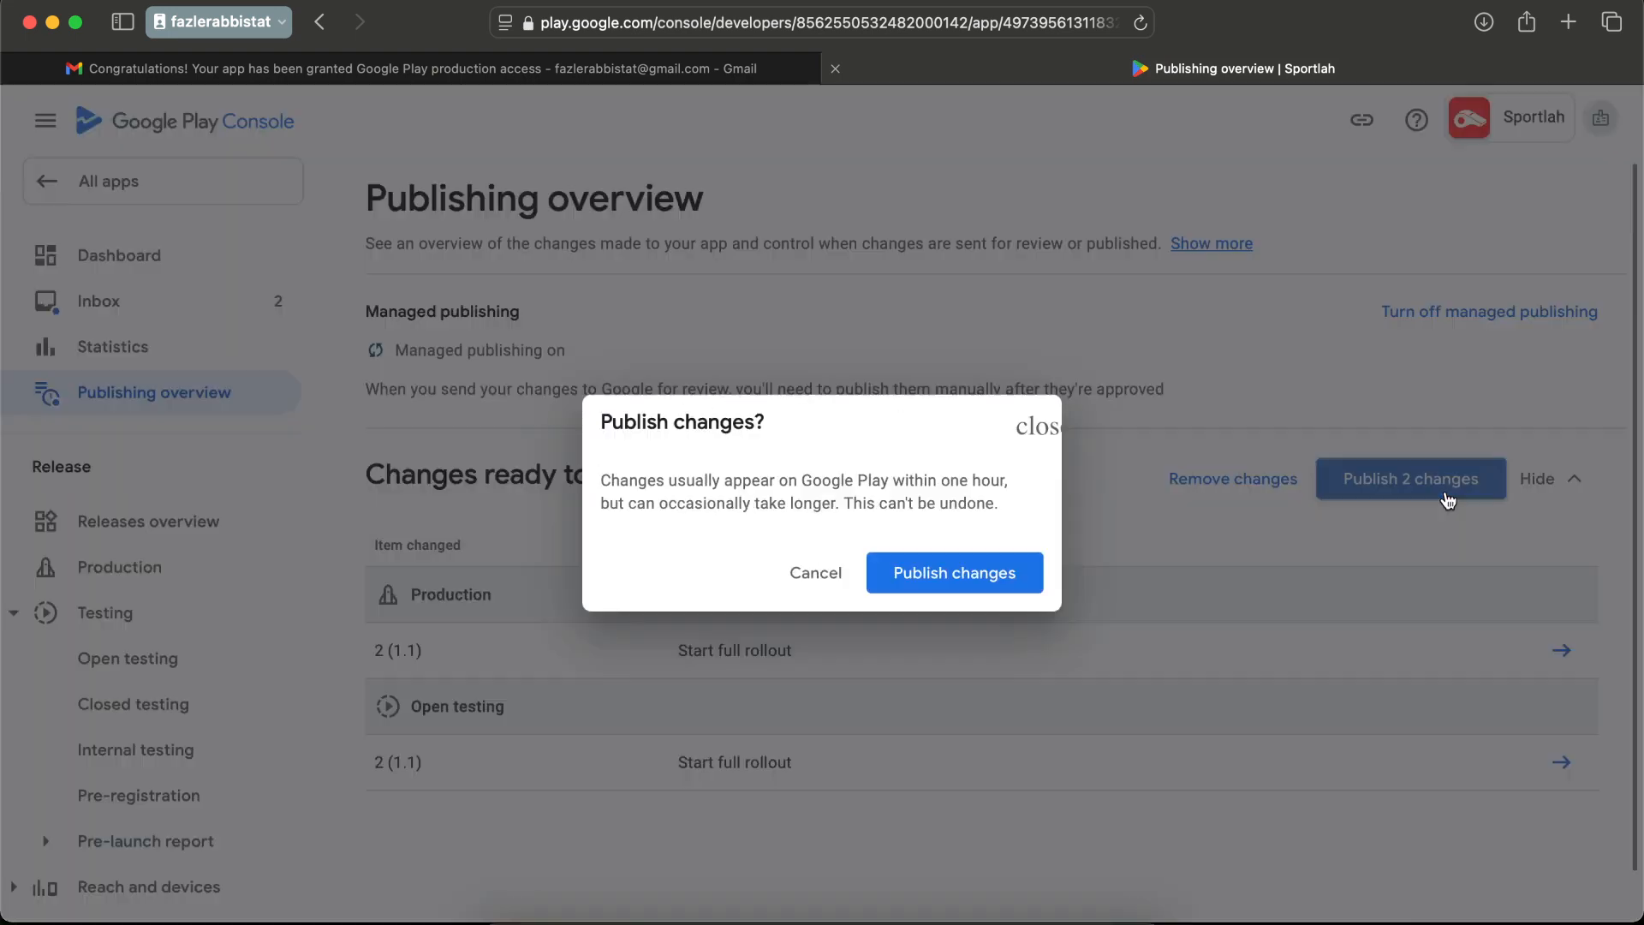
left_click(954, 573)
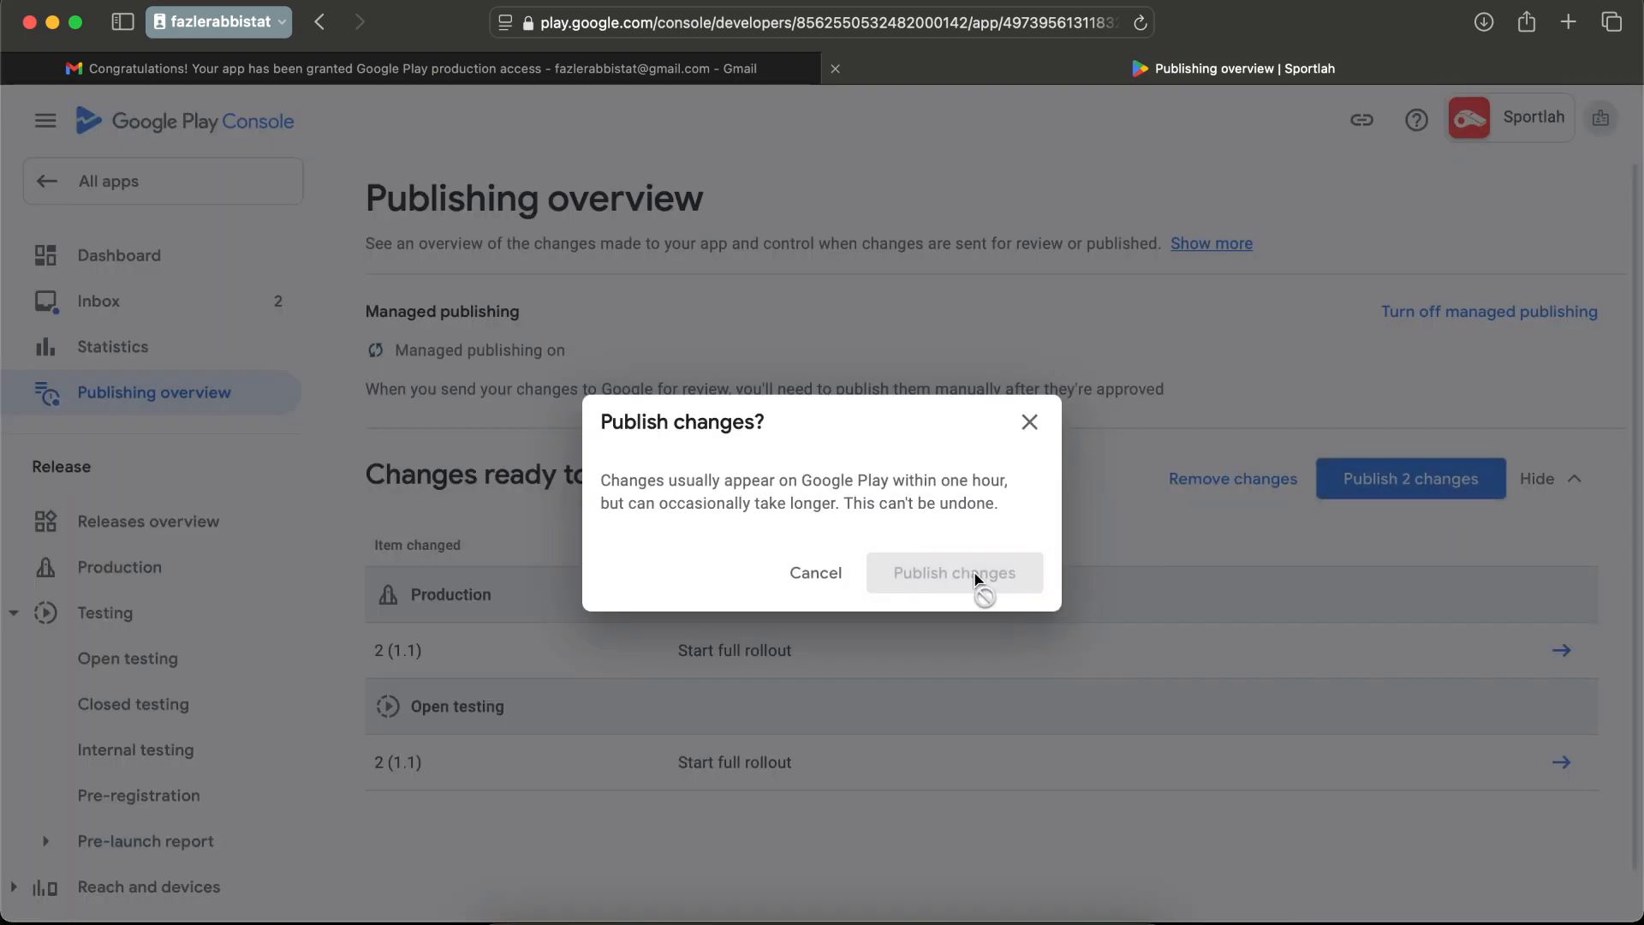
left_click(954, 573)
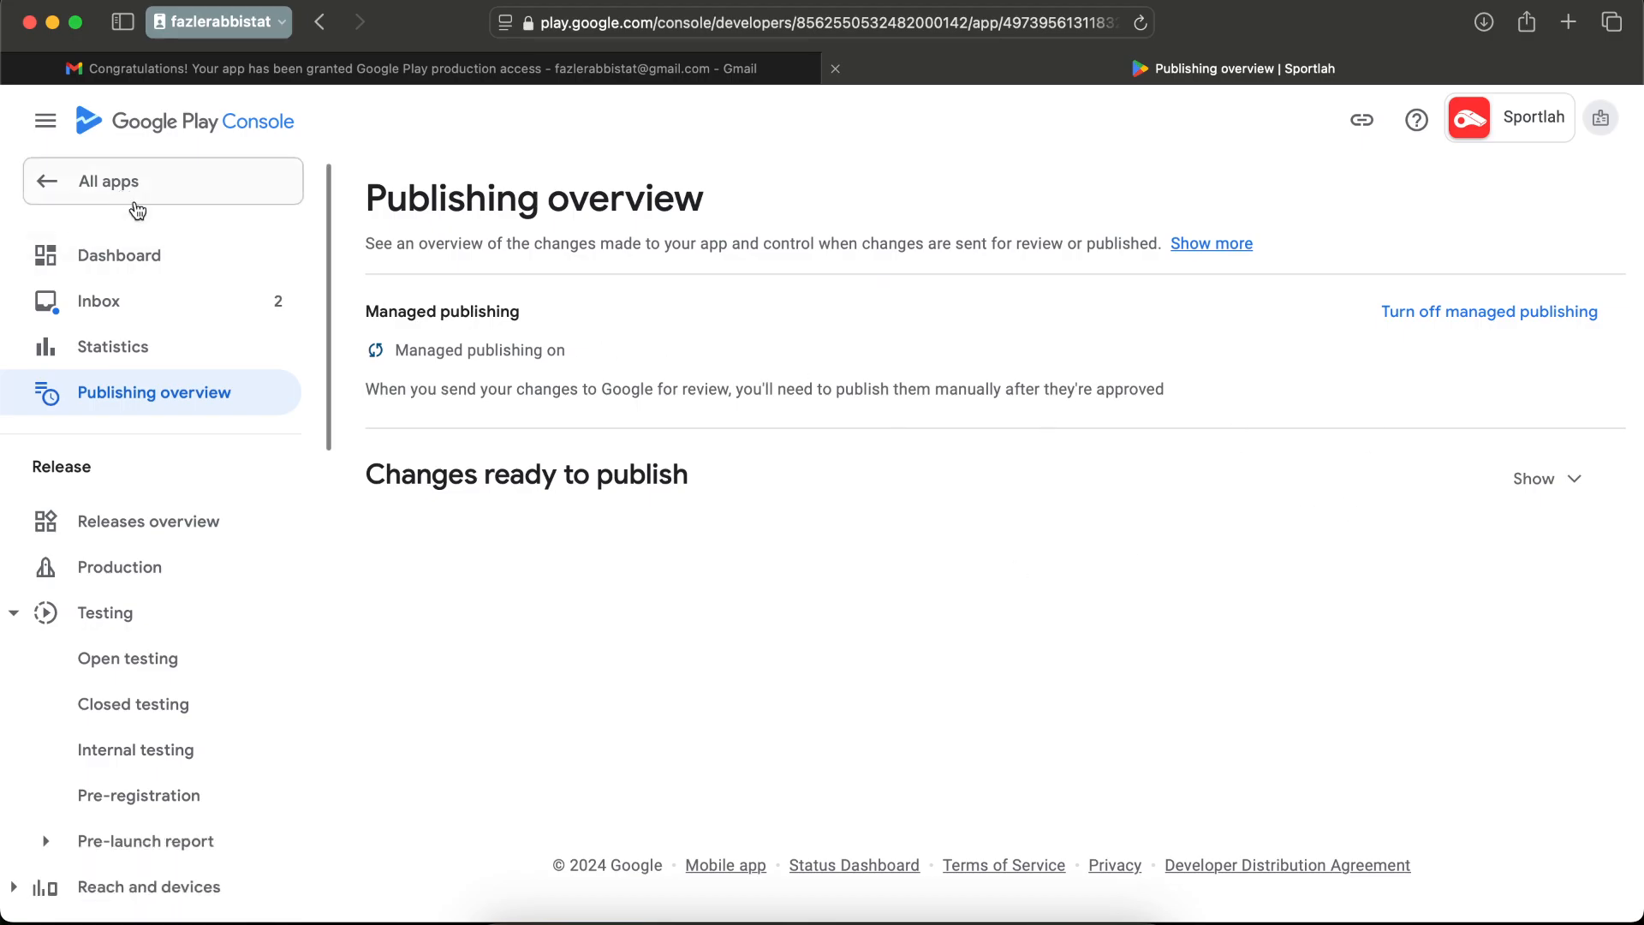
Check Sportlah in All apps and view its live listing on Google Play
left_click(108, 180)
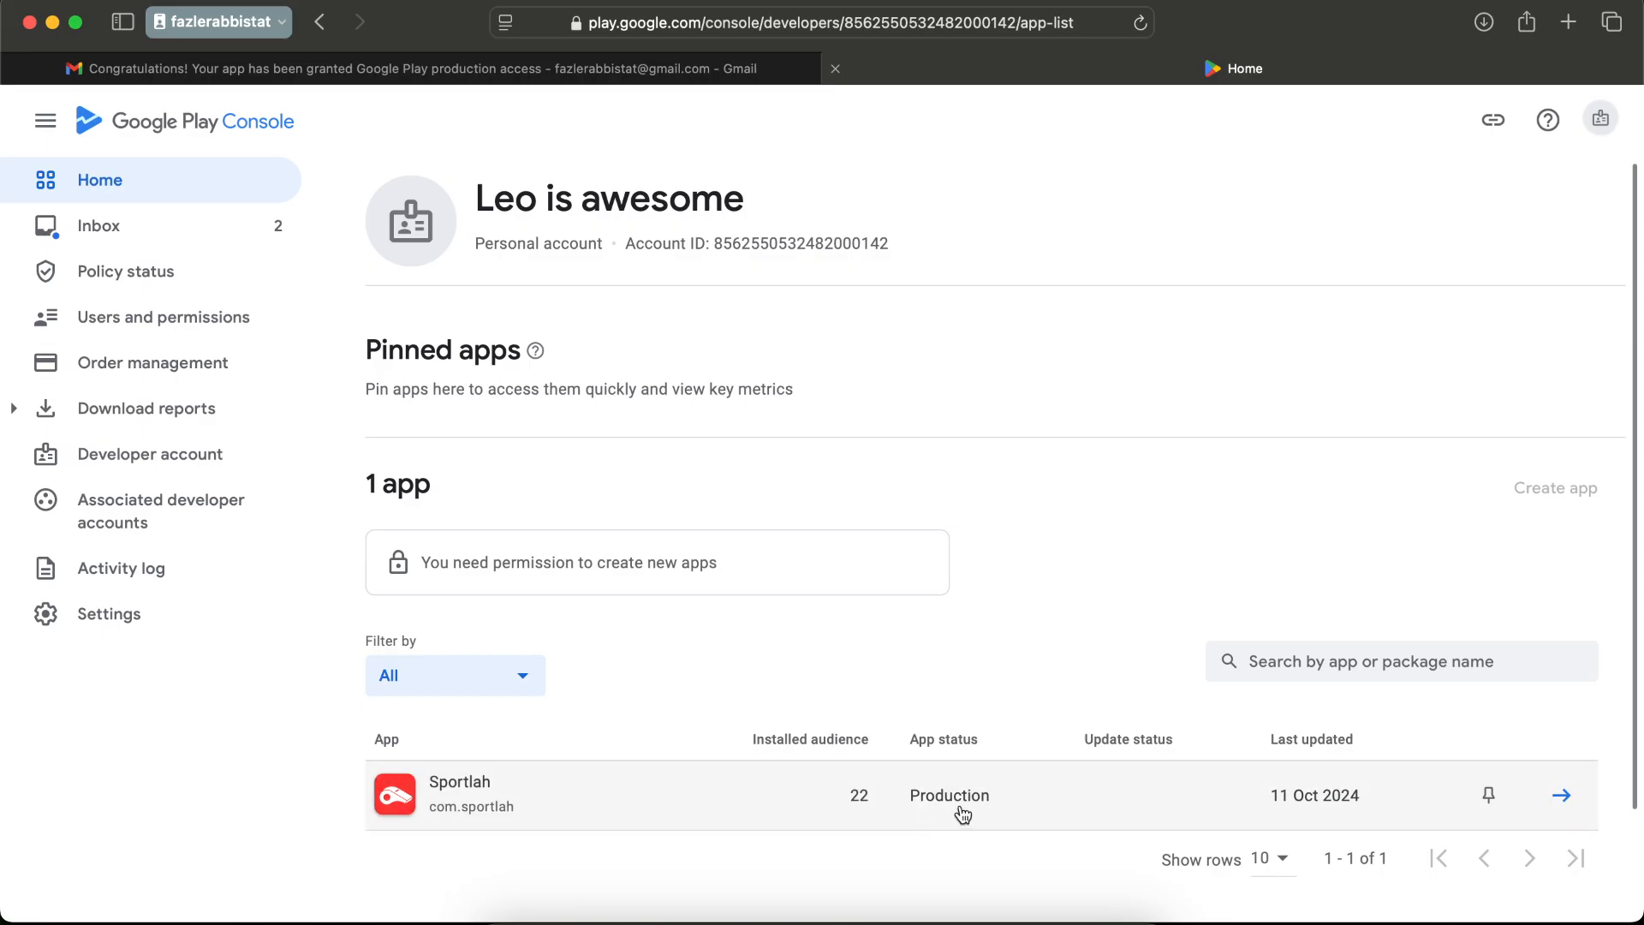
mouse_move(1561, 794)
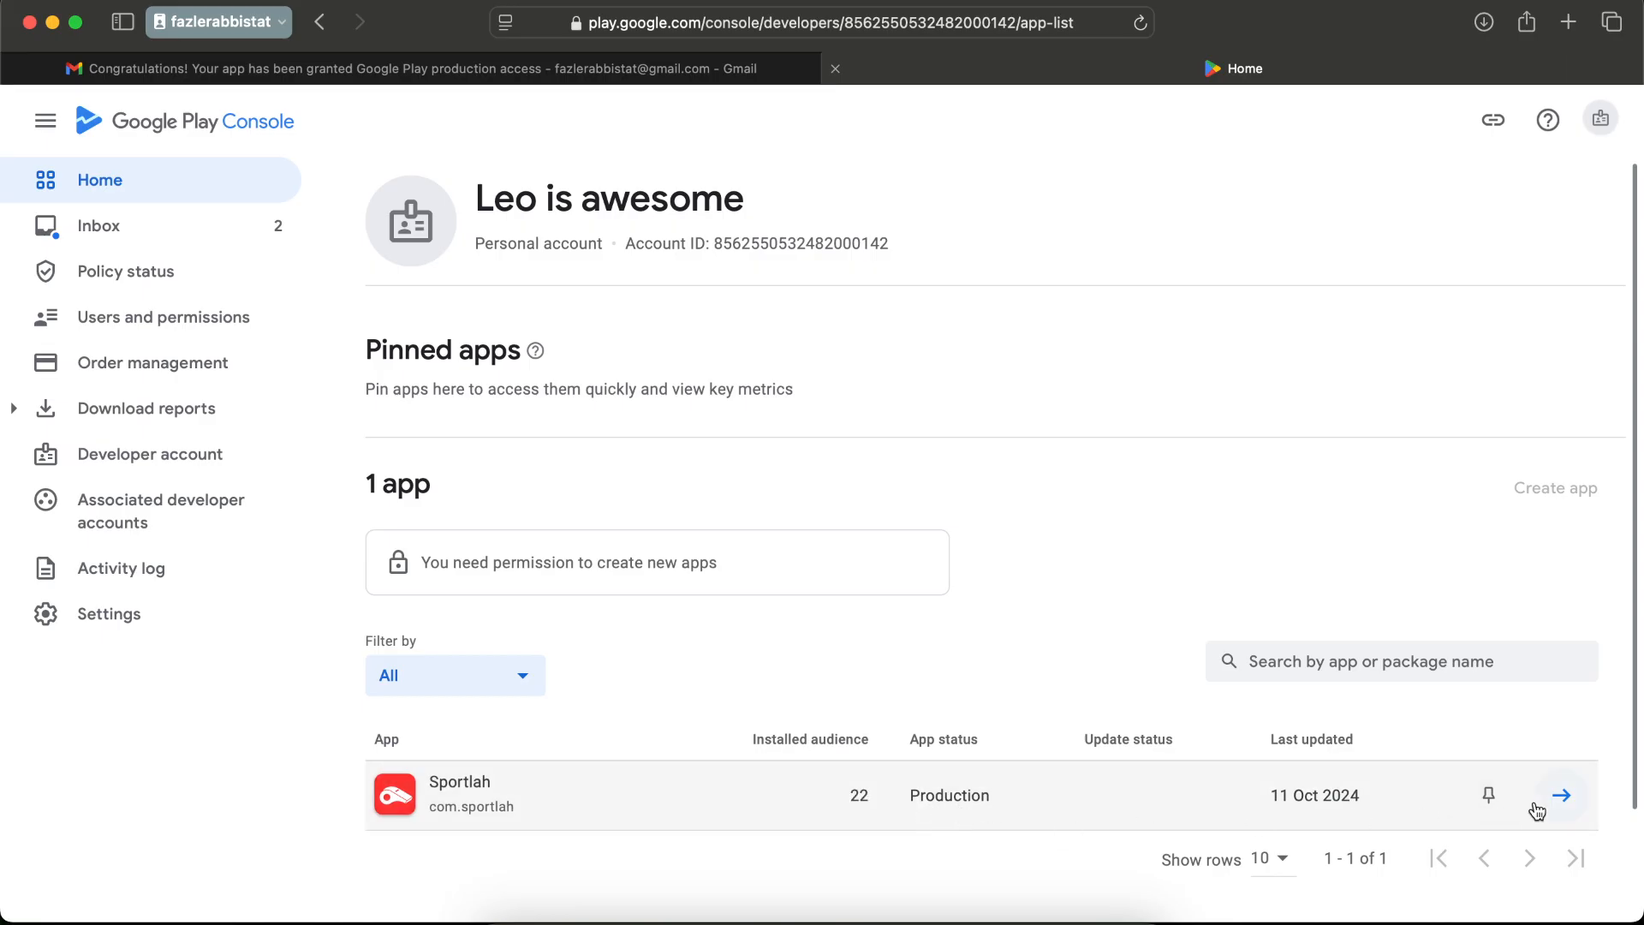
left_click(1561, 795)
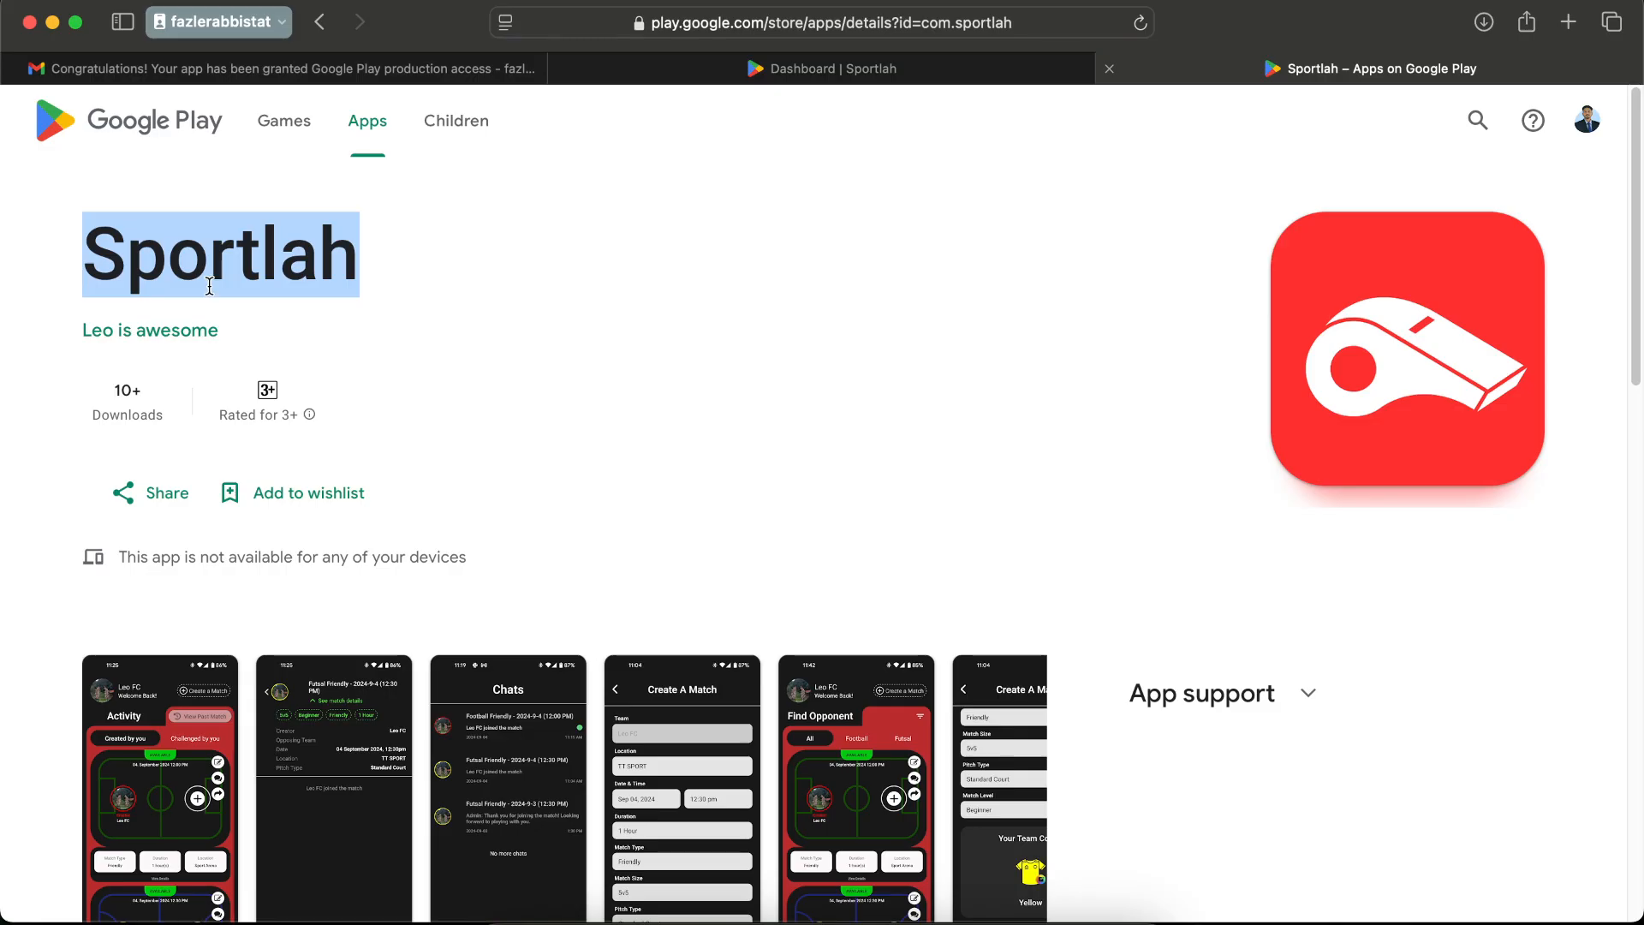
left_click(372, 248)
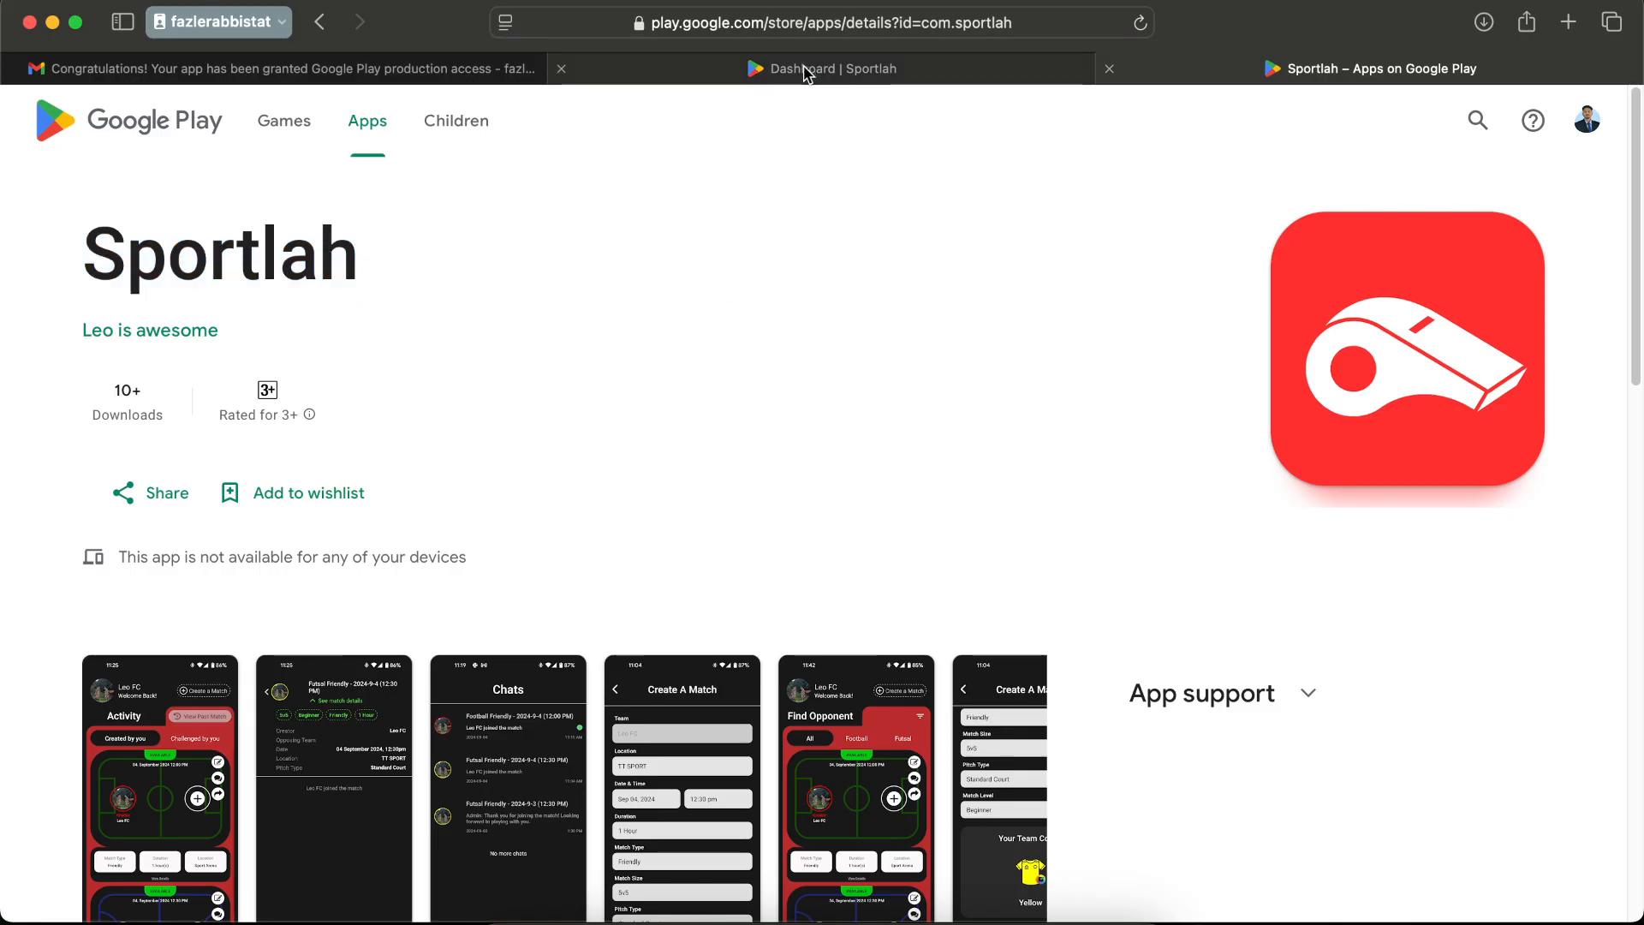
left_click(278, 68)
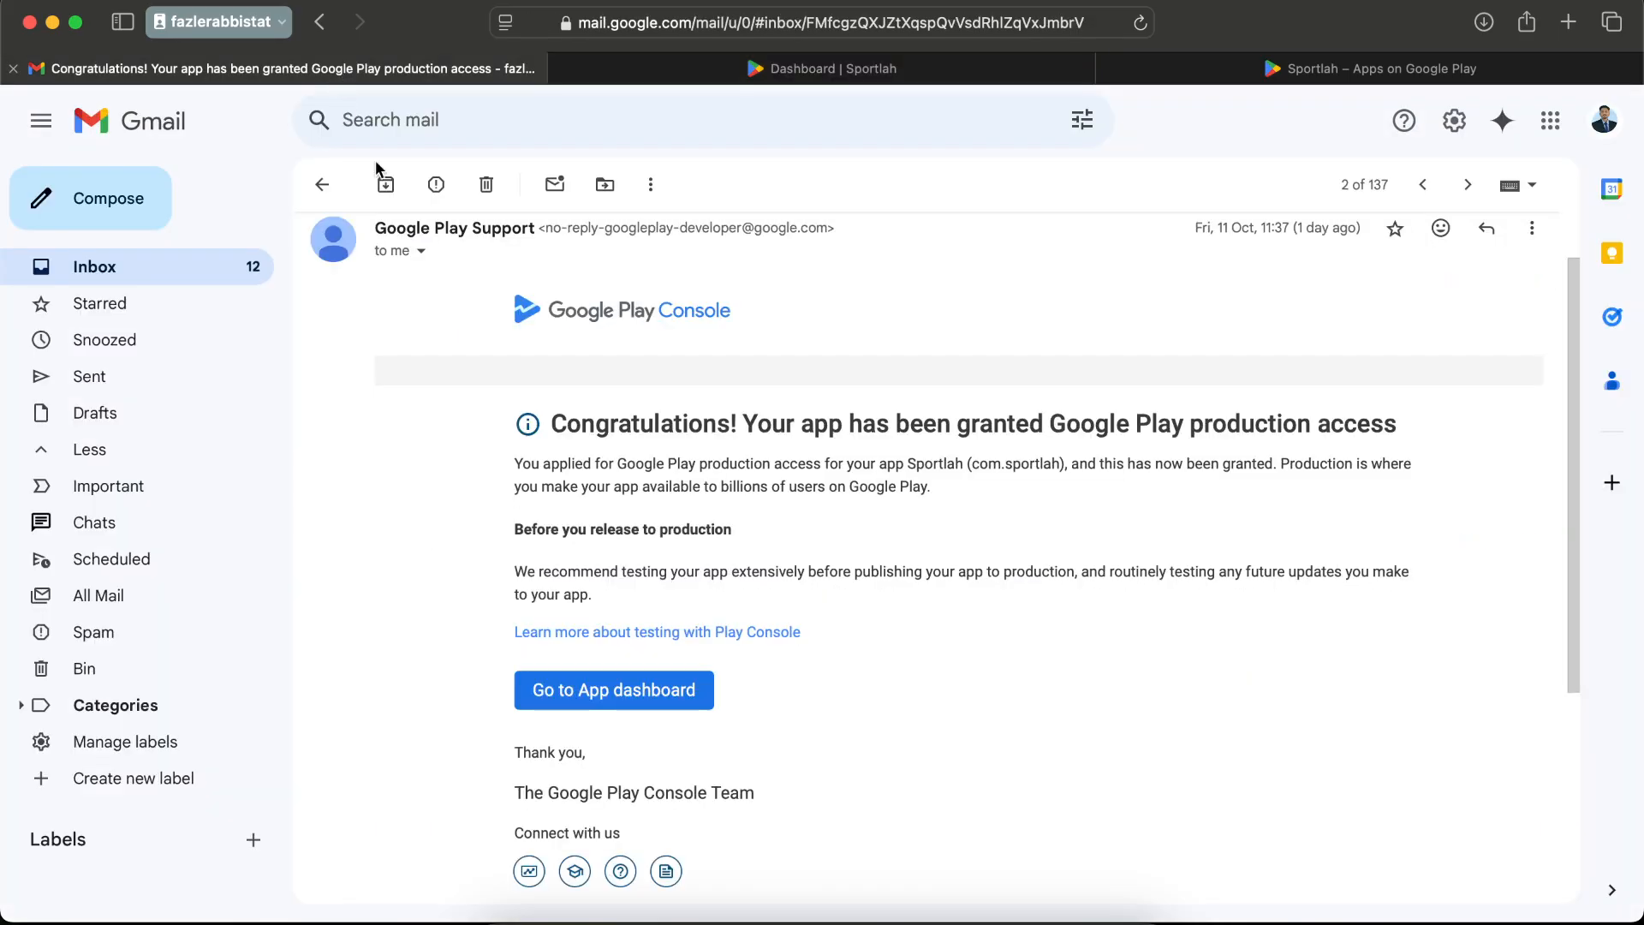
From the inbox, follow the link in the top 'Invitation to share a Google Play Console account' email
left_click(323, 185)
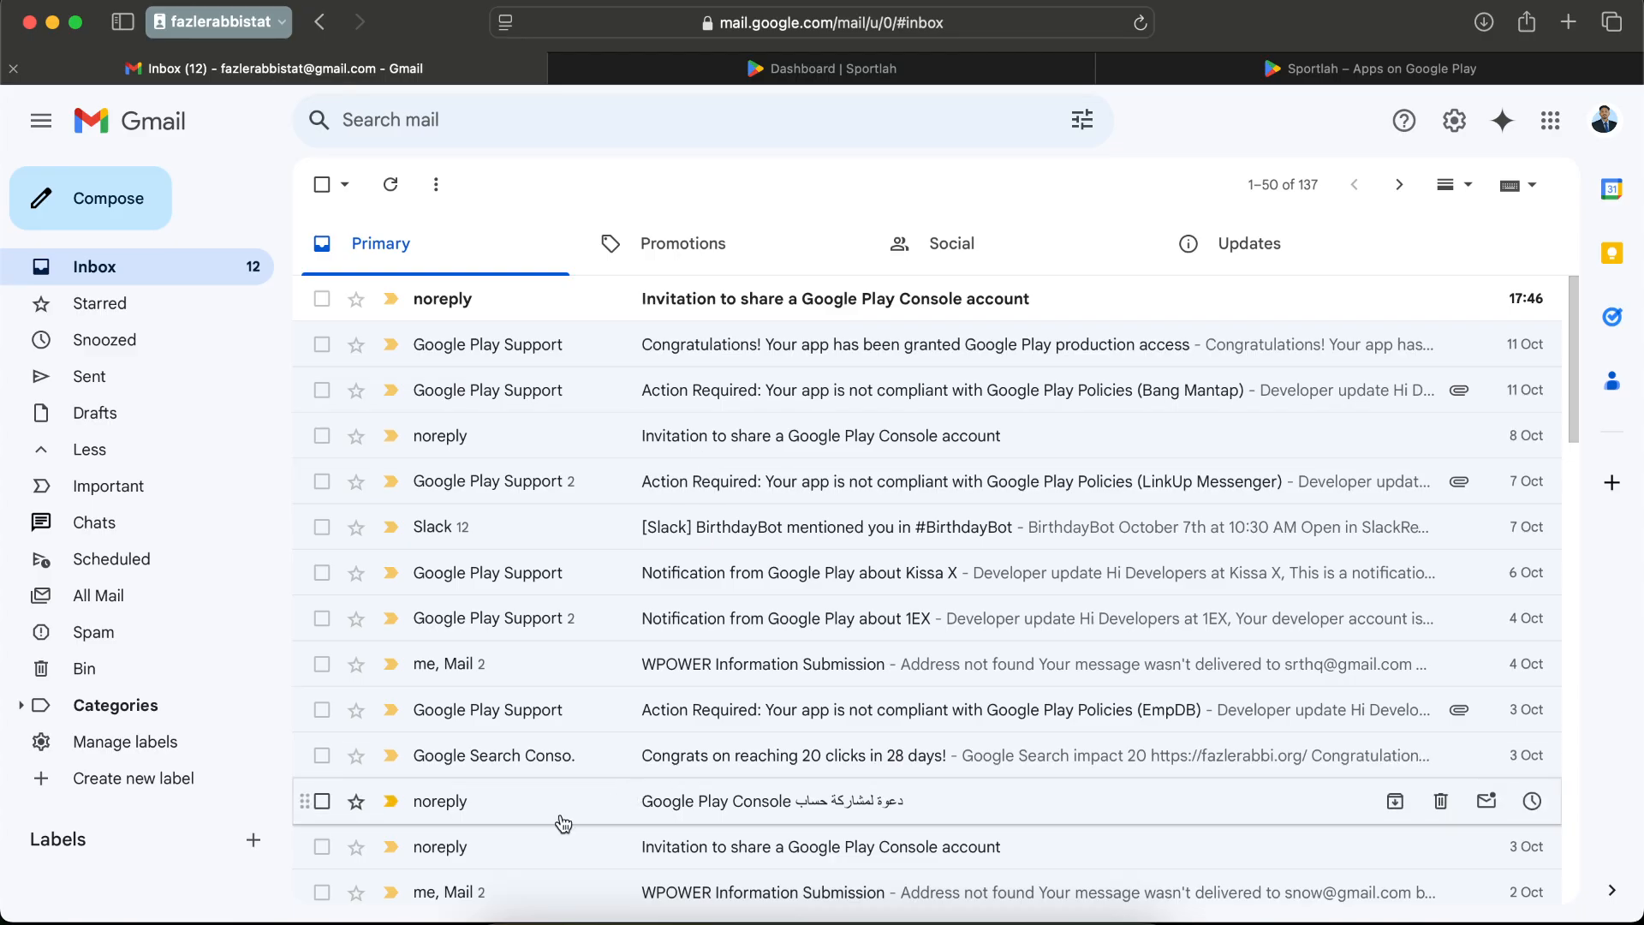
mouse_move(586, 846)
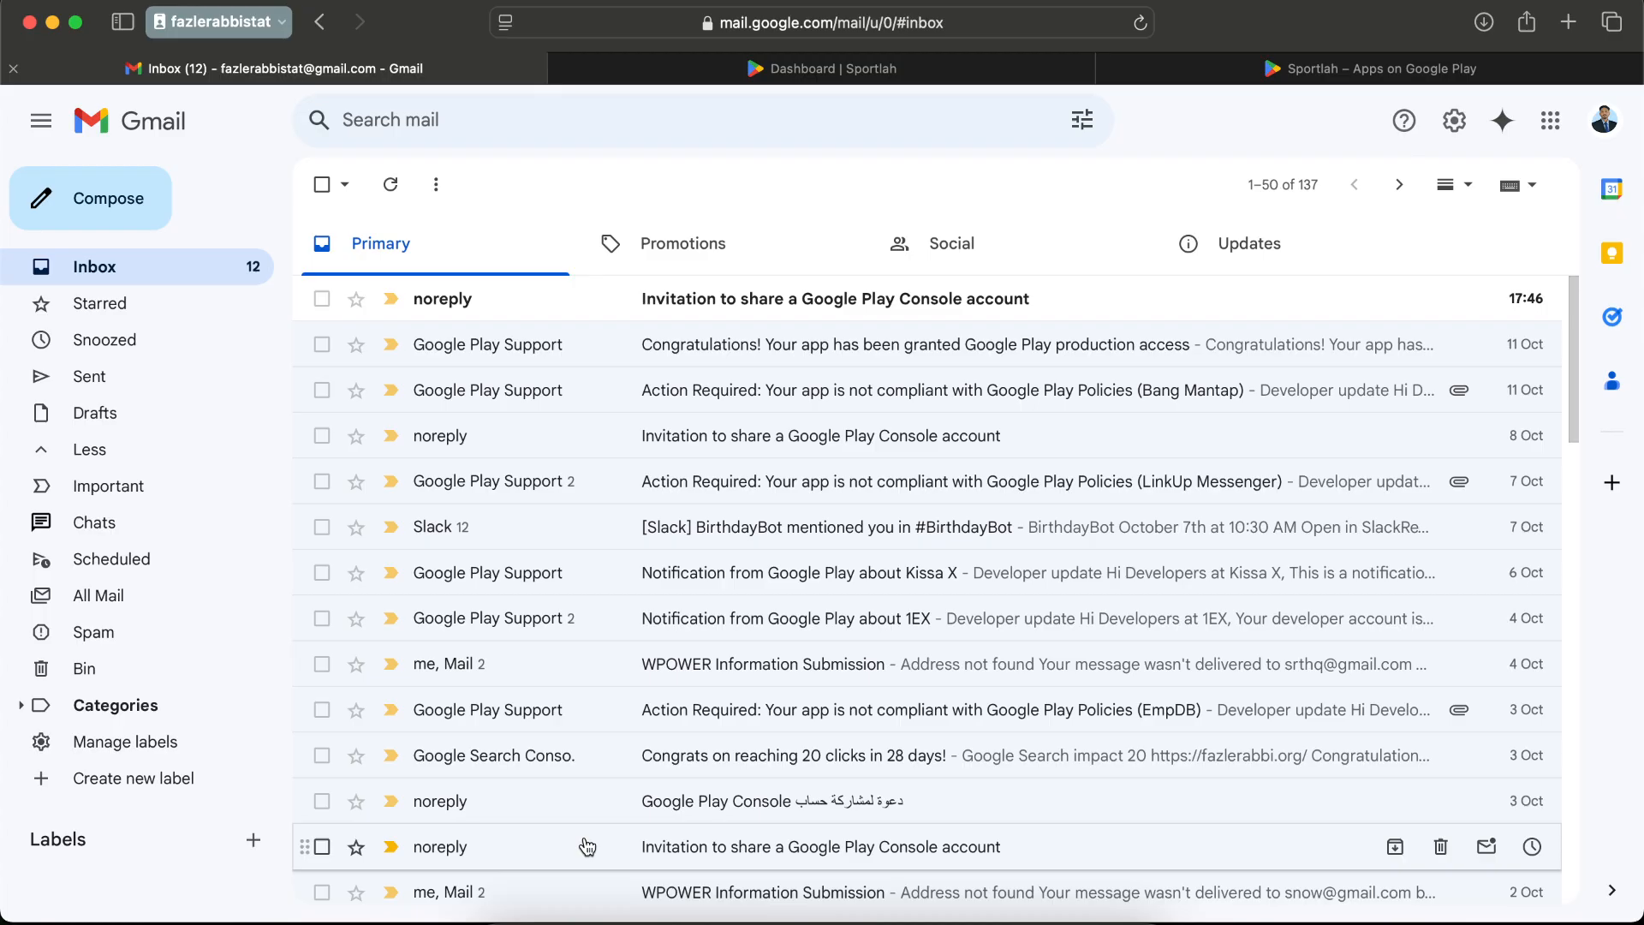
mouse_move(874, 345)
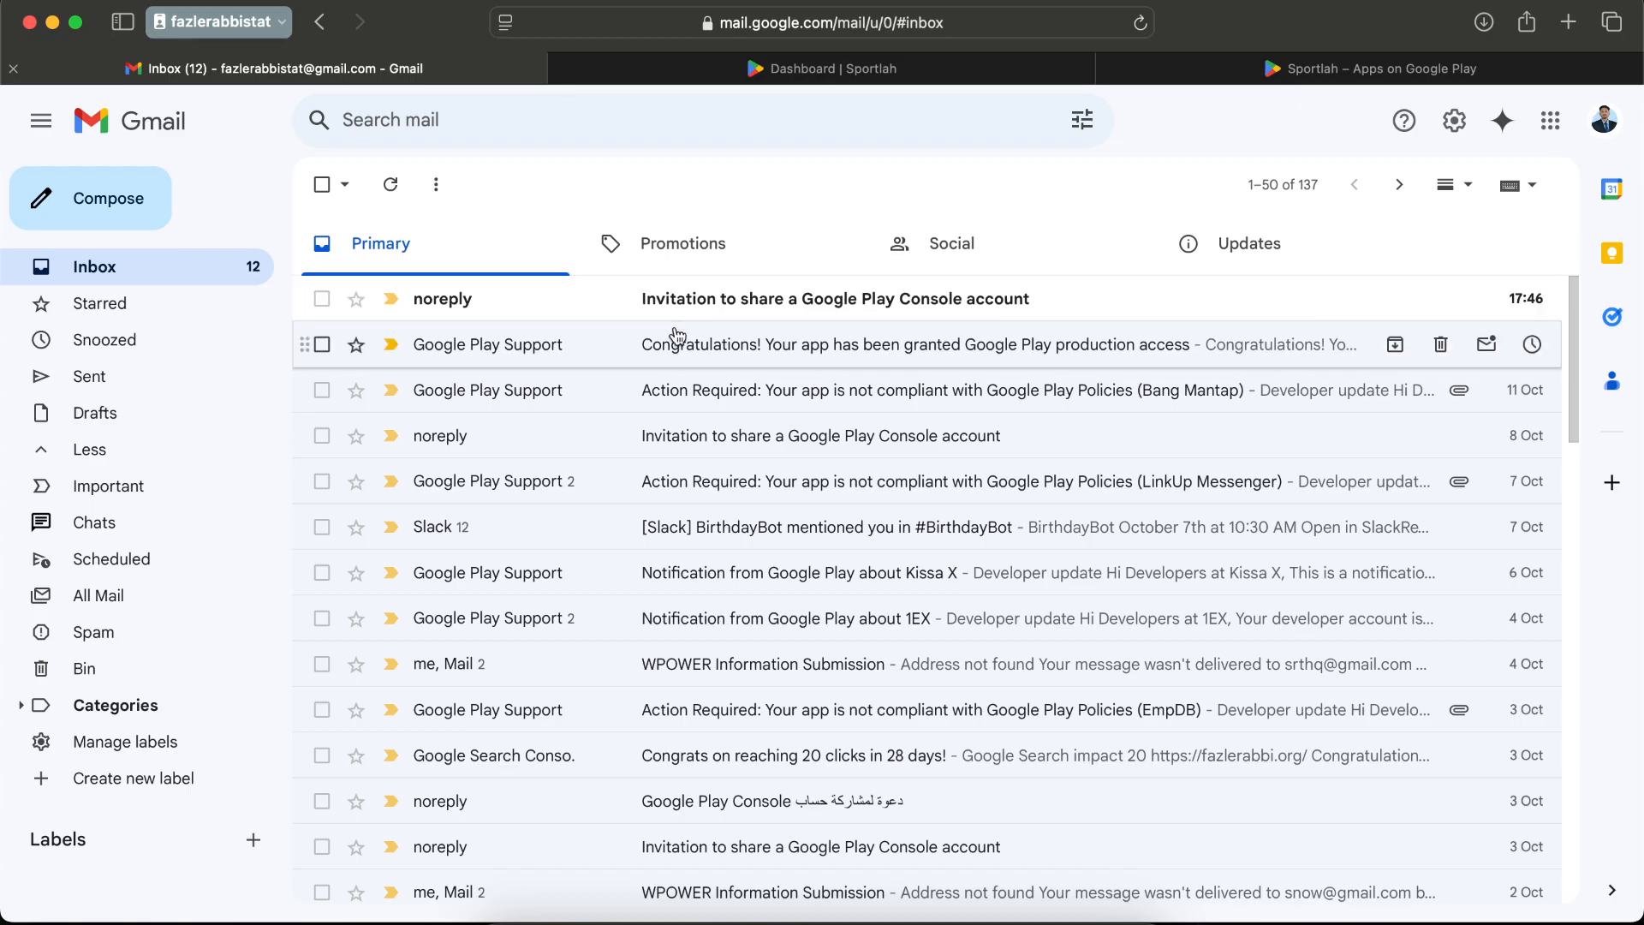
scroll("down", 3)
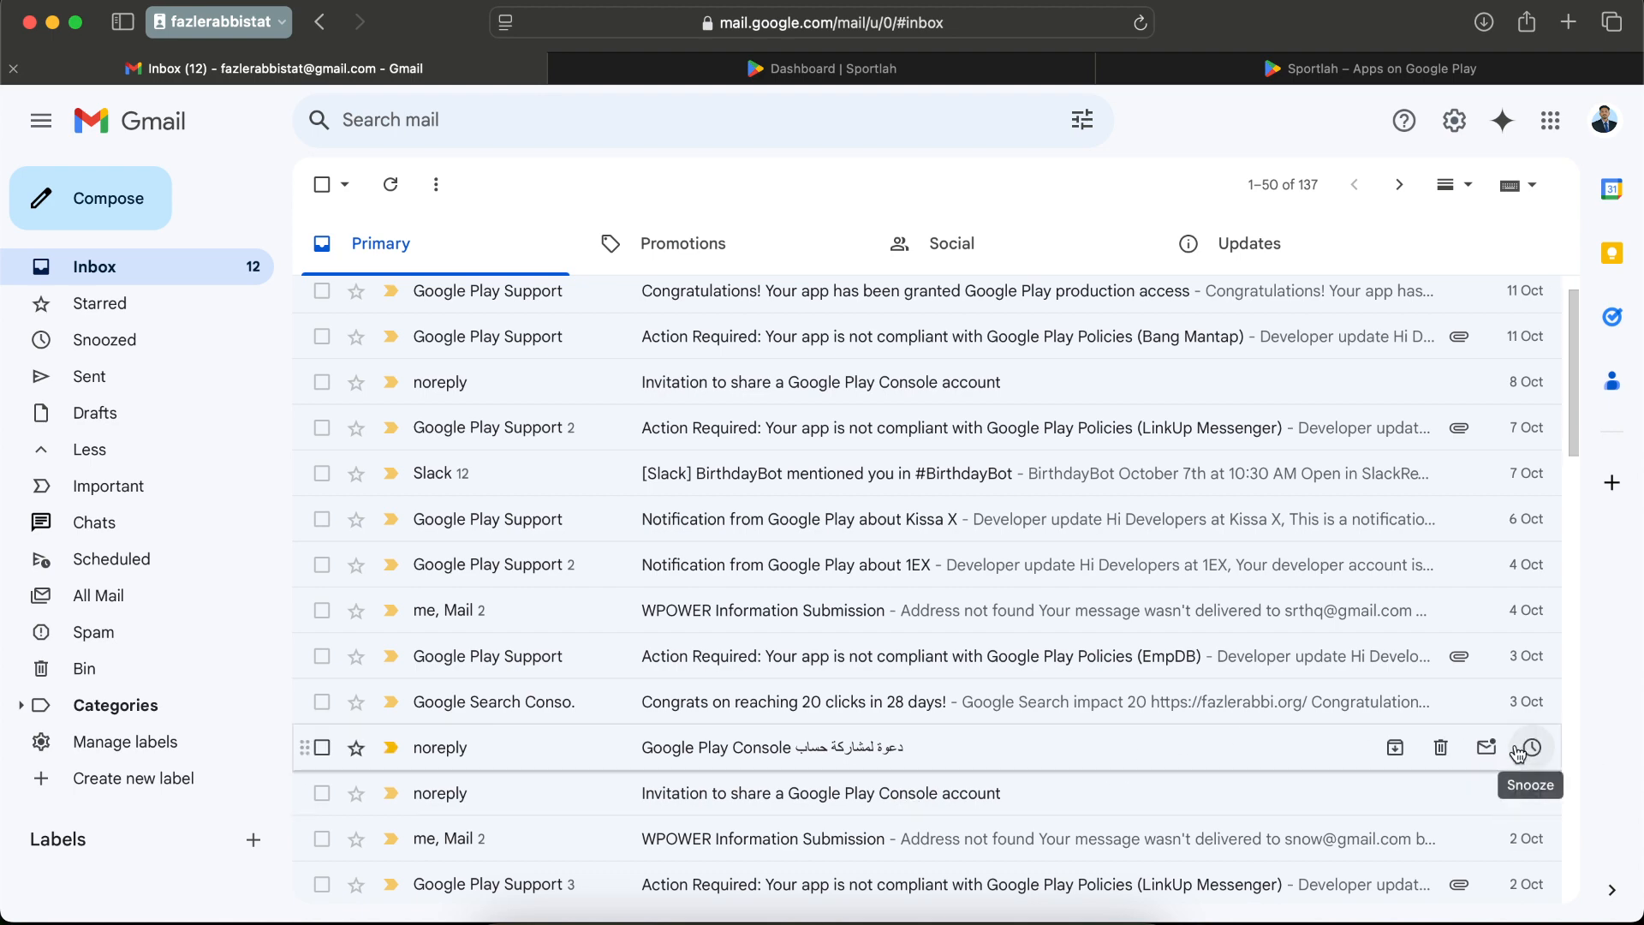
mouse_move(725, 753)
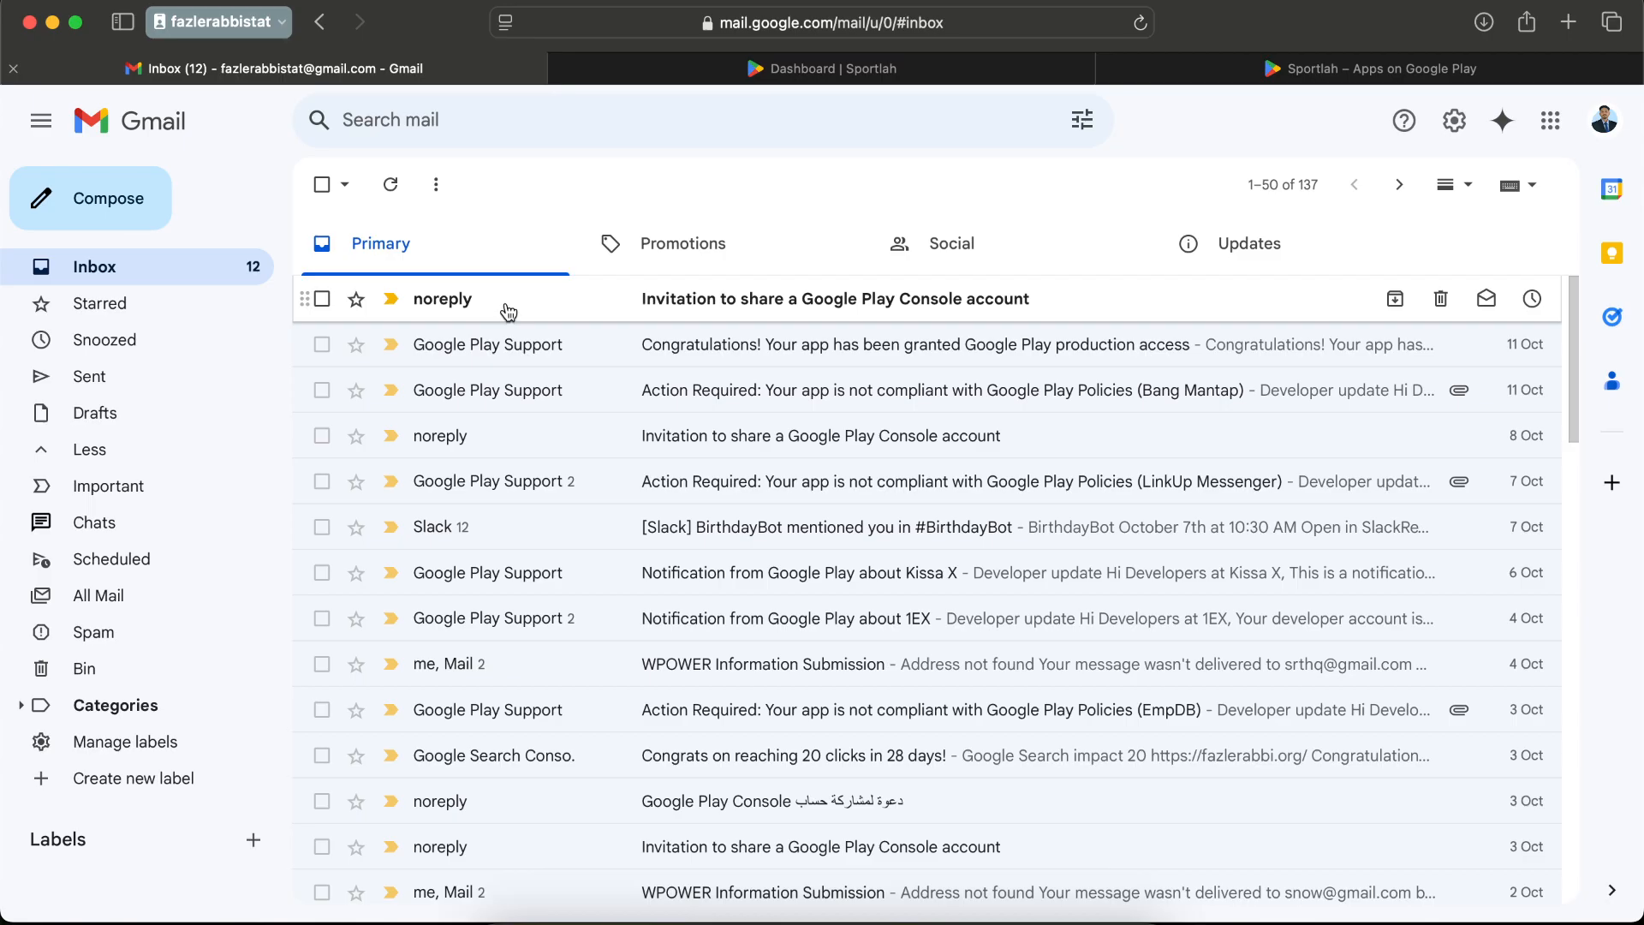
left_click(835, 298)
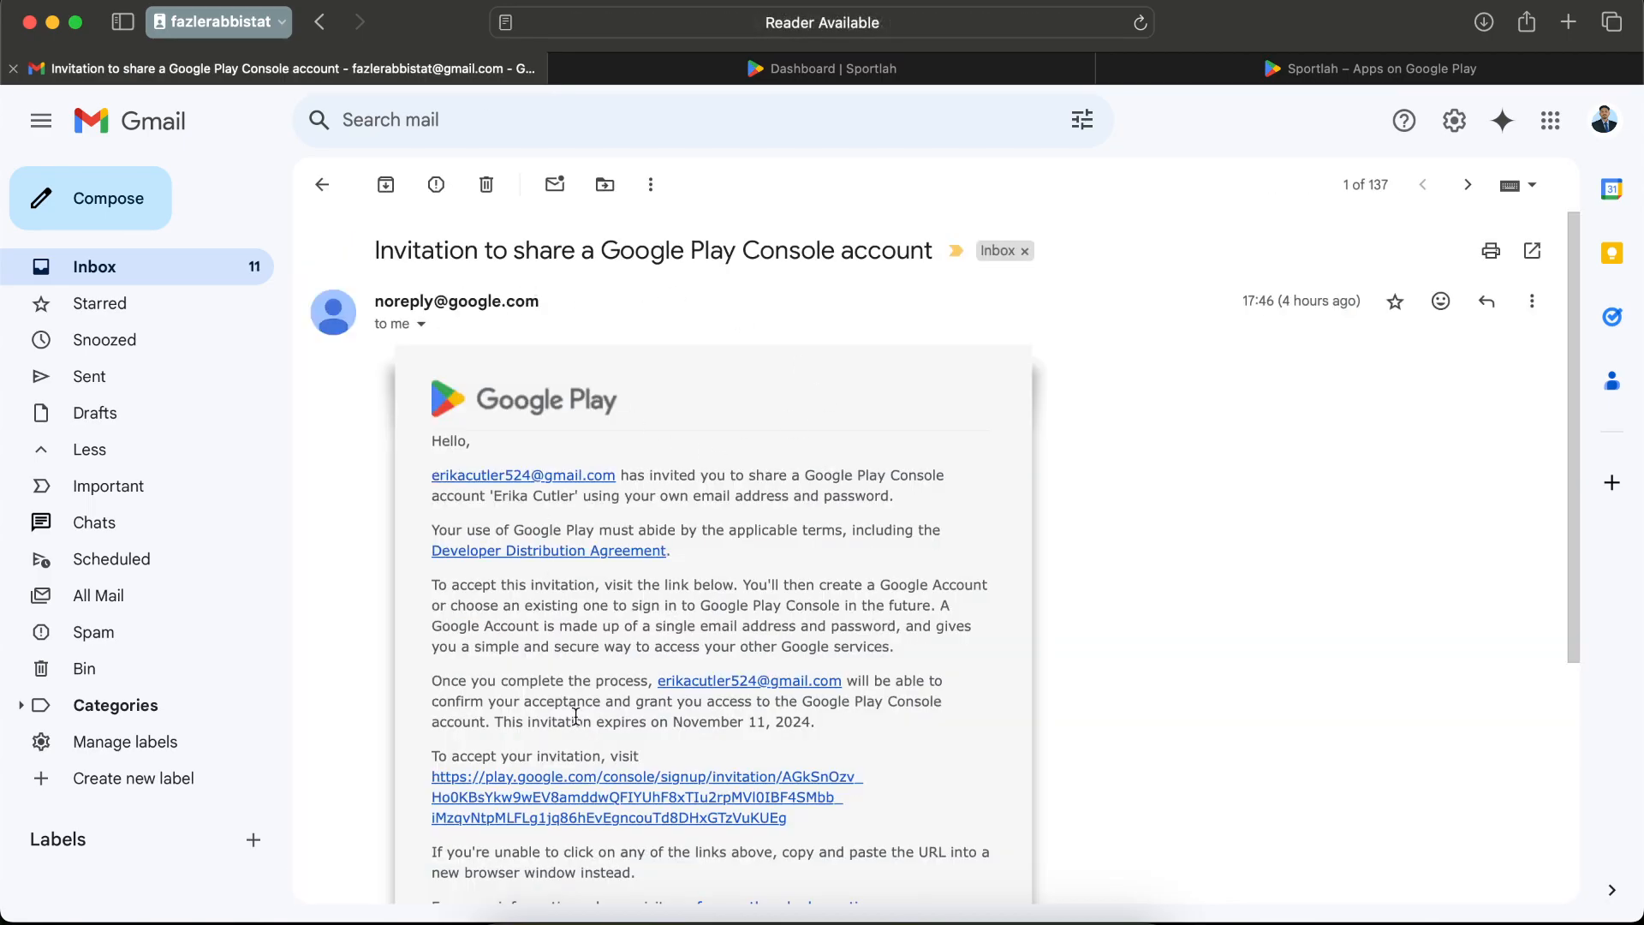
left_click(645, 776)
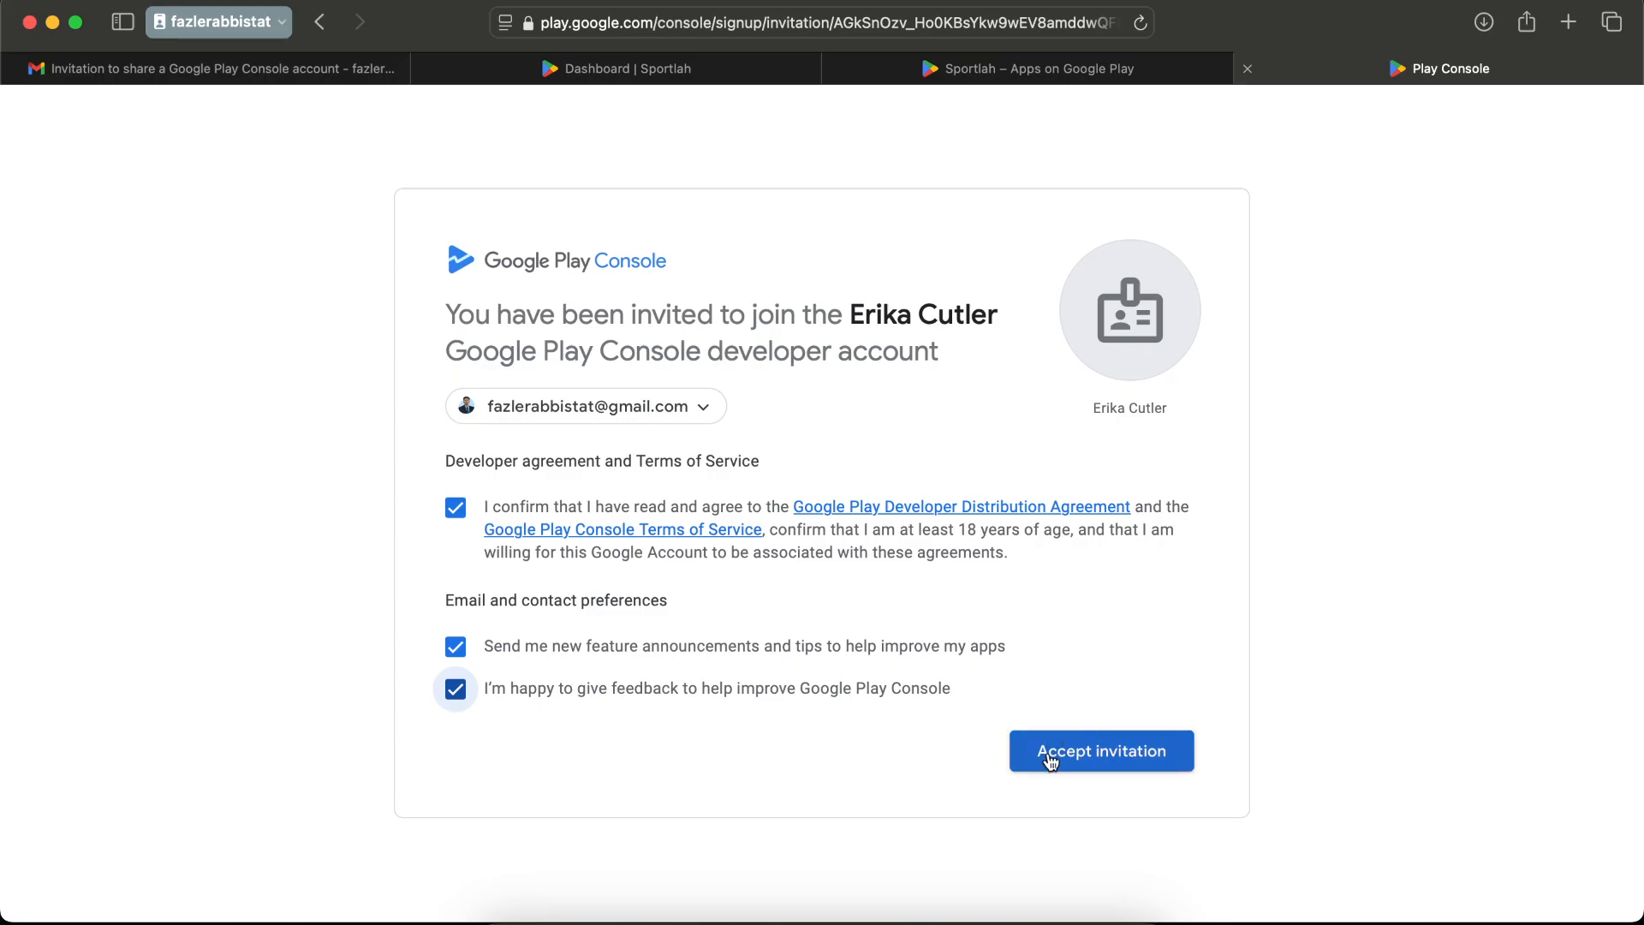
Accept the invitation to join the shared developer account
left_click(1100, 750)
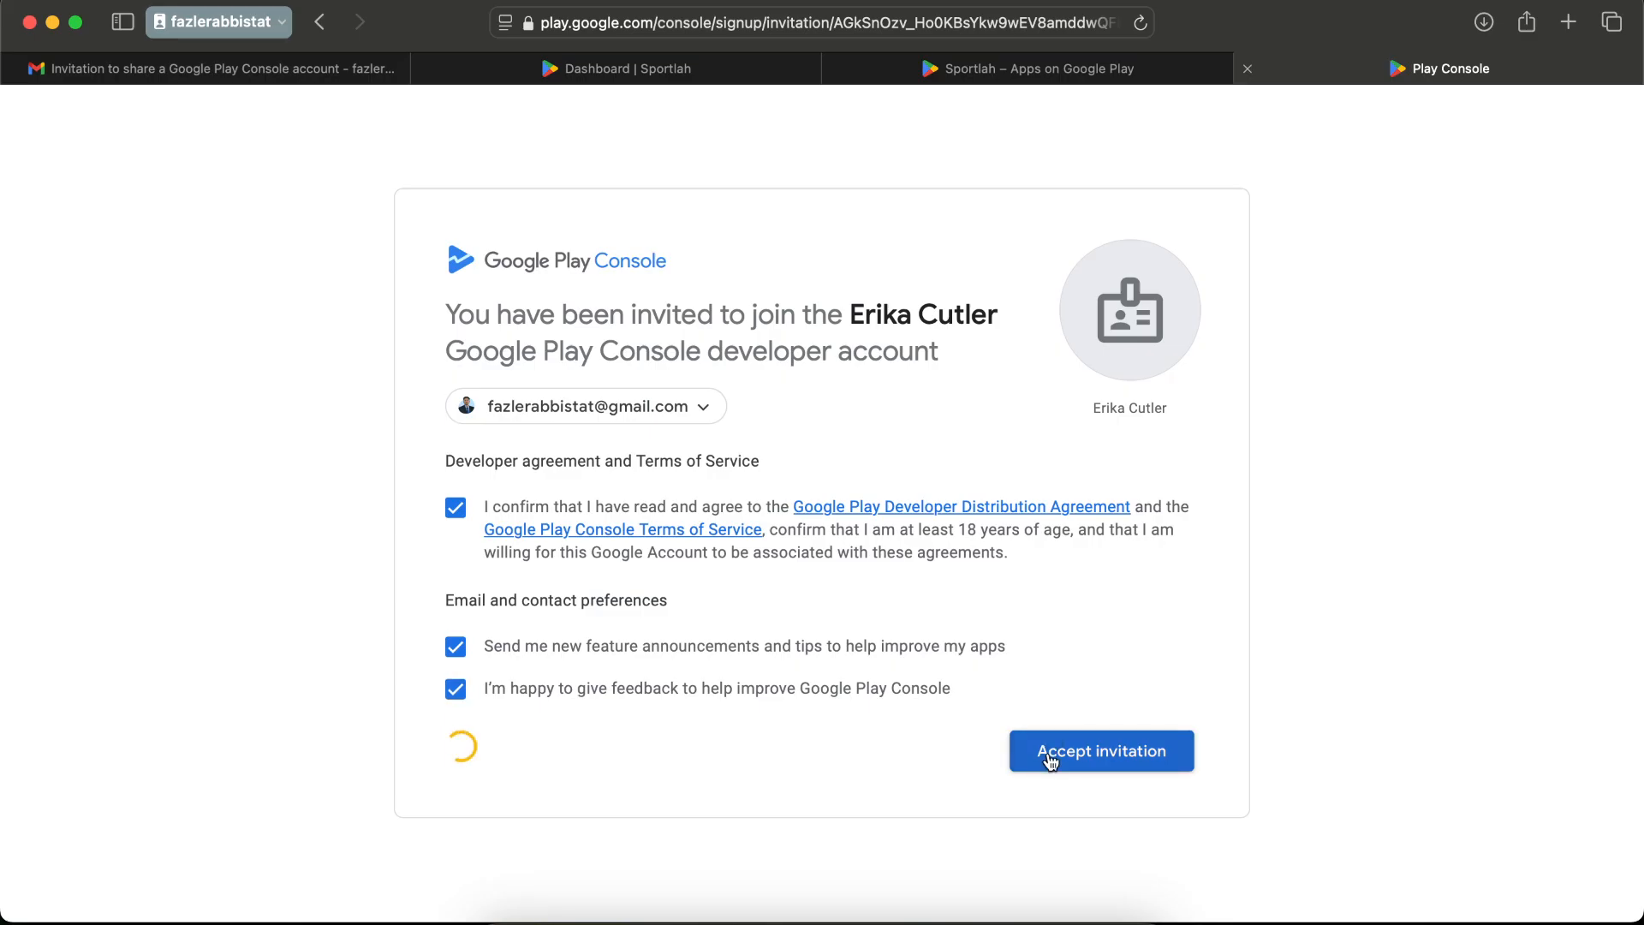
left_click(1102, 752)
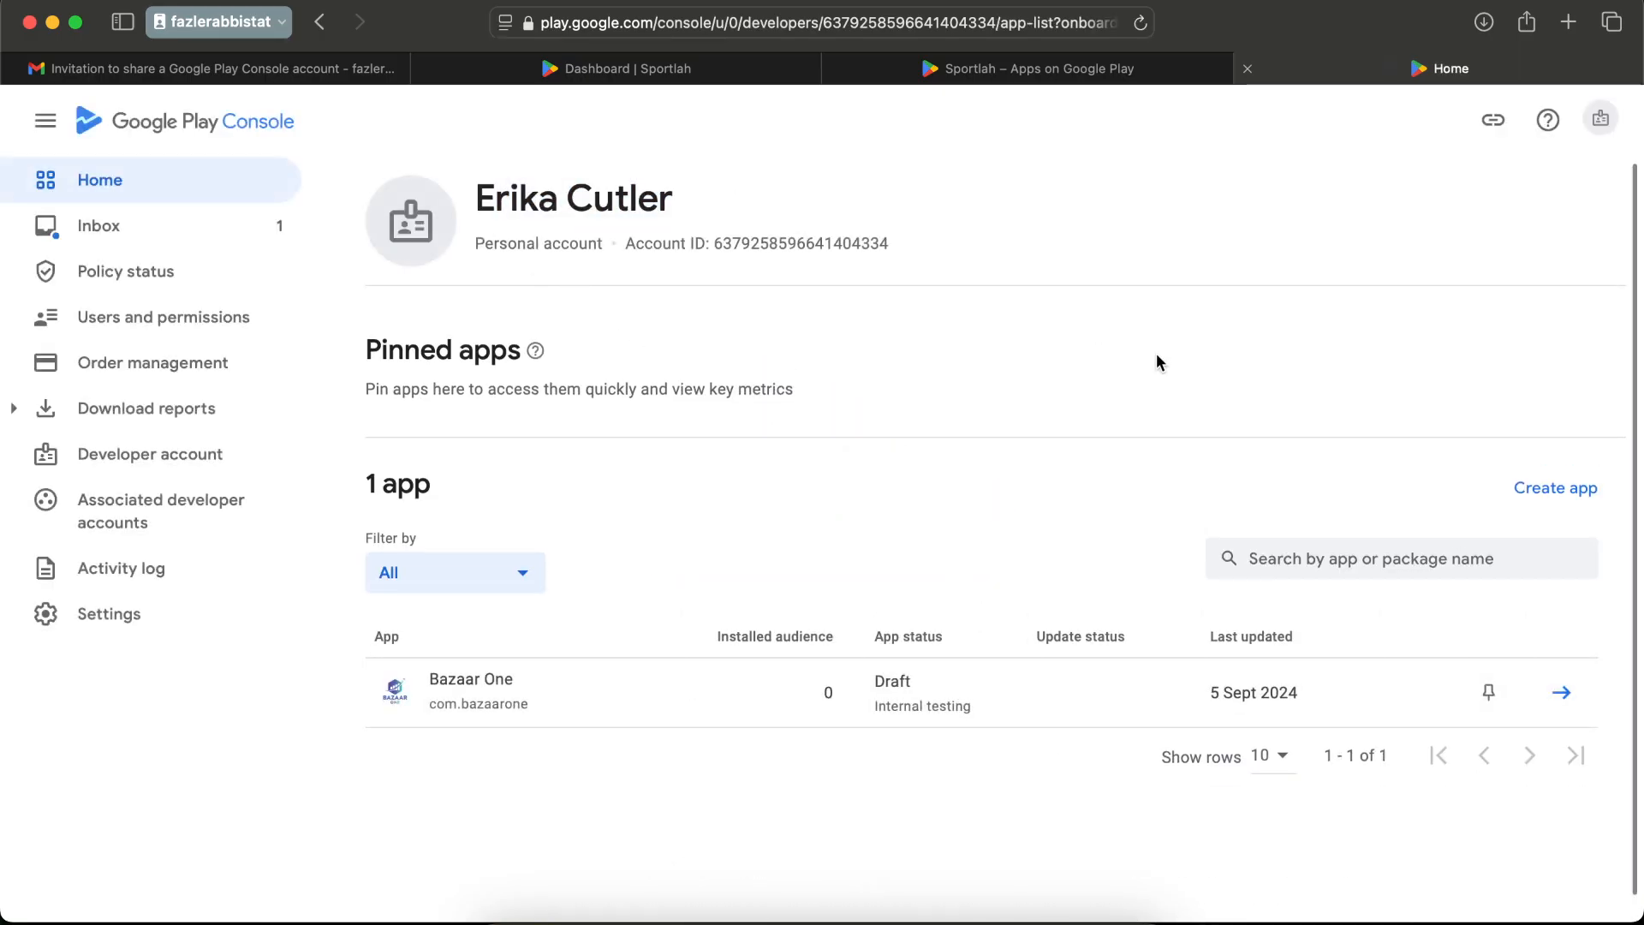
mouse_move(945, 720)
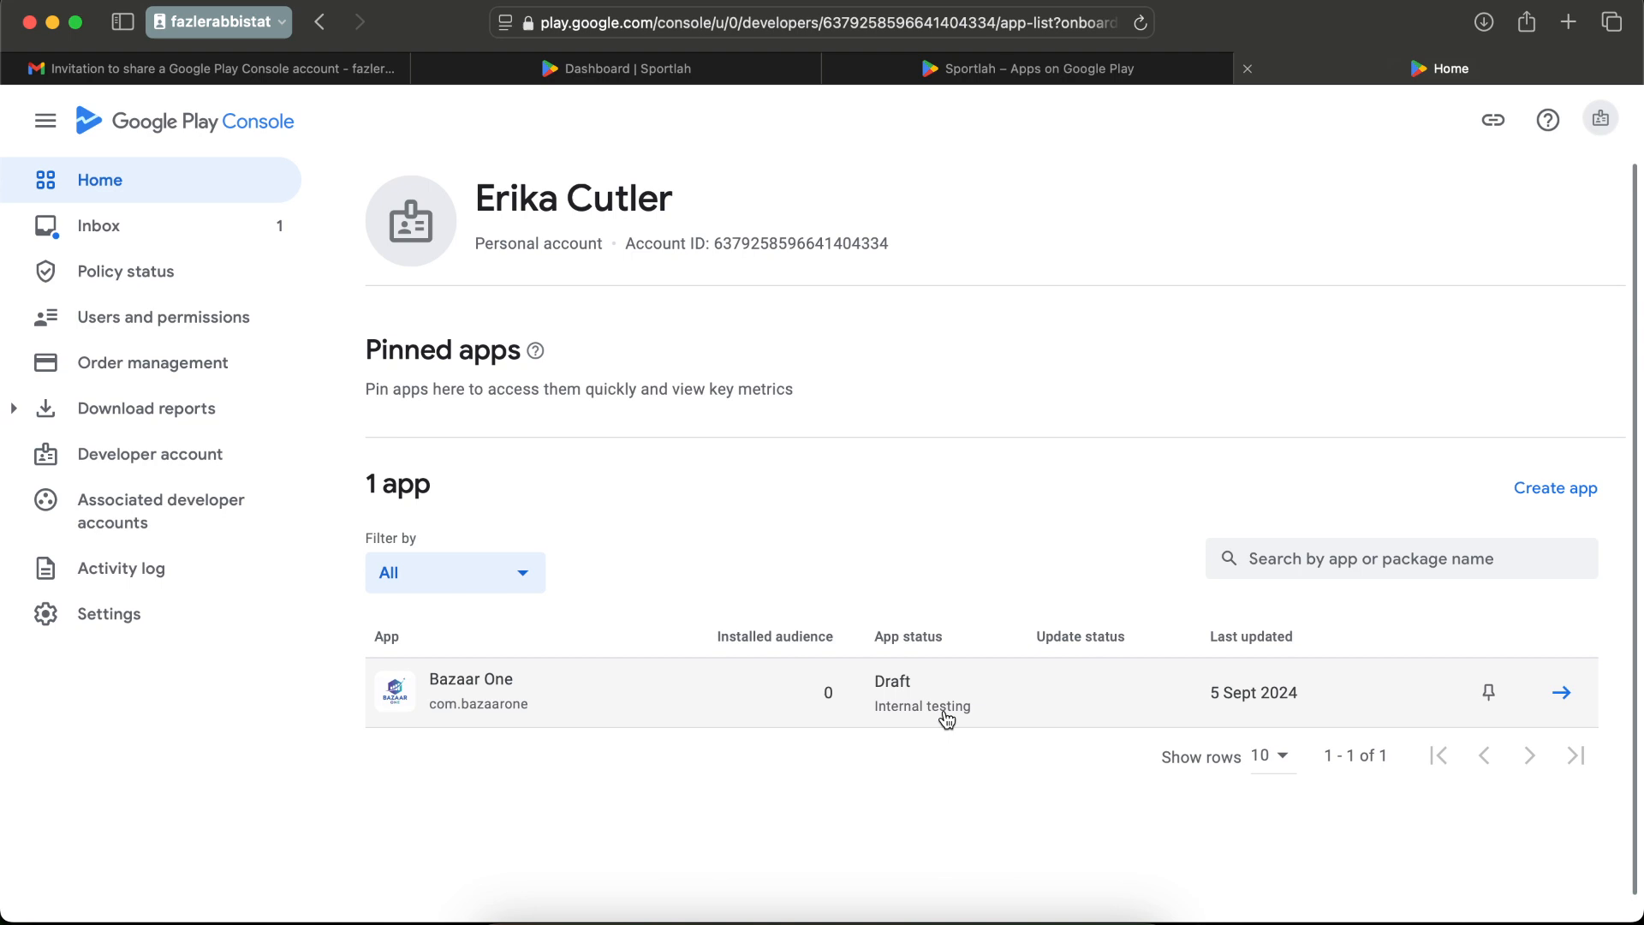
mouse_move(922, 720)
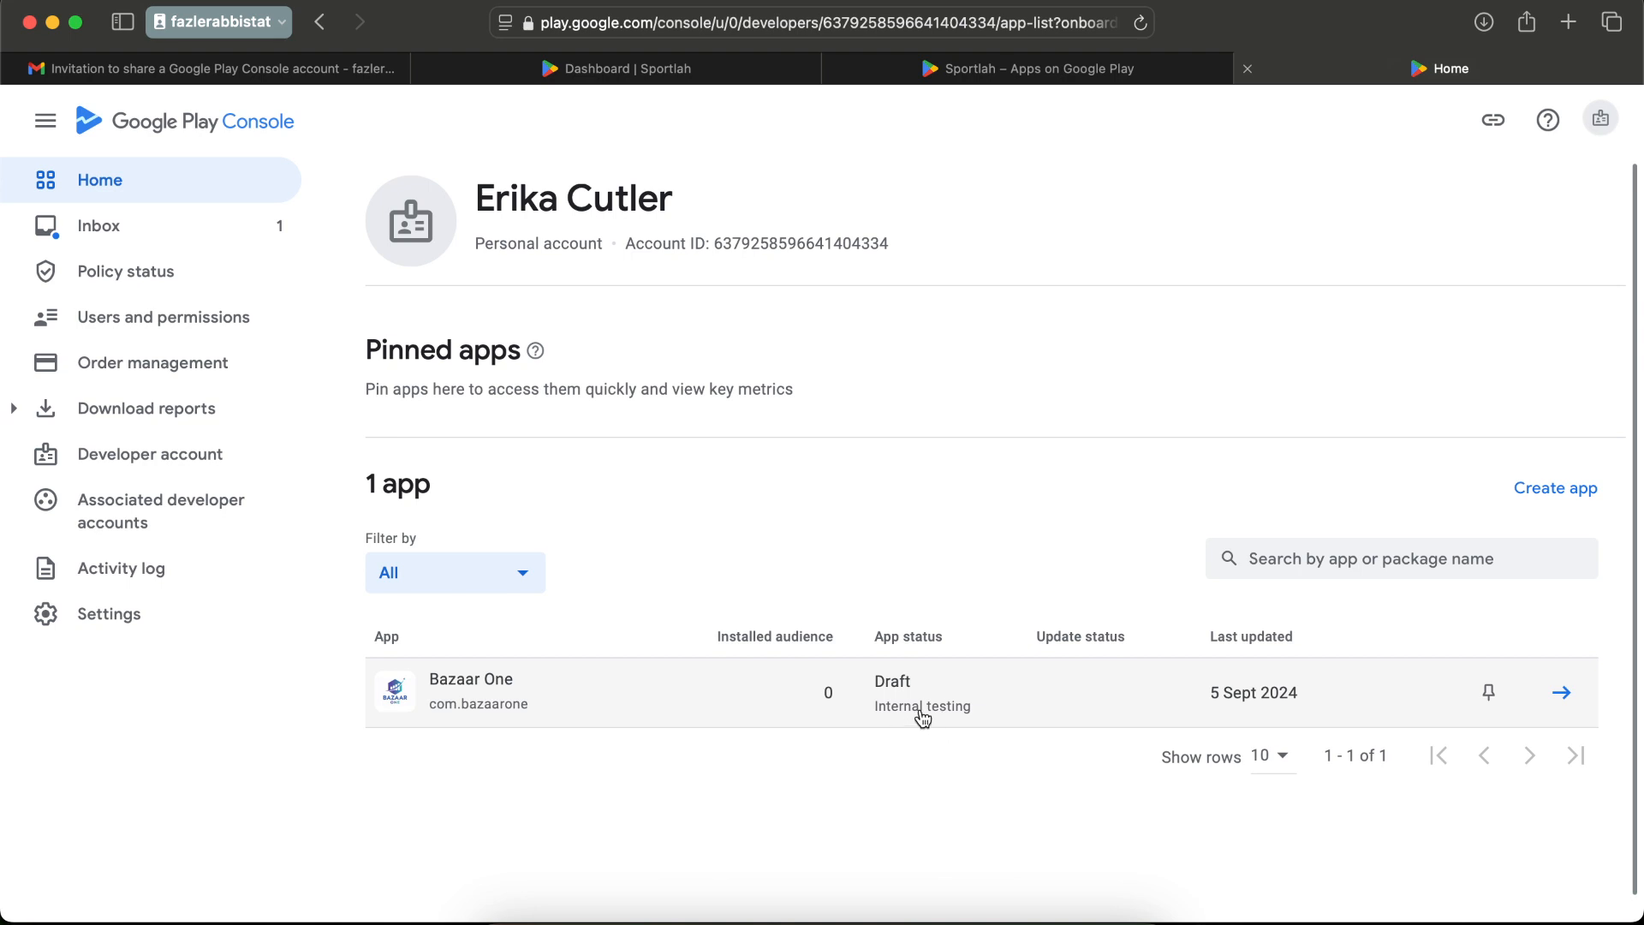
mouse_move(1561, 692)
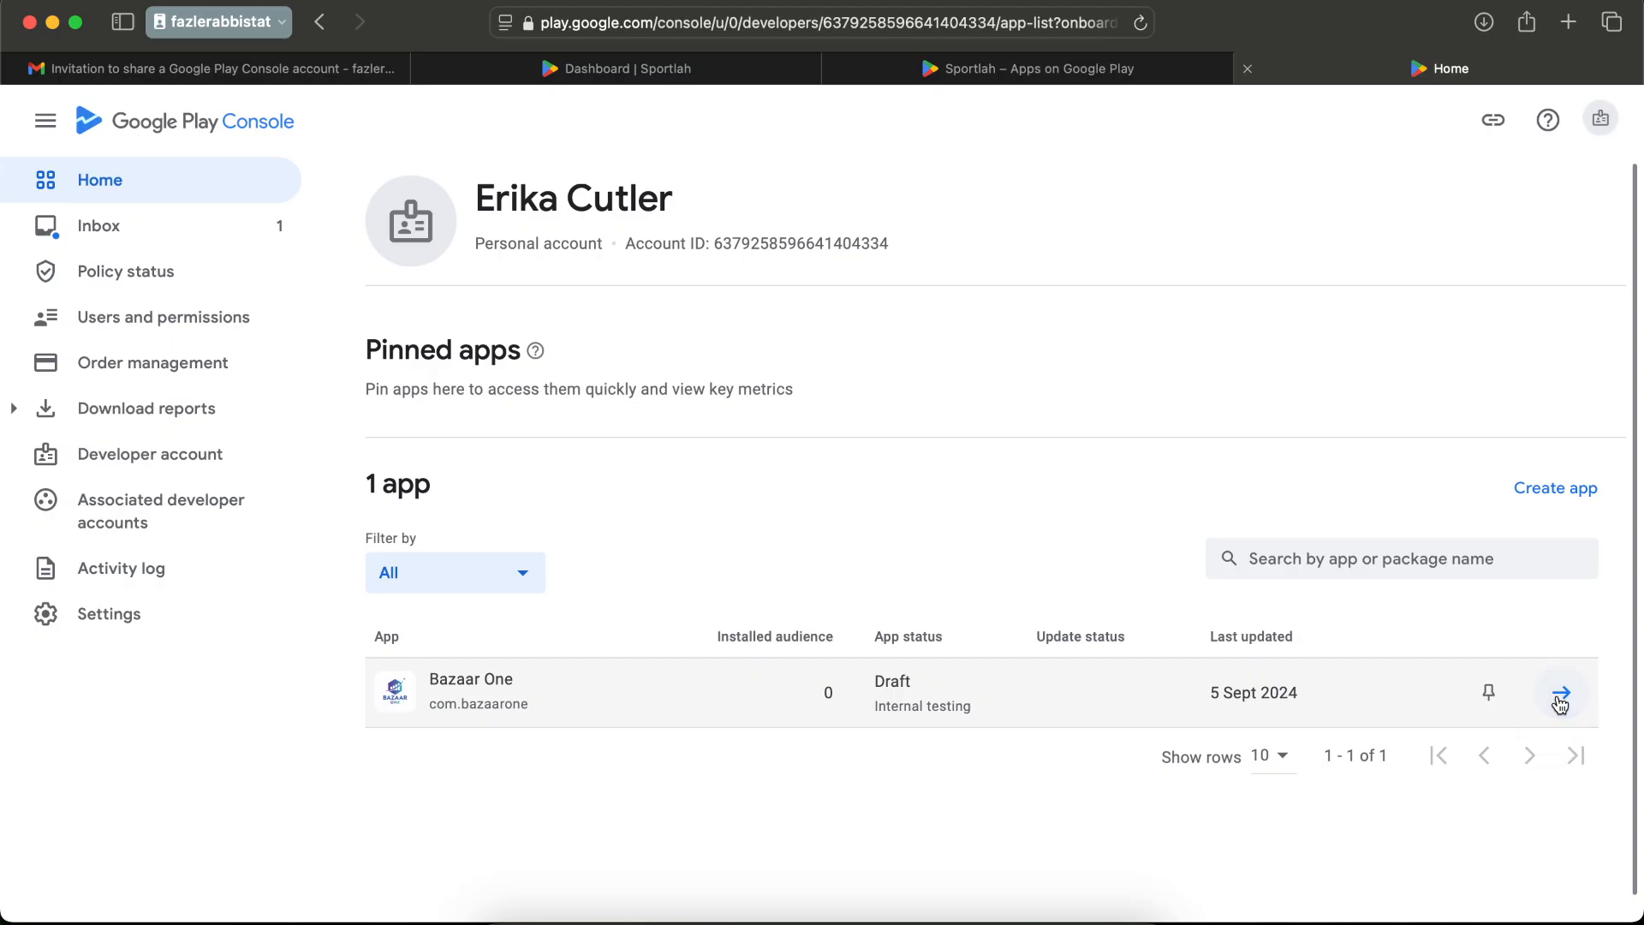
Look through the Bazaar One draft app's dashboard and its setup tasks
left_click(1561, 693)
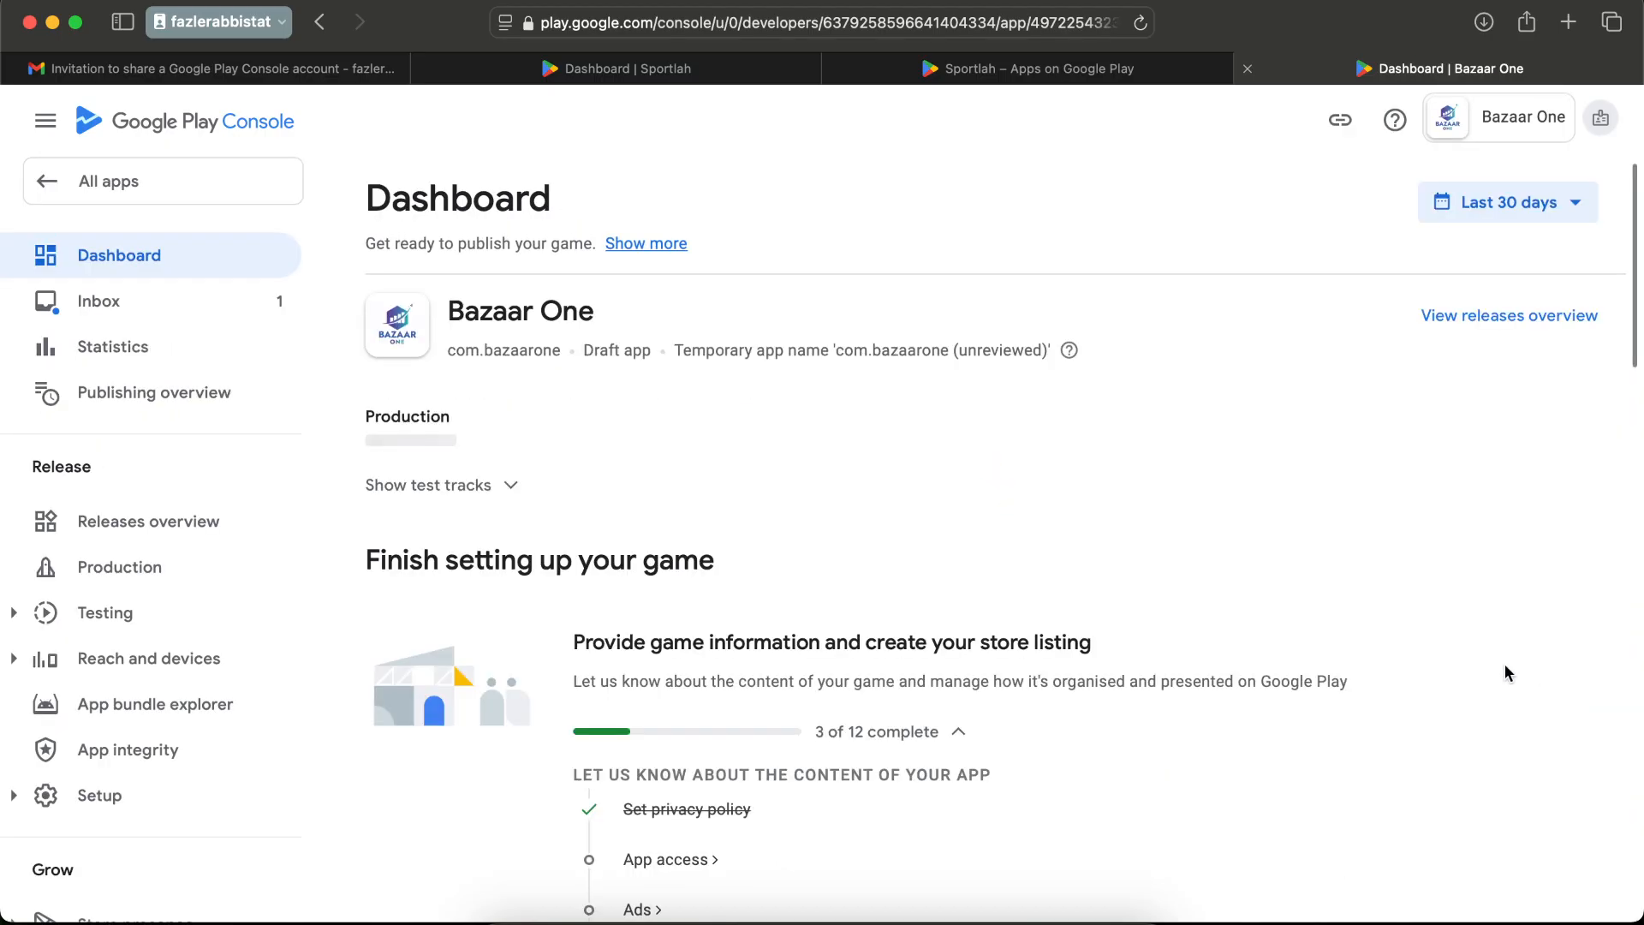
scroll("down", 3)
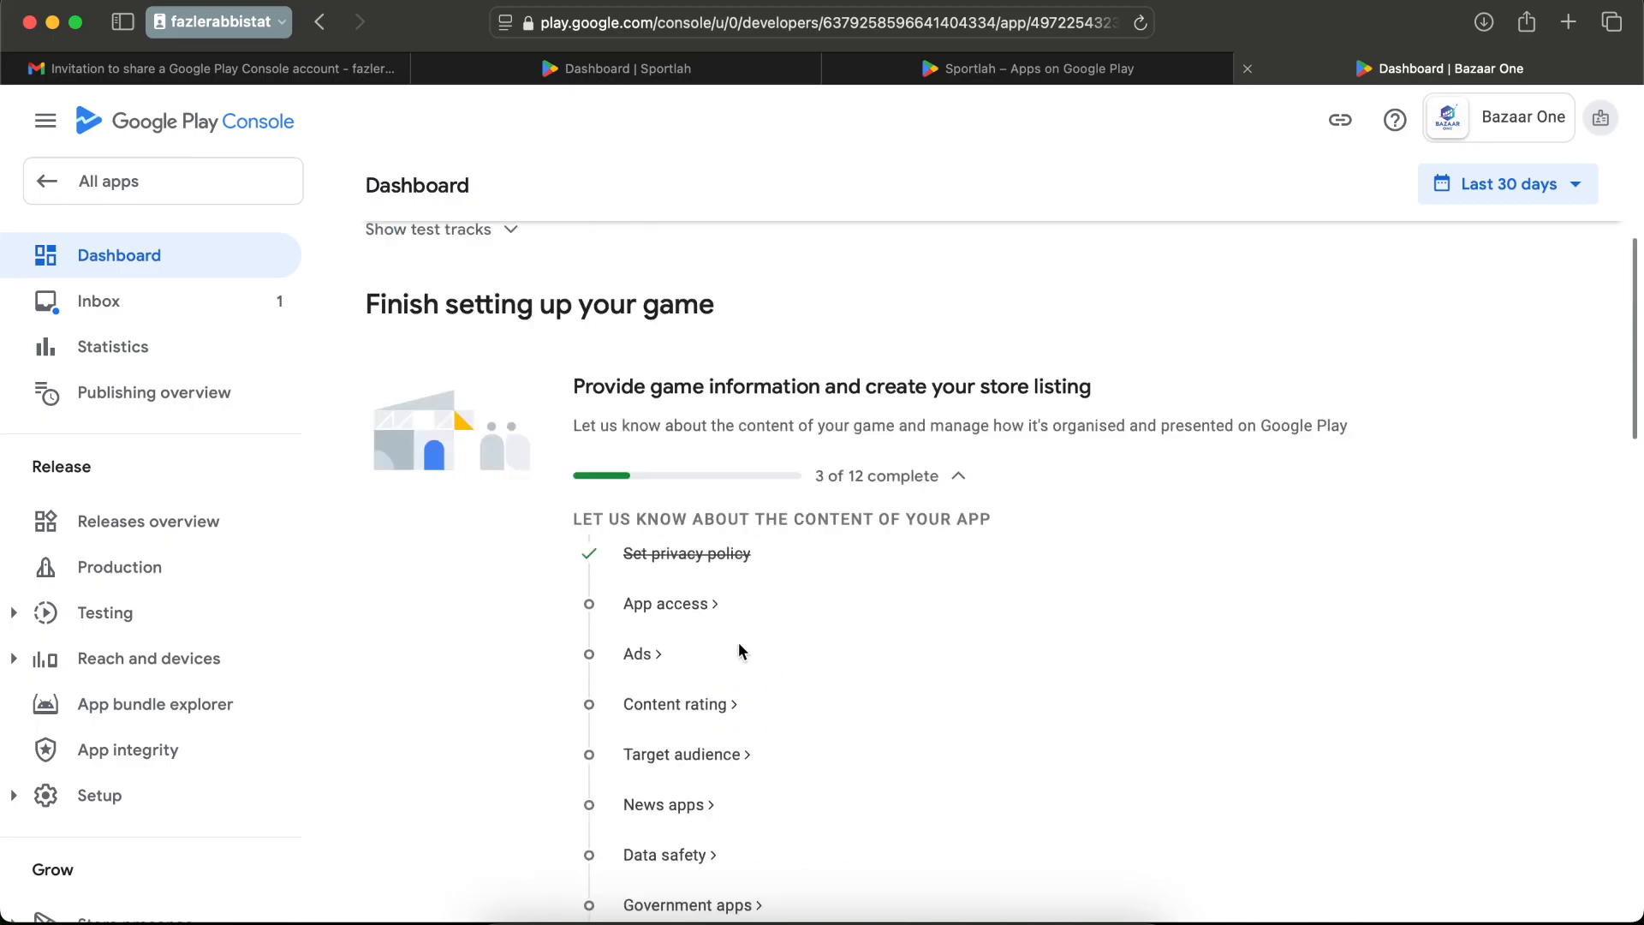
scroll("down", 3)
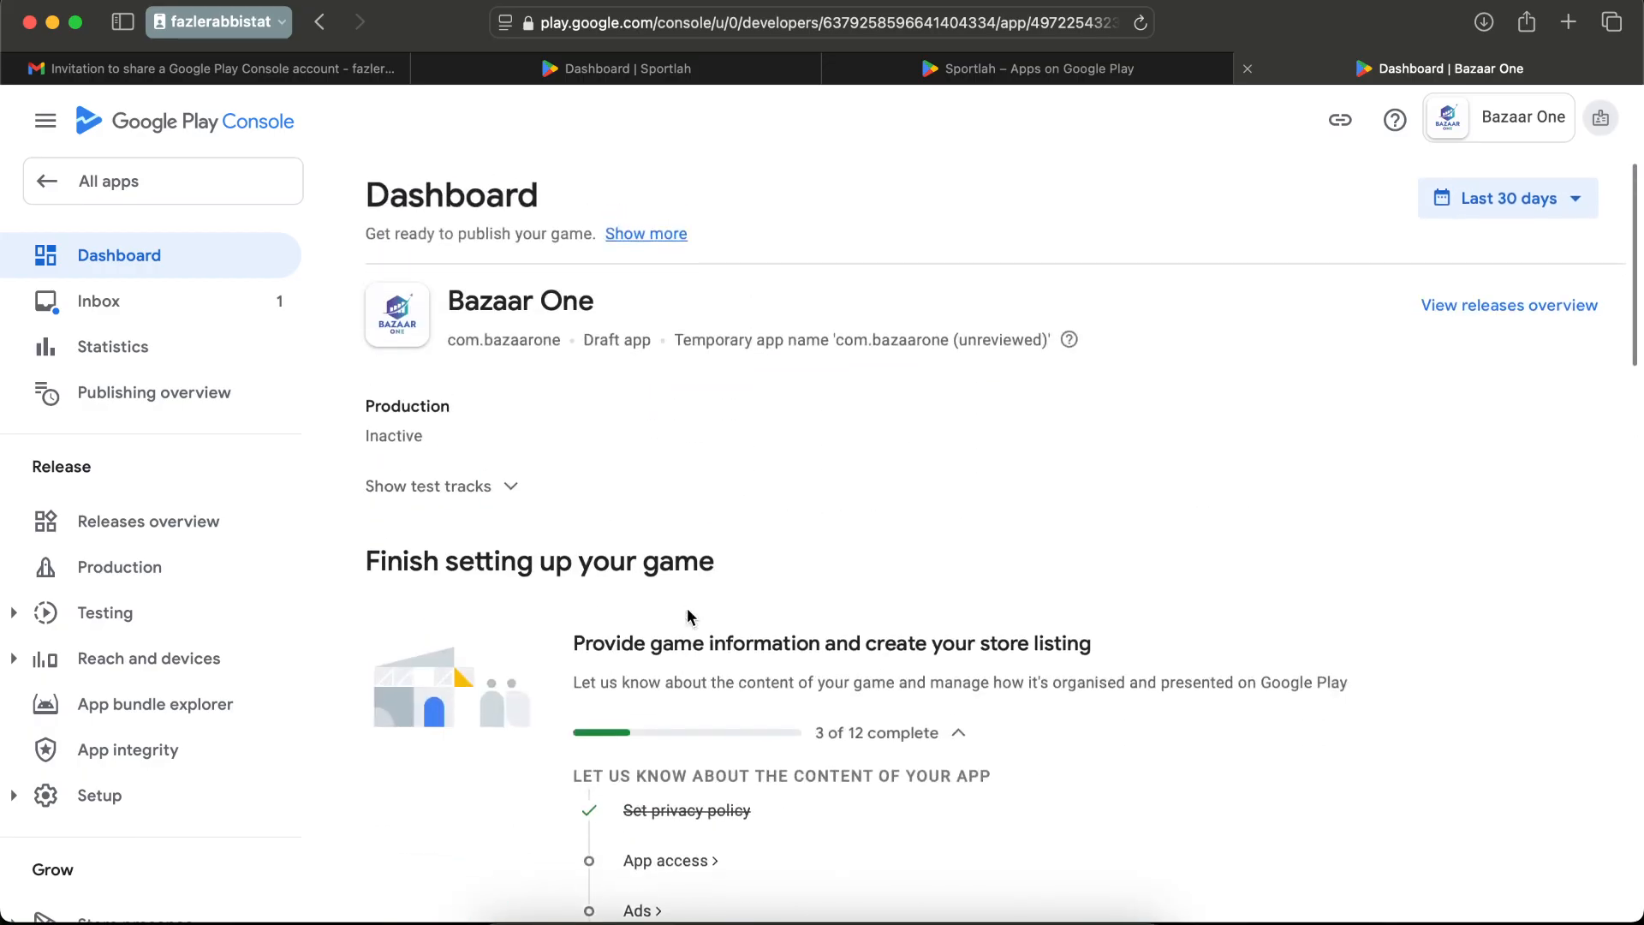
scroll("down", 3)
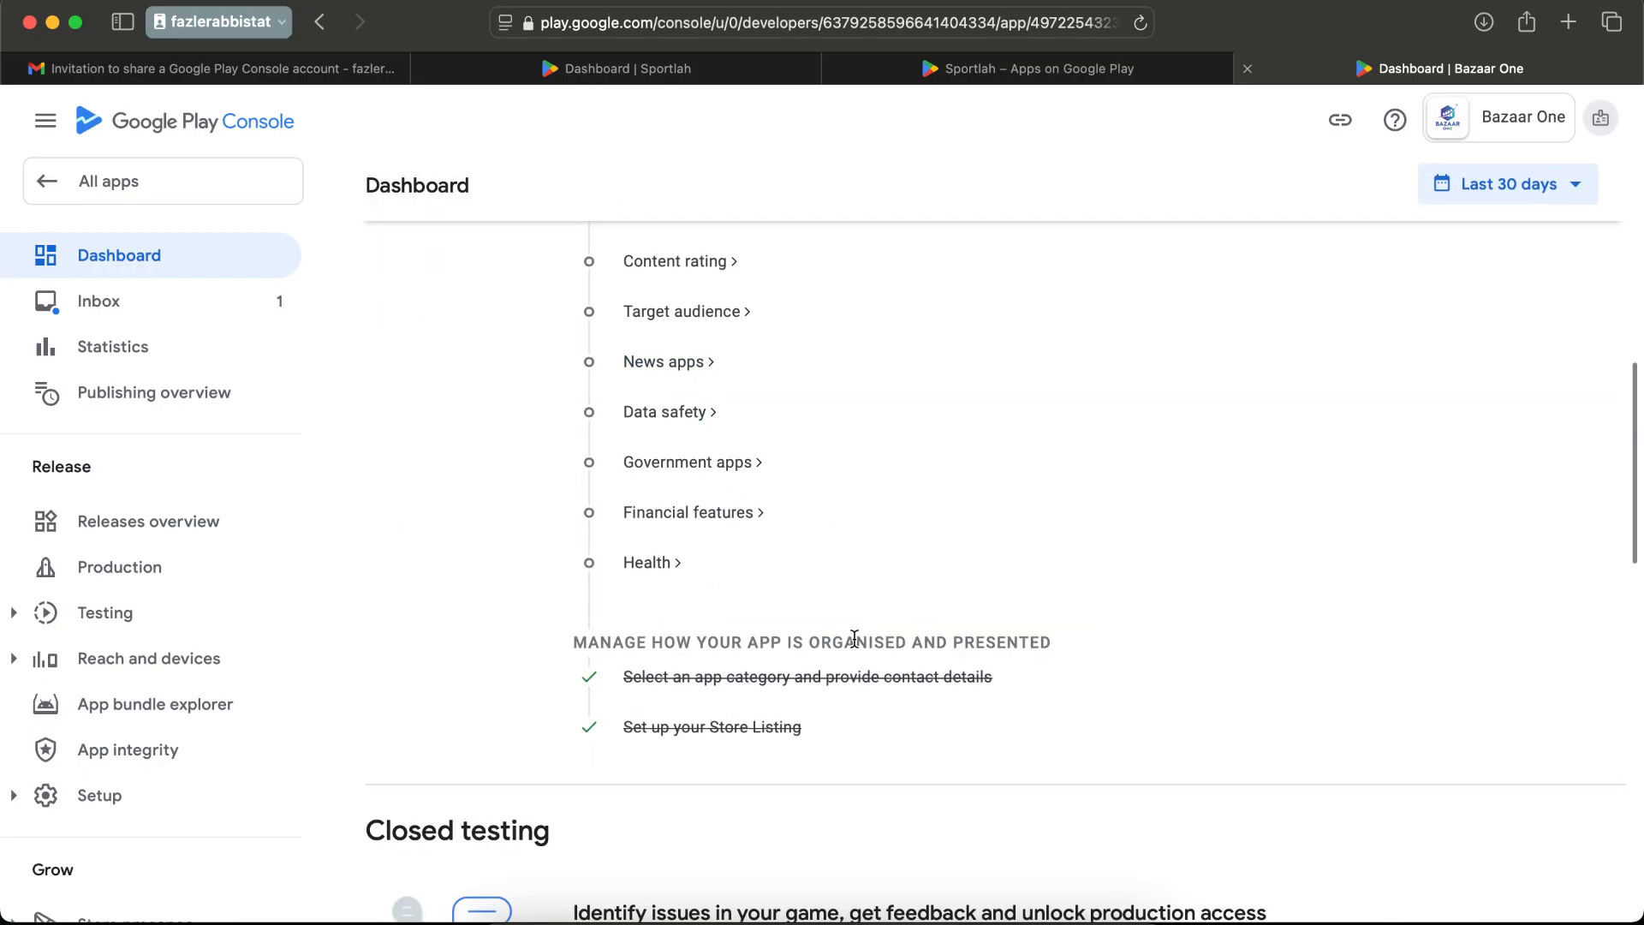
scroll("down", 3)
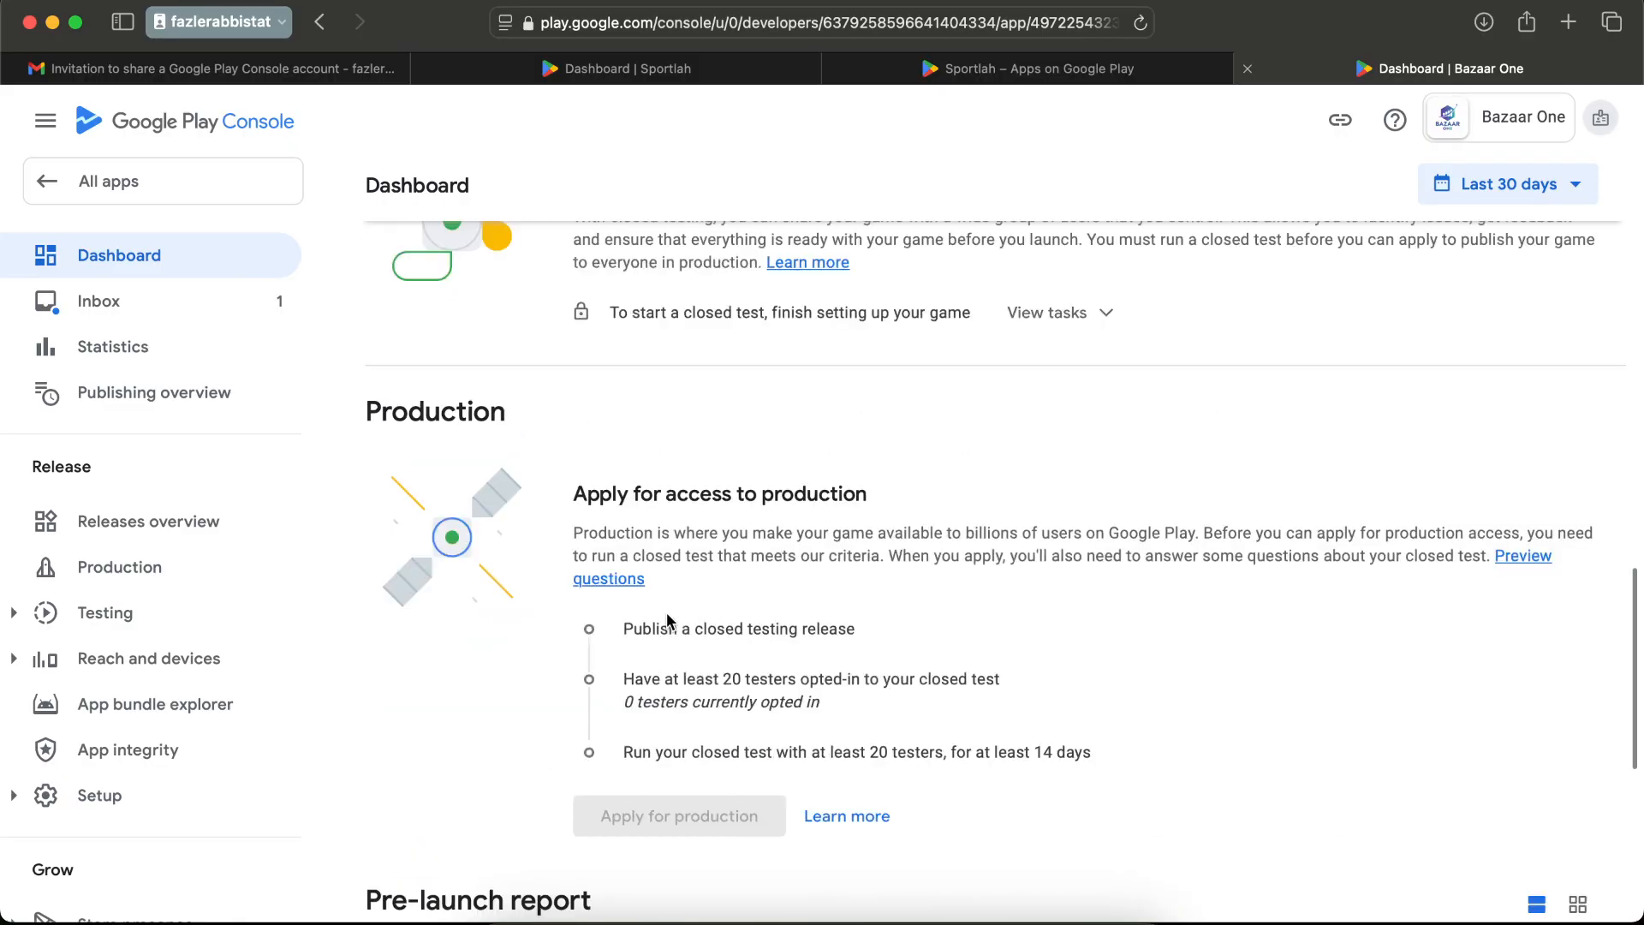
scroll("down", 3)
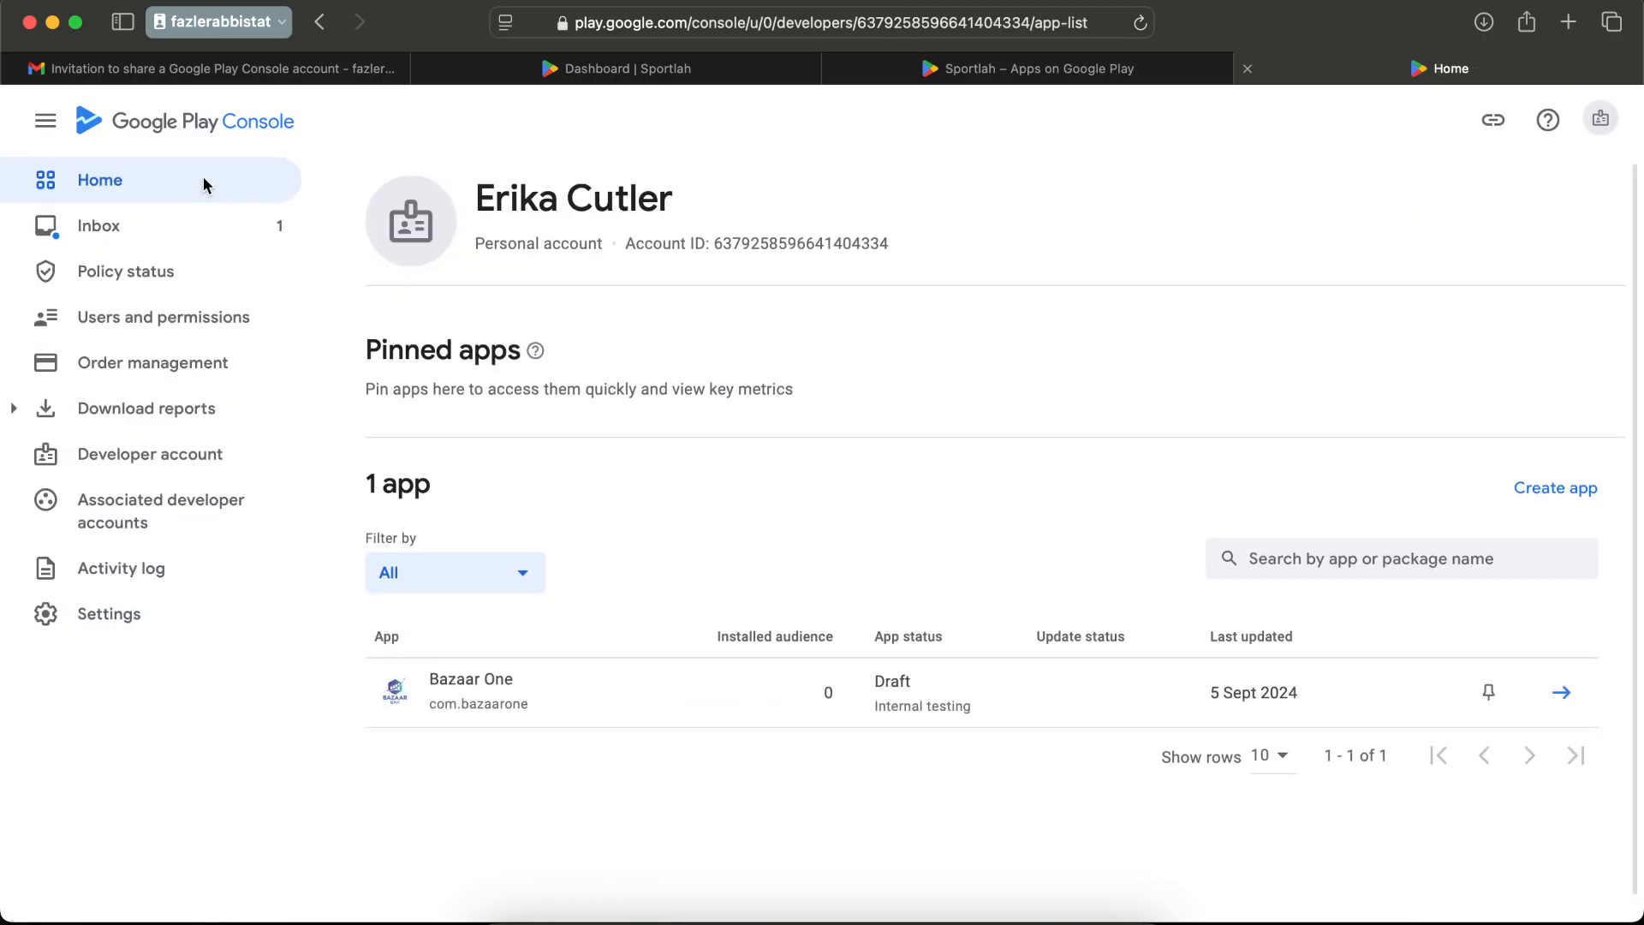
mouse_move(561, 375)
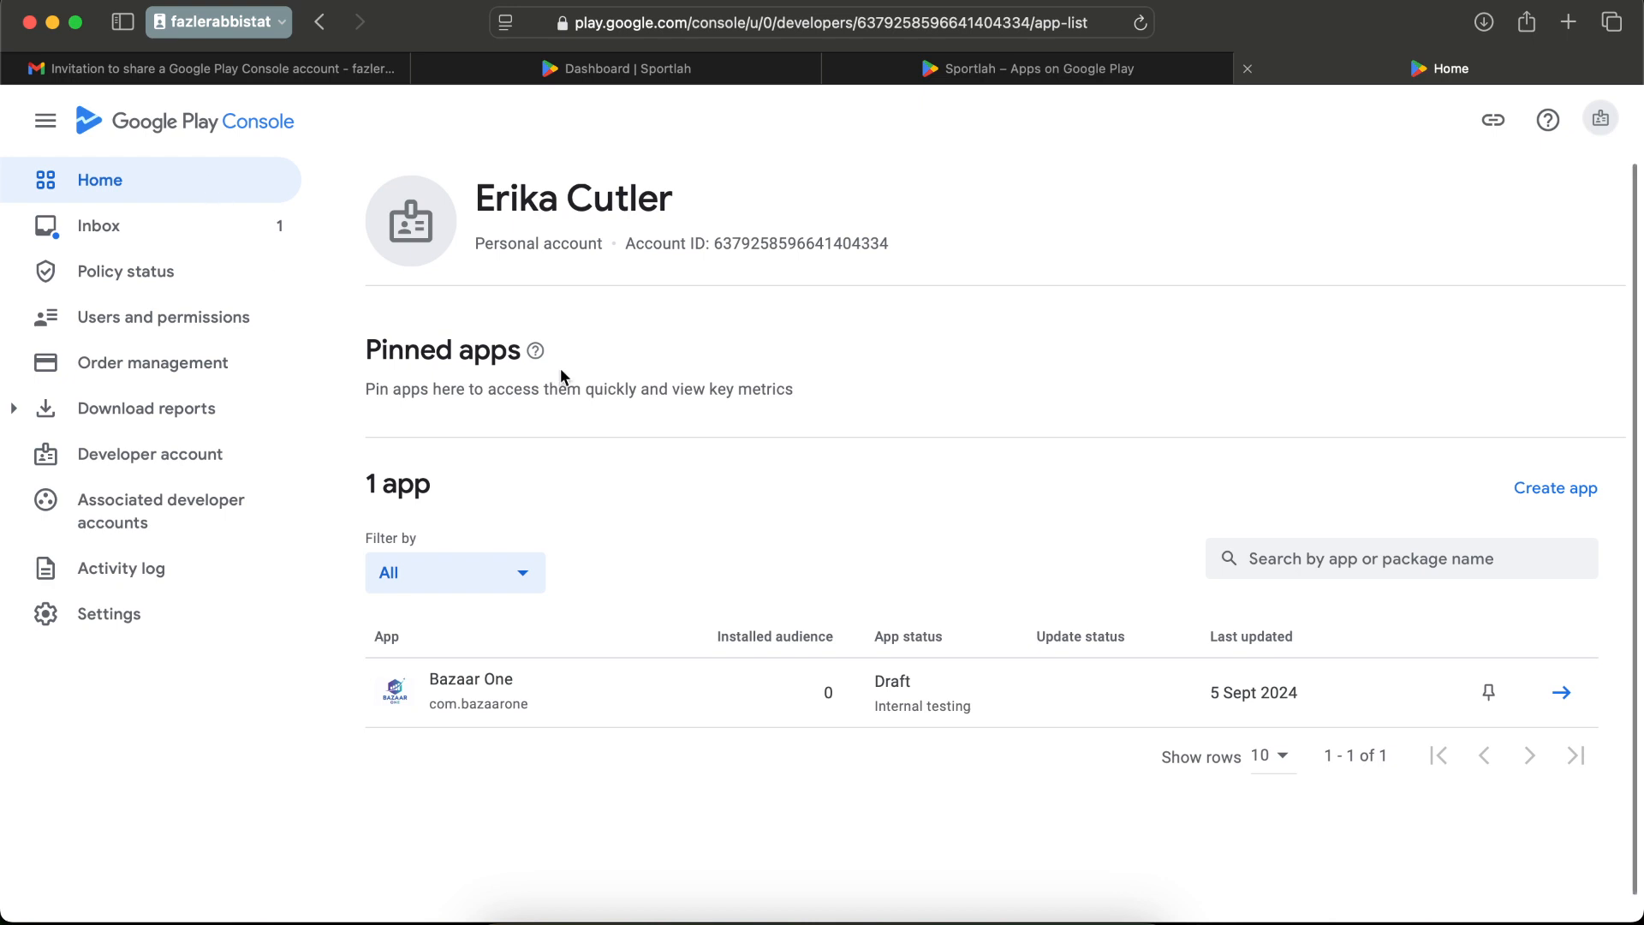
mouse_move(524, 381)
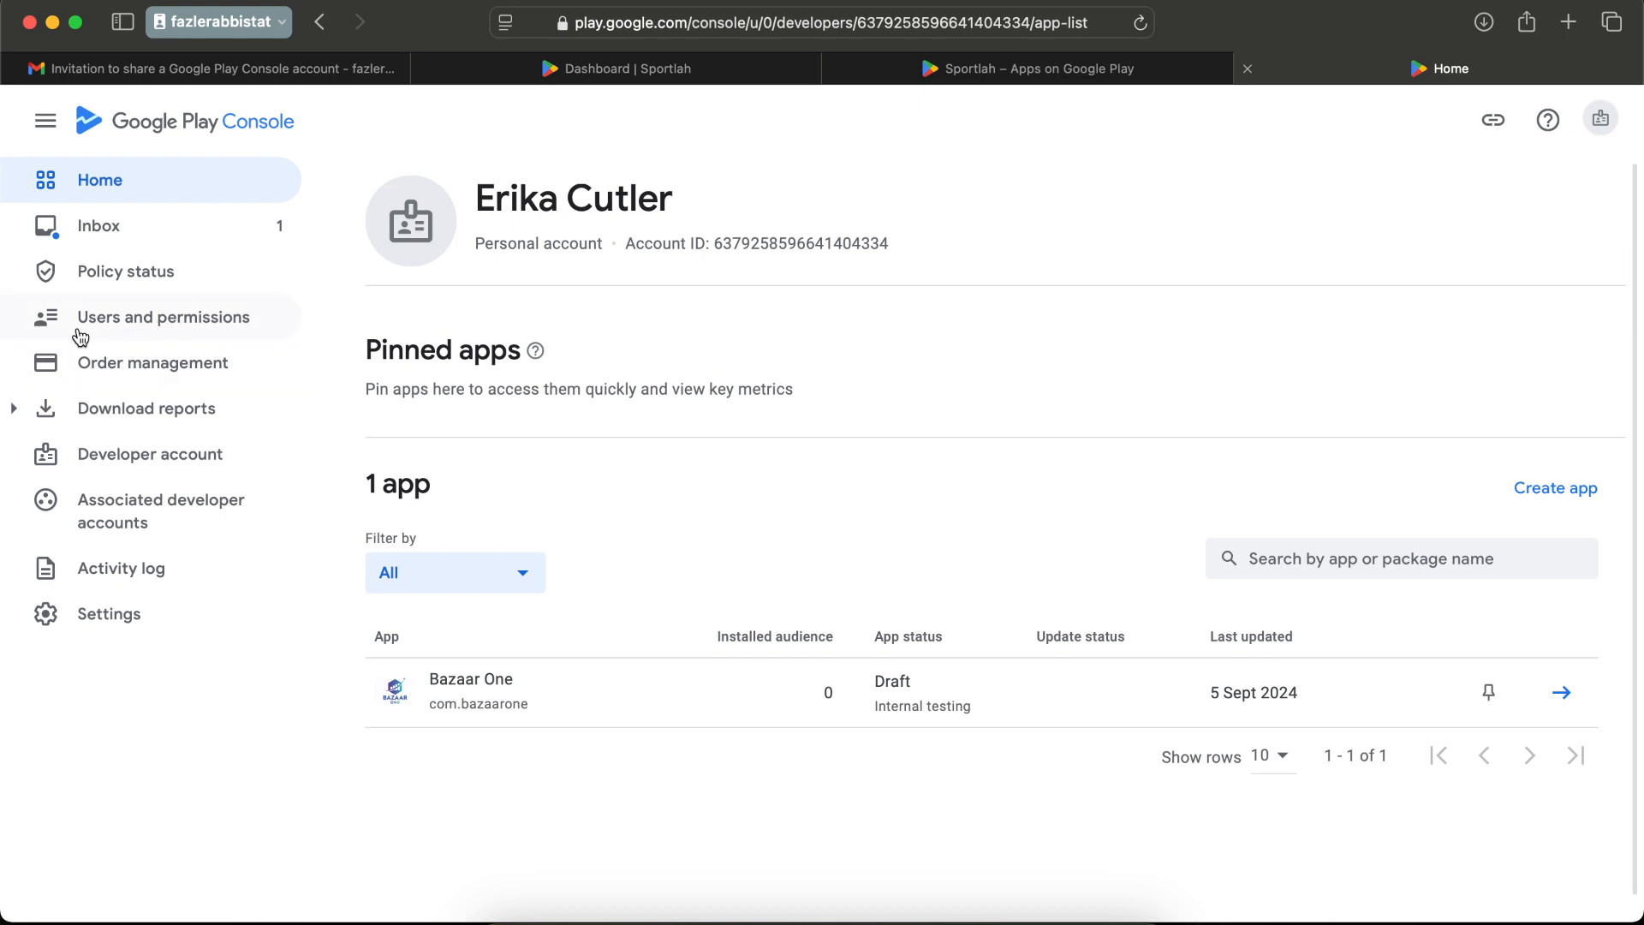
mouse_move(185, 188)
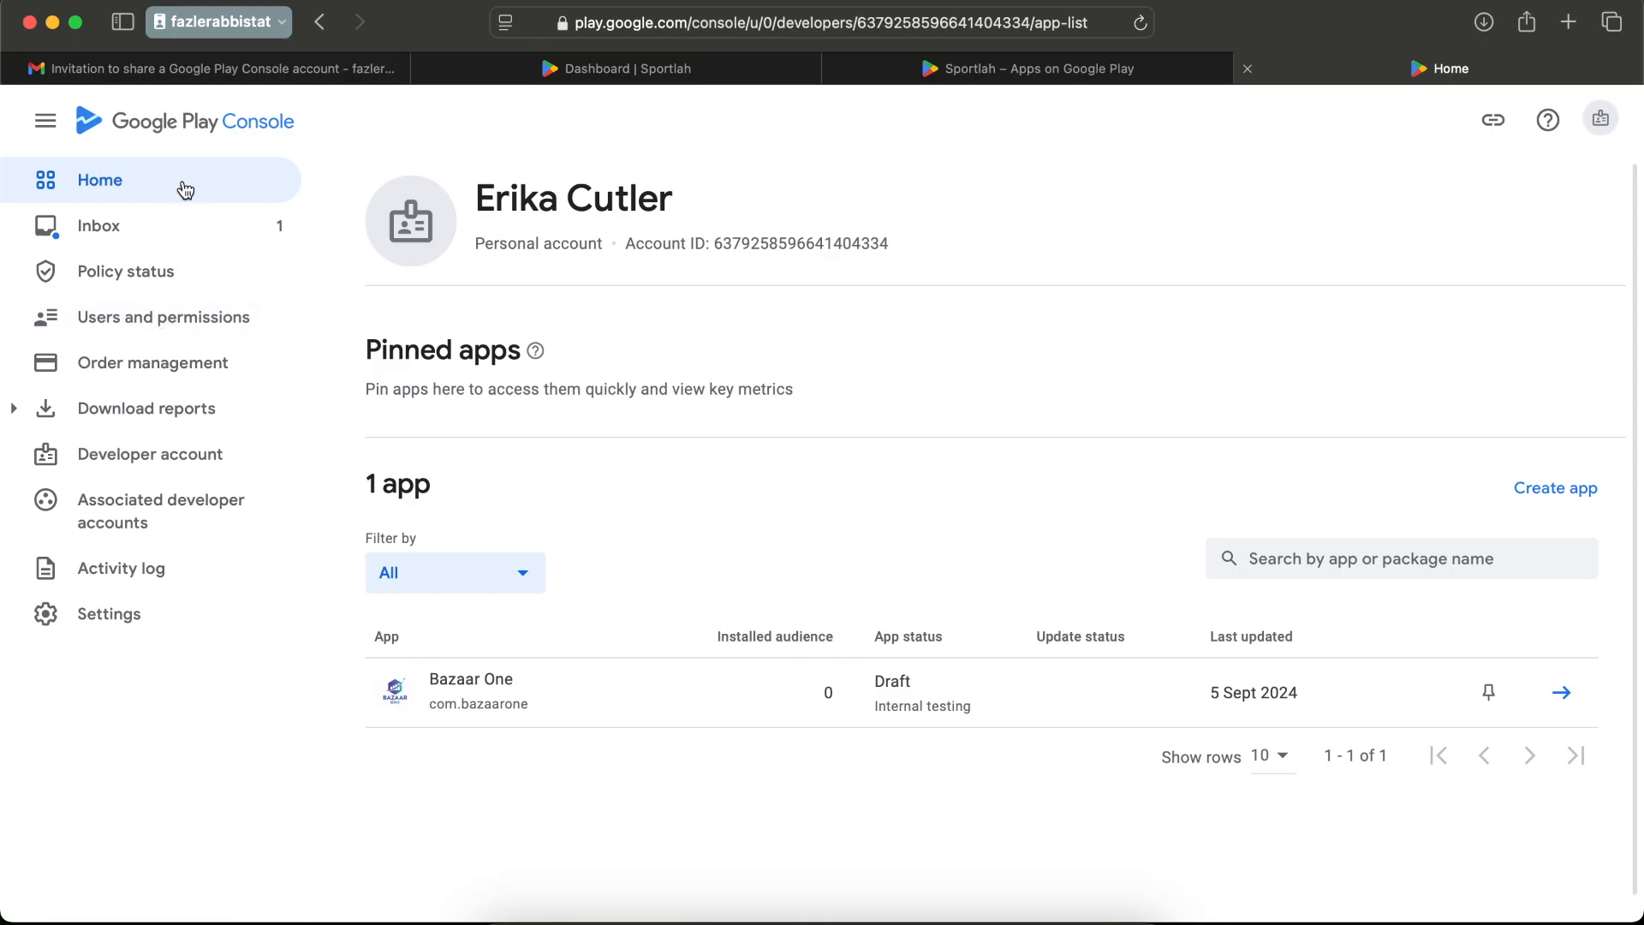
mouse_move(185, 136)
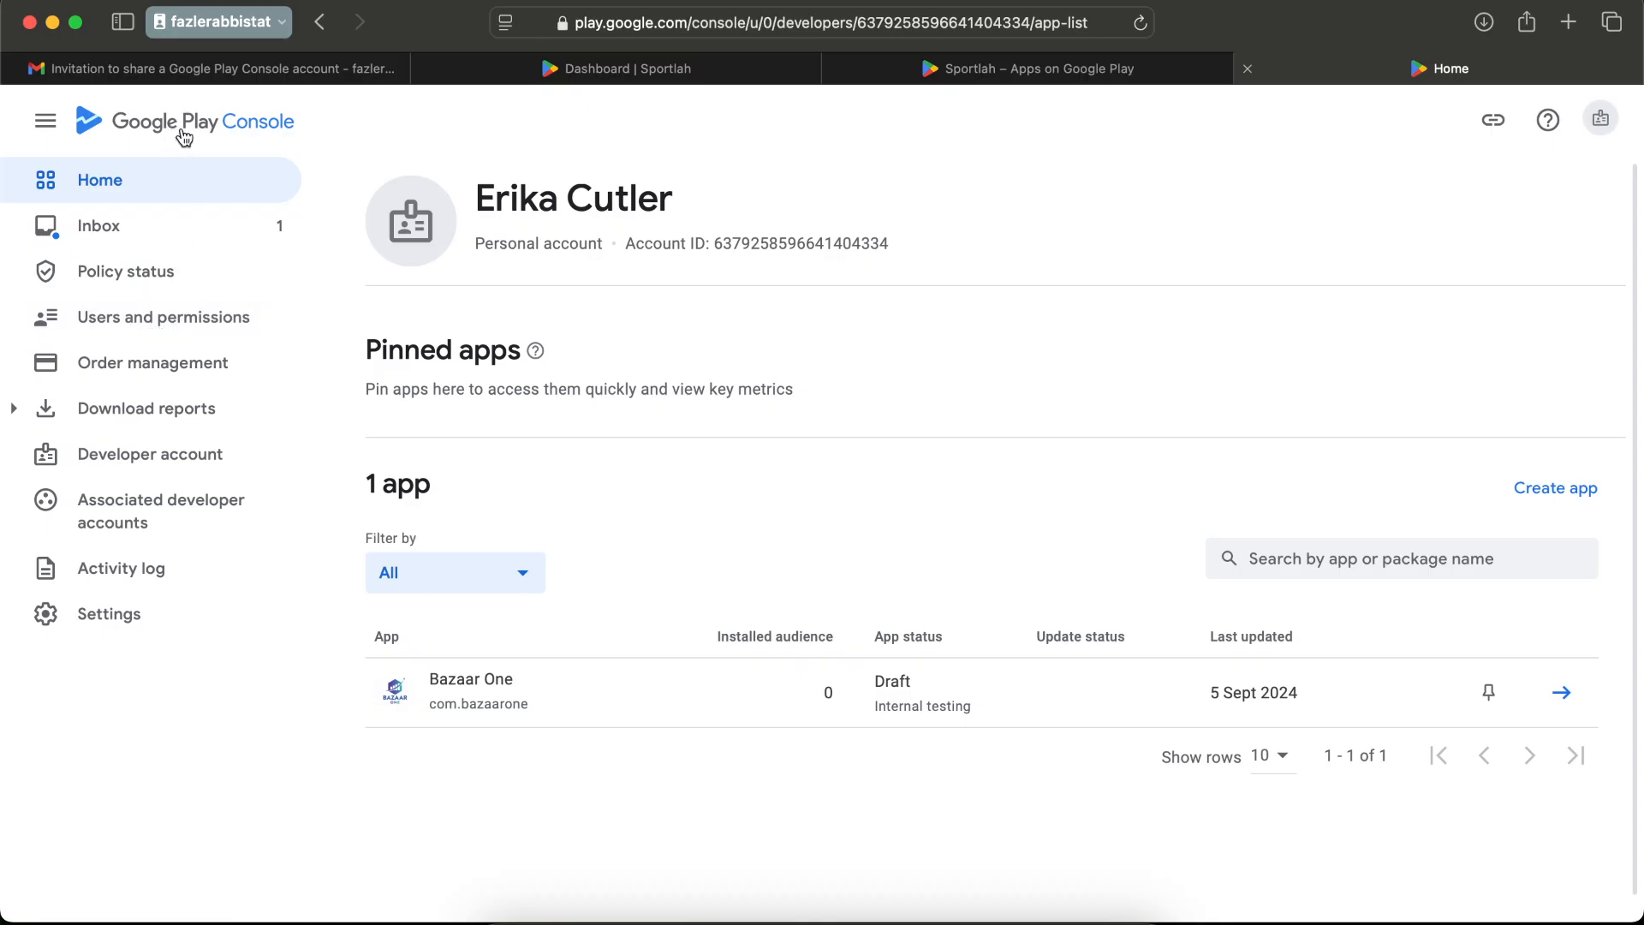
mouse_move(168, 361)
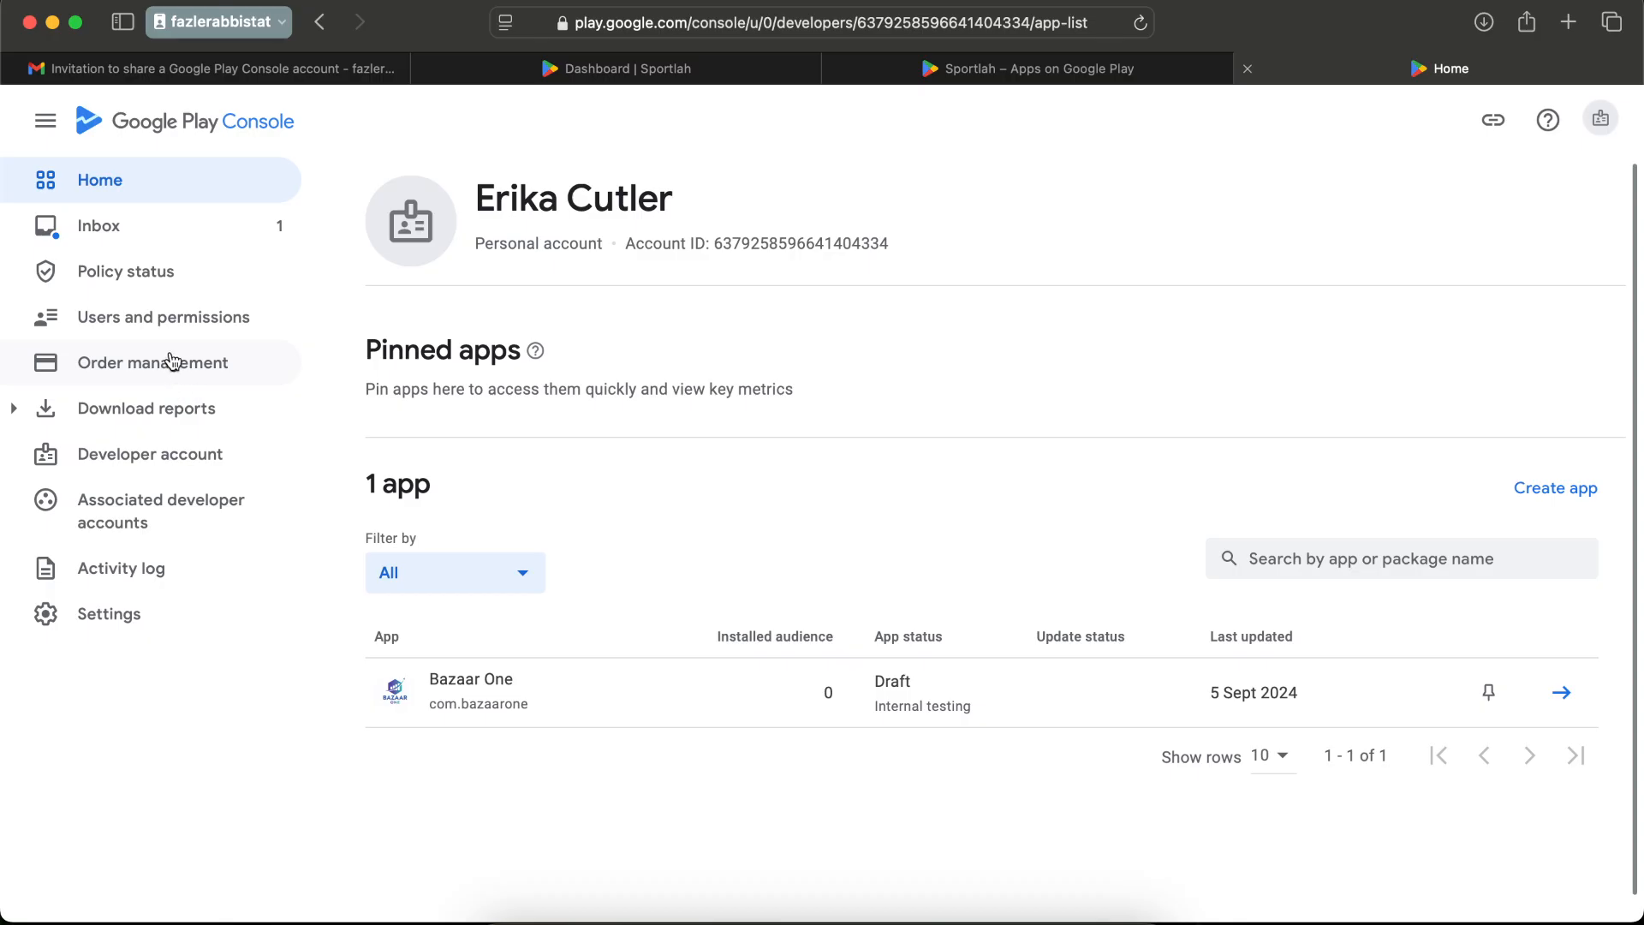
Show the Users and permissions page listing the account's two active members
left_click(163, 317)
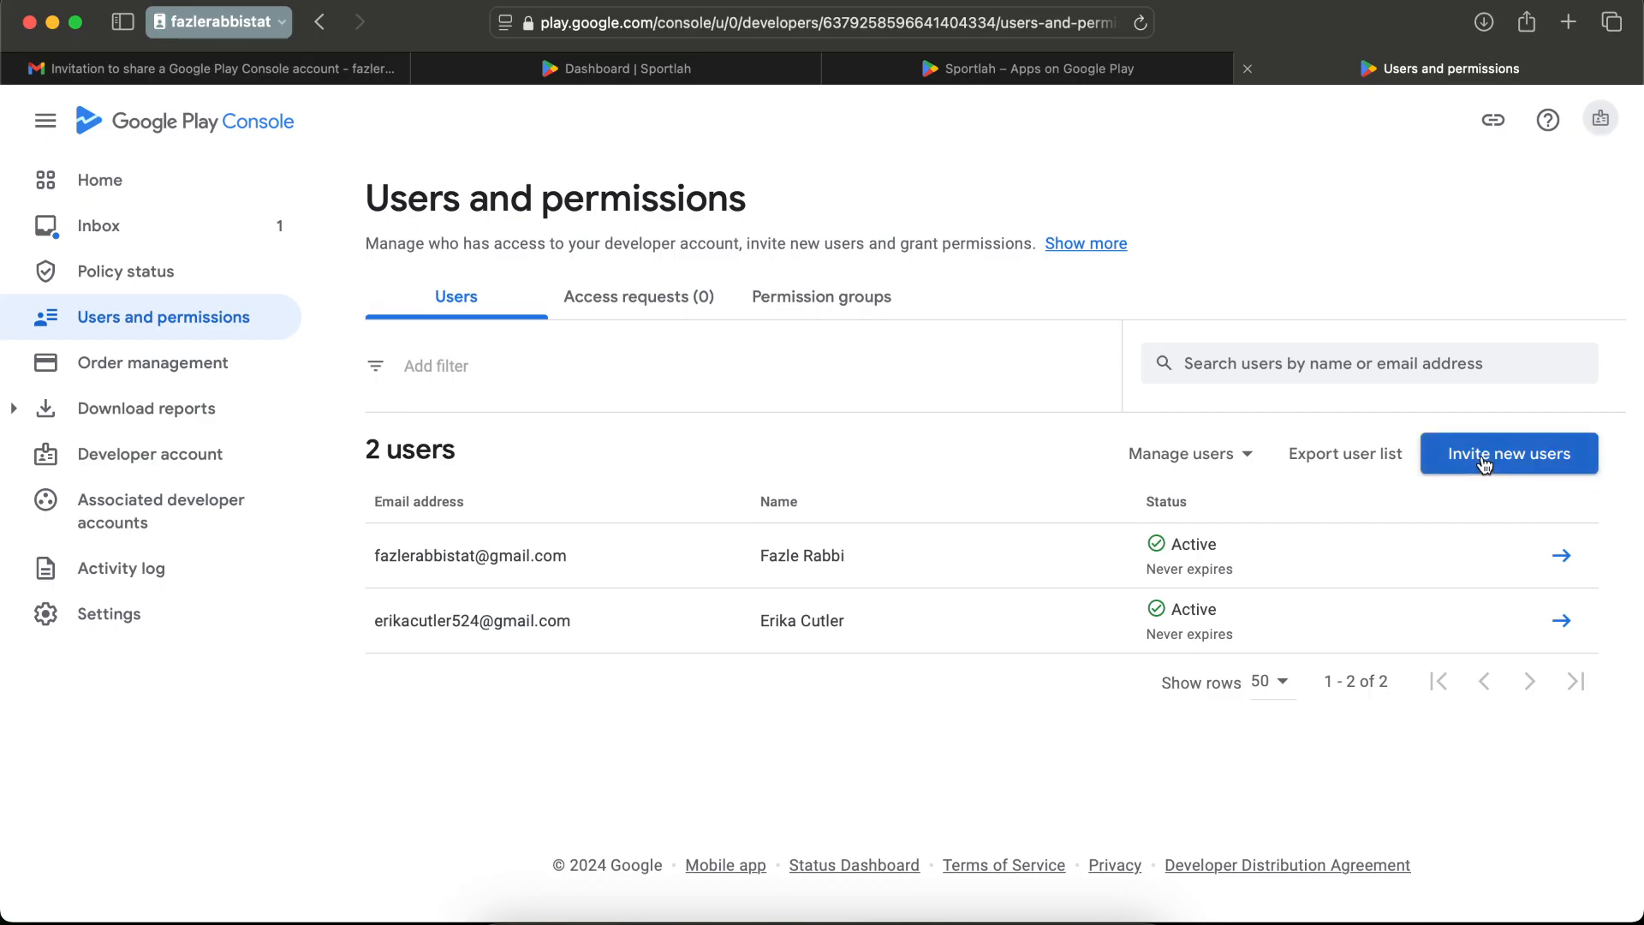
left_click(1508, 453)
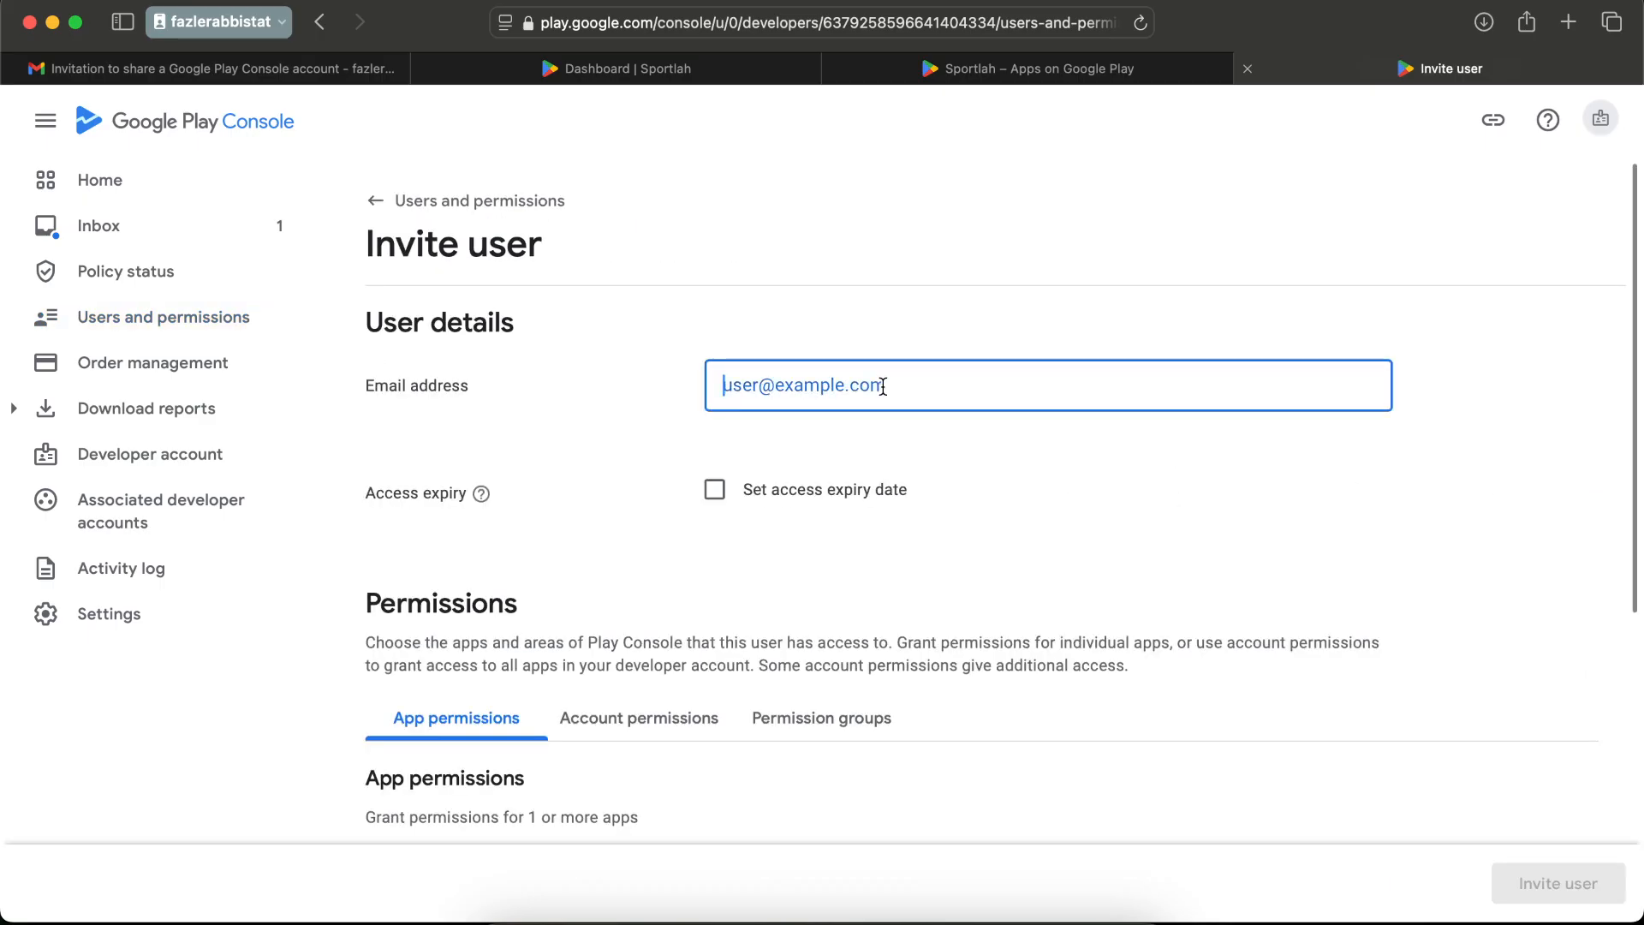
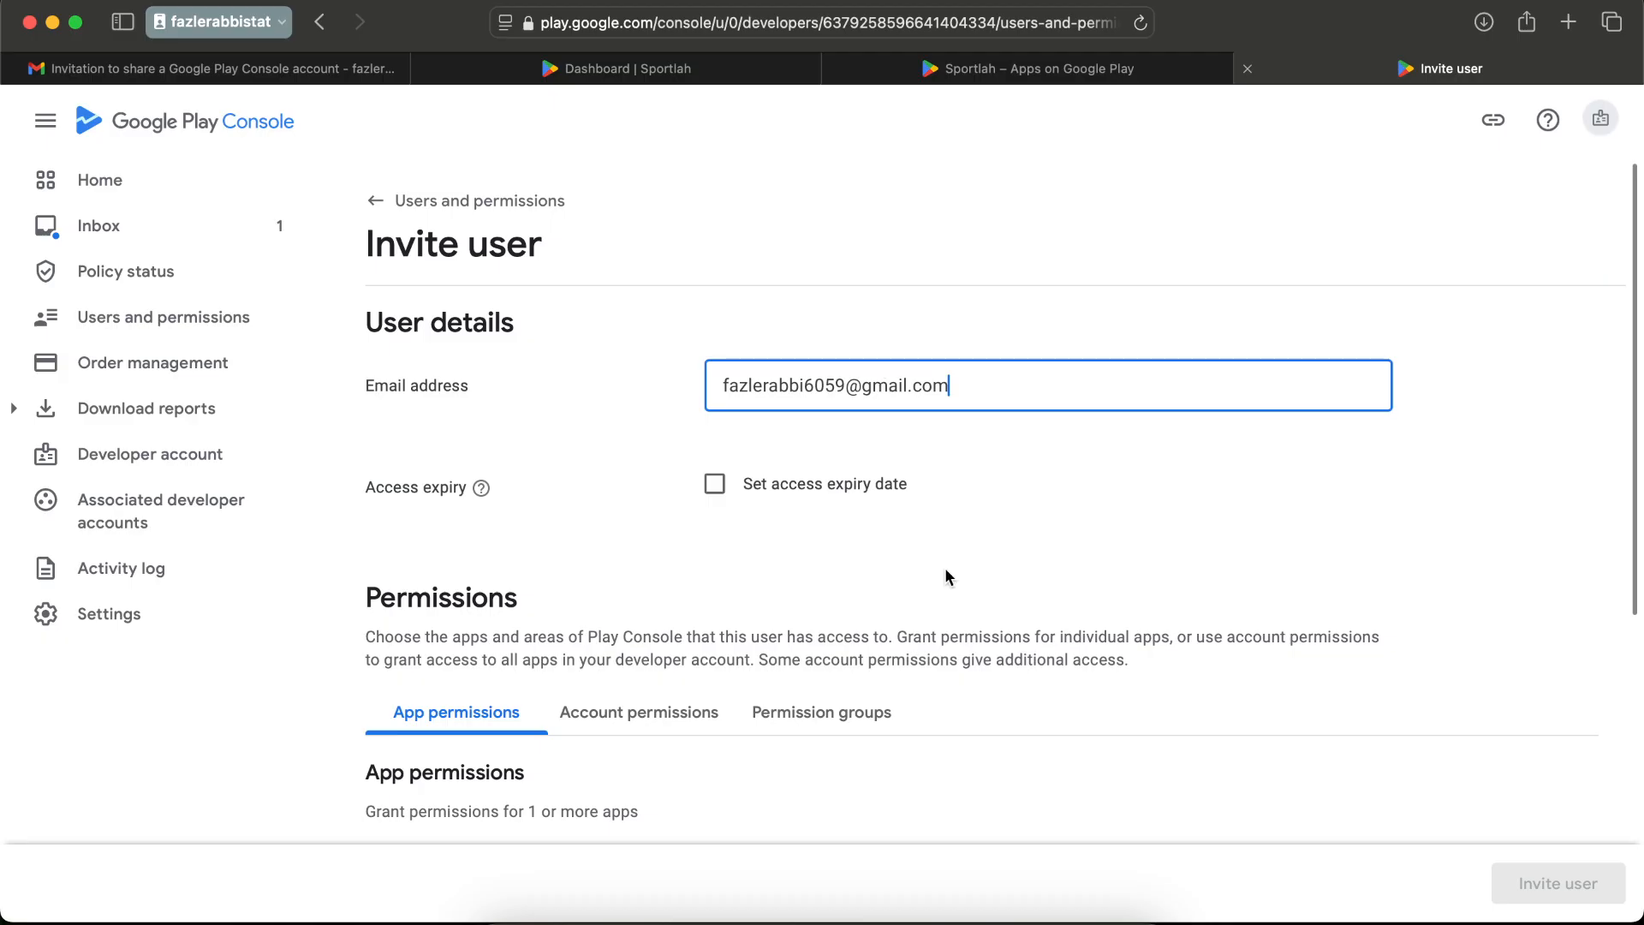
scroll("down", 3)
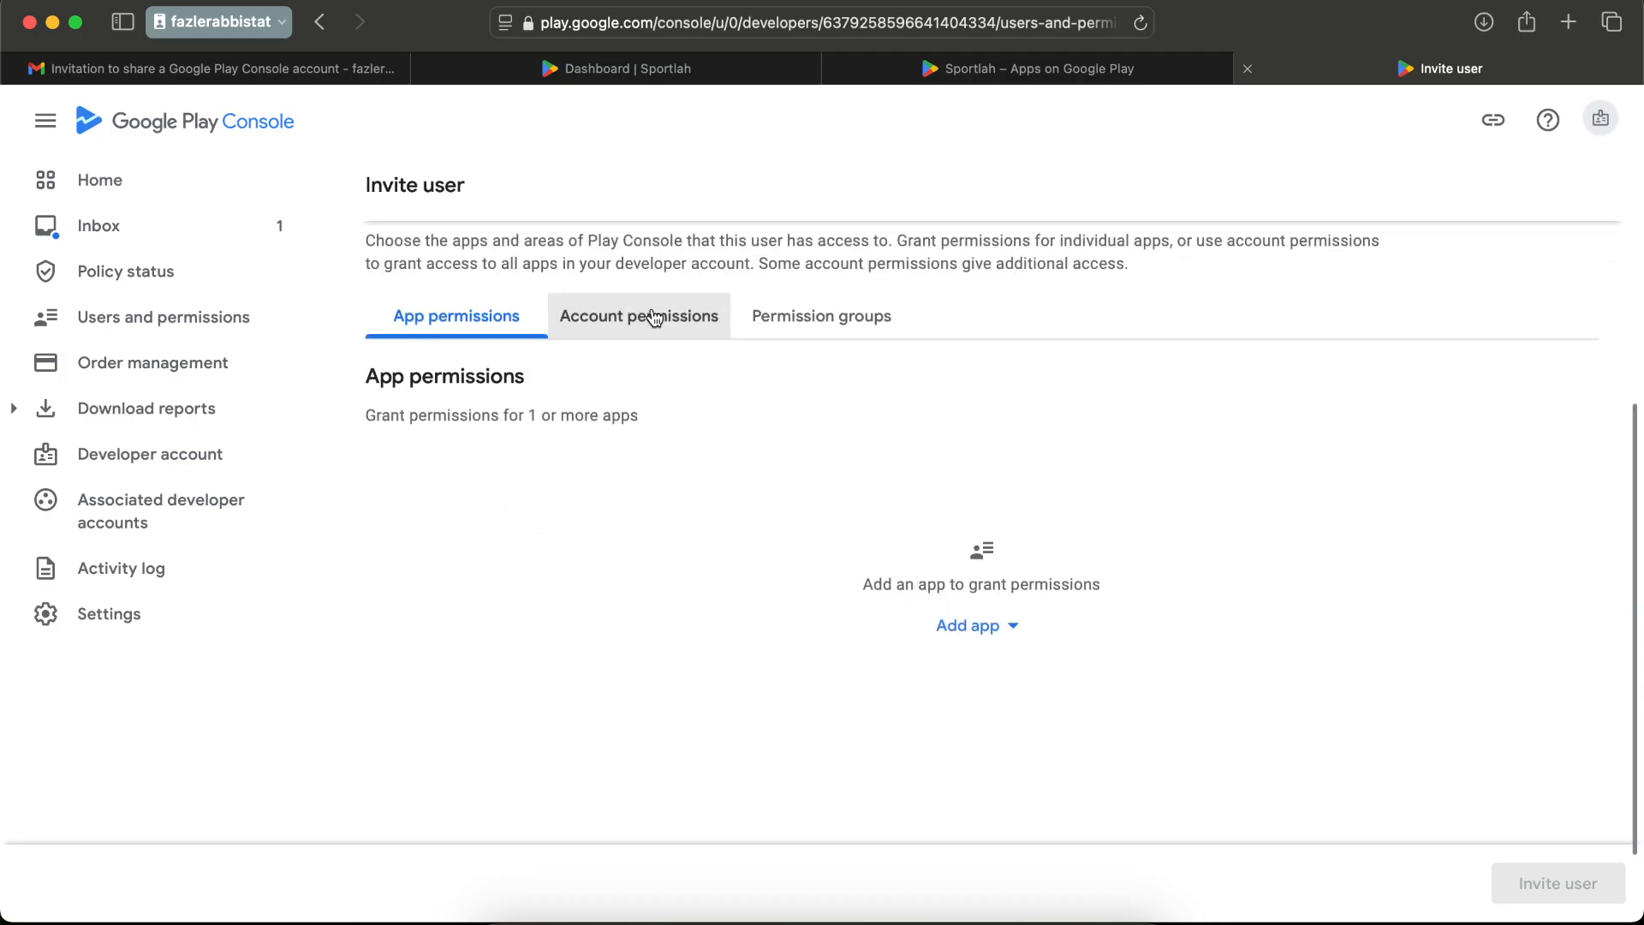
Review Account permissions, toggling Admin (all permissions) back off, then return to Gmail
left_click(638, 316)
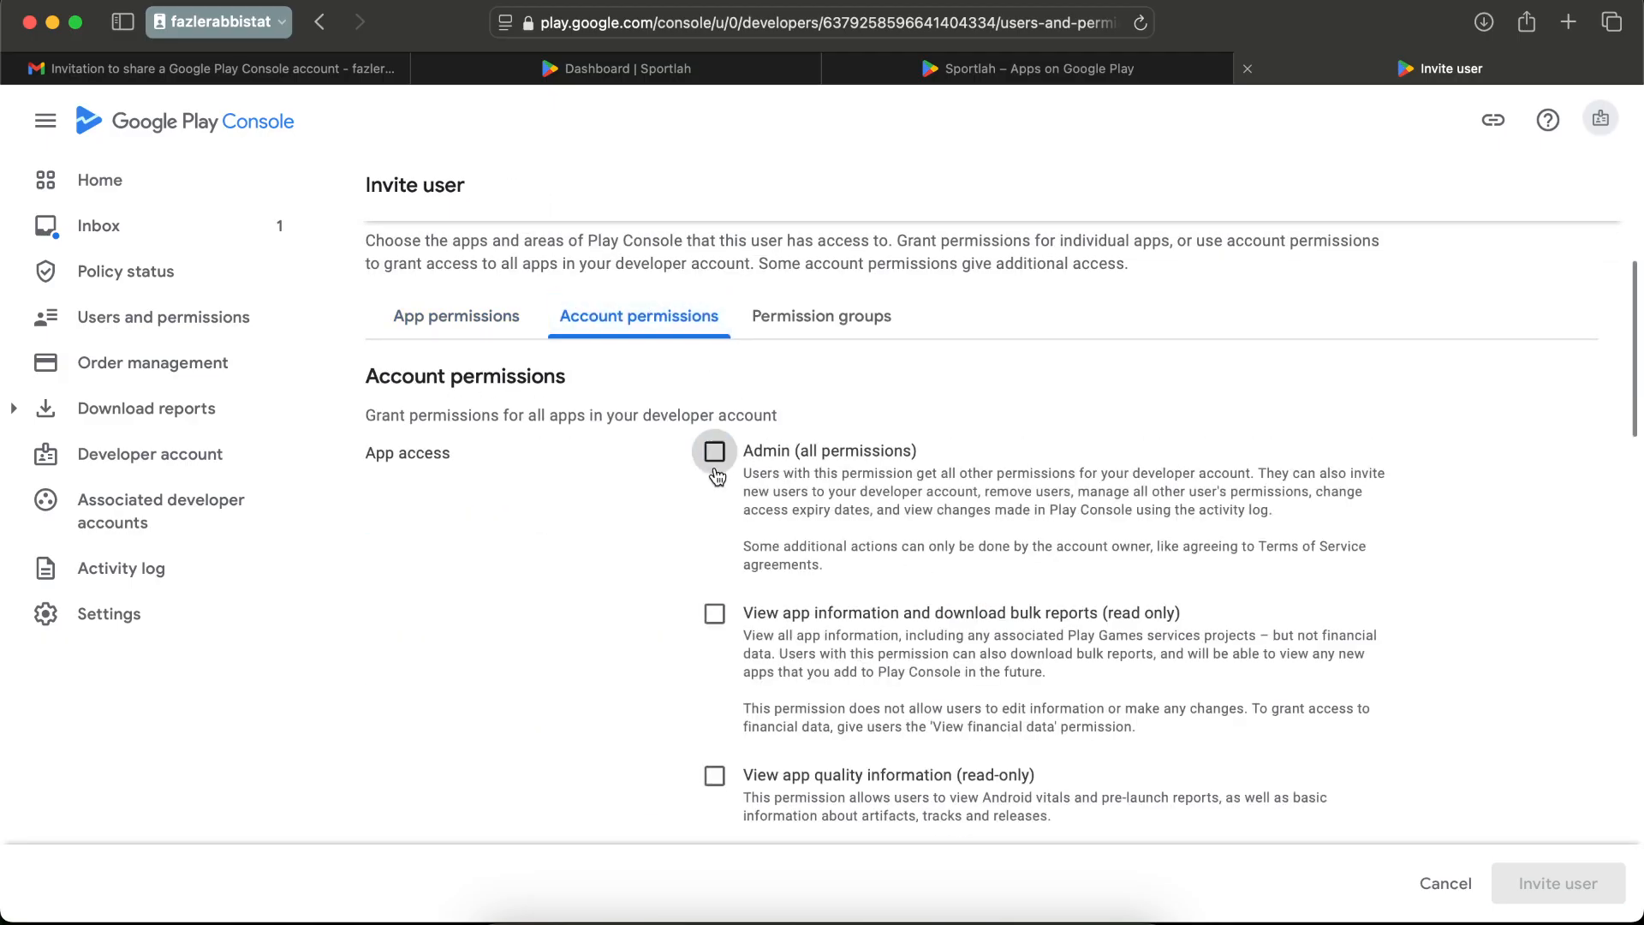
left_click(714, 452)
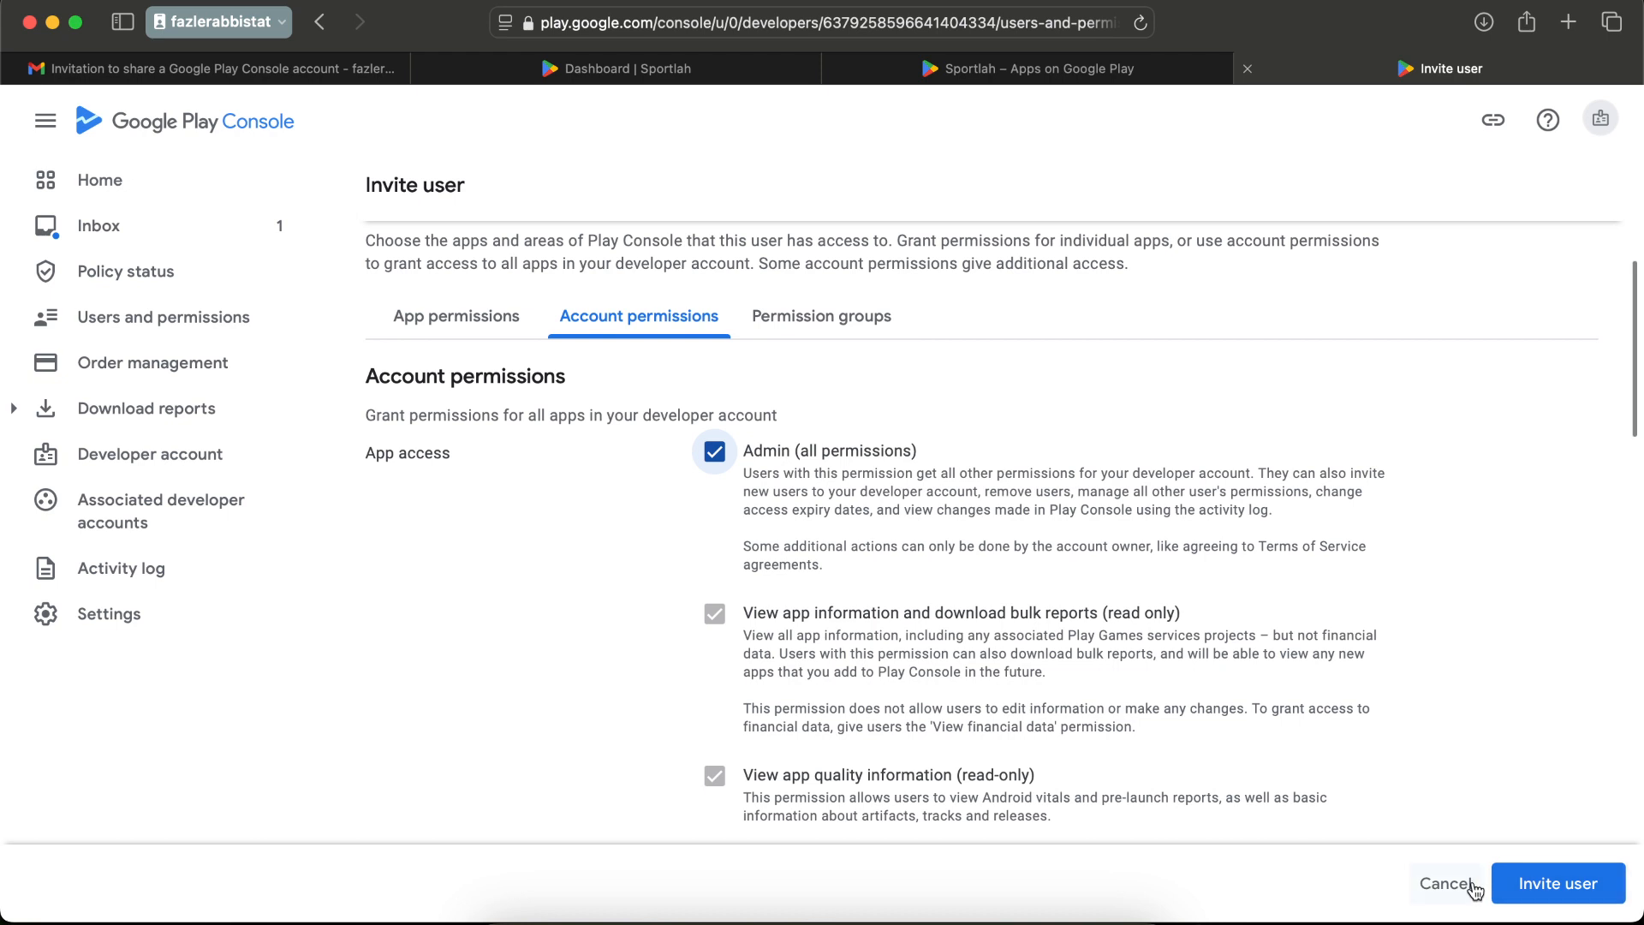
left_click(715, 452)
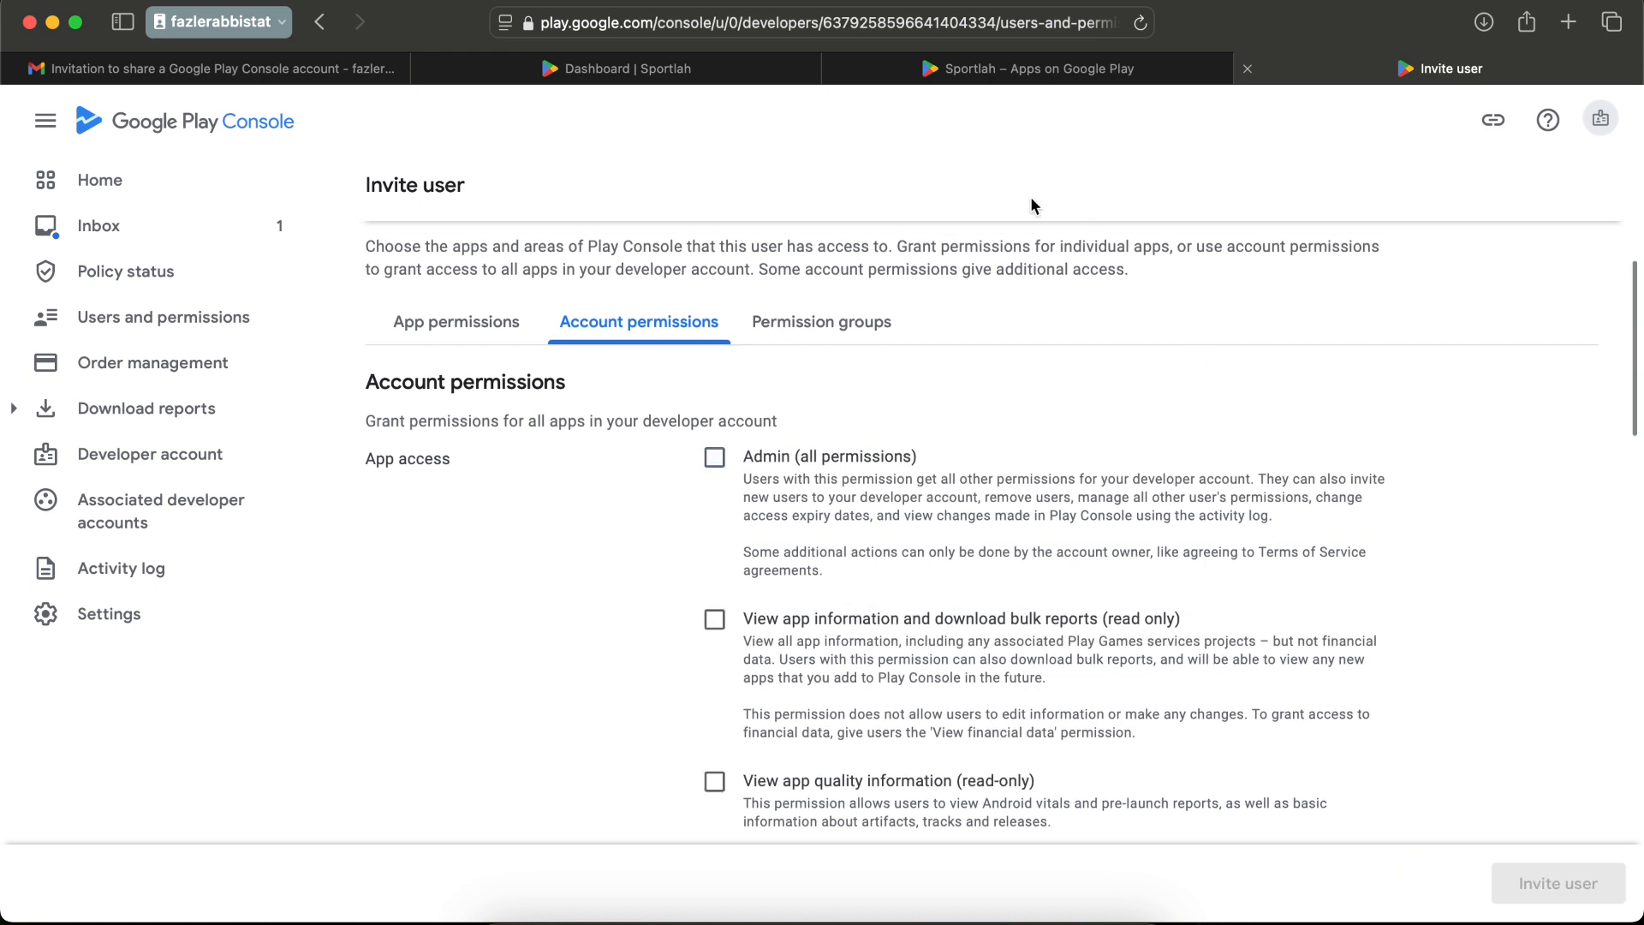
mouse_move(856, 394)
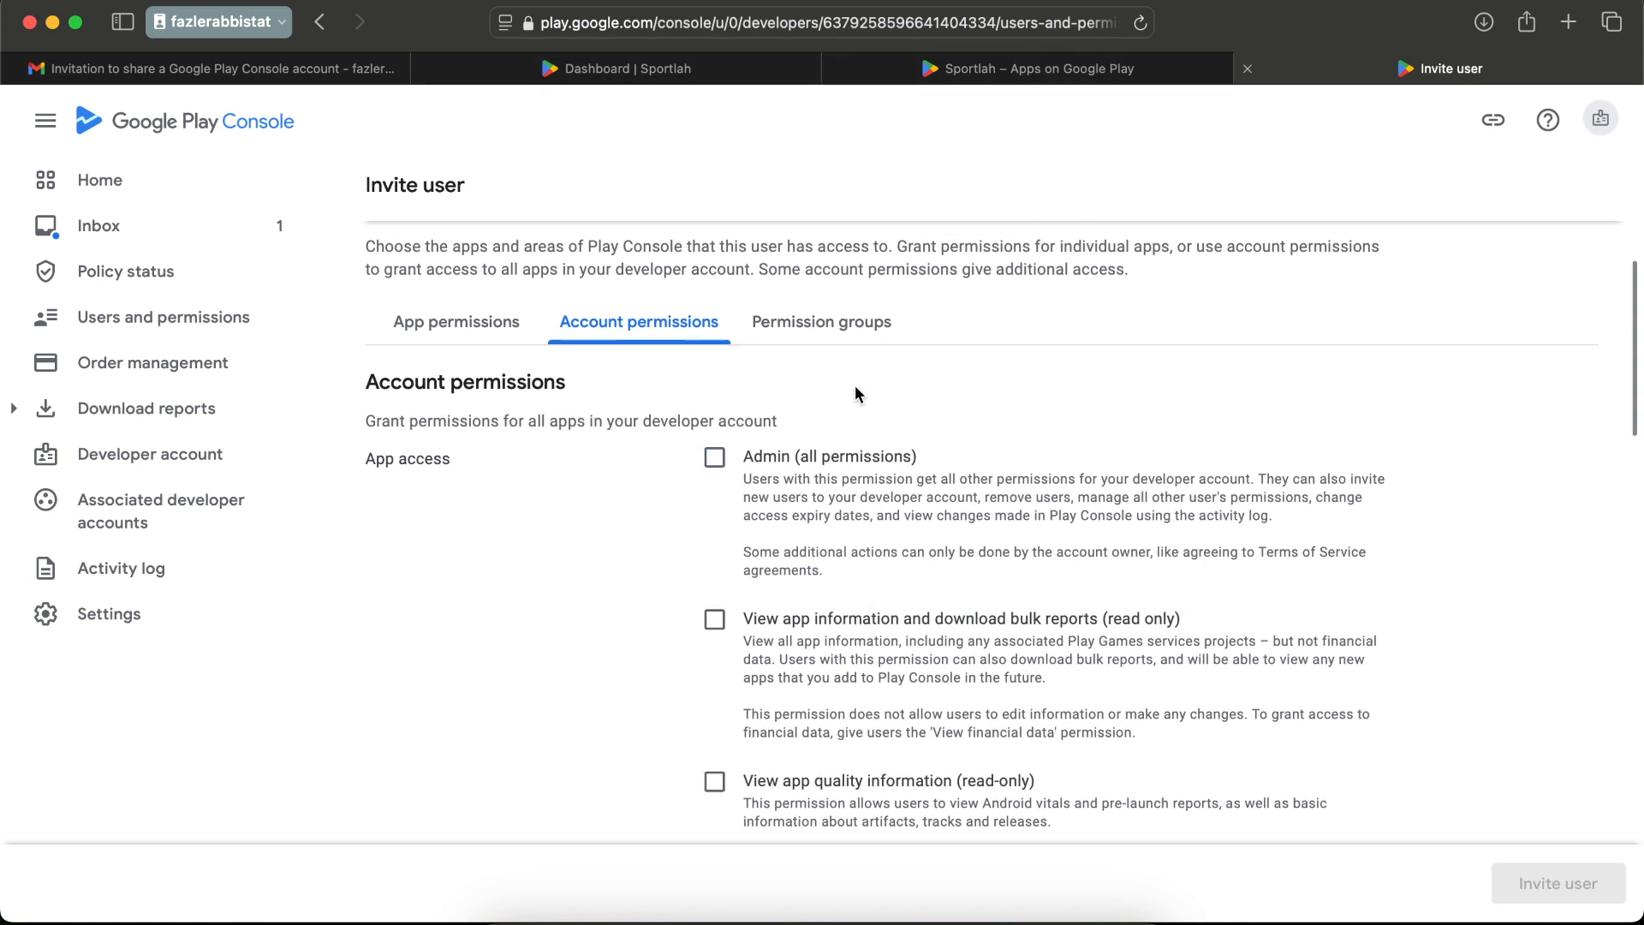
left_click(207, 69)
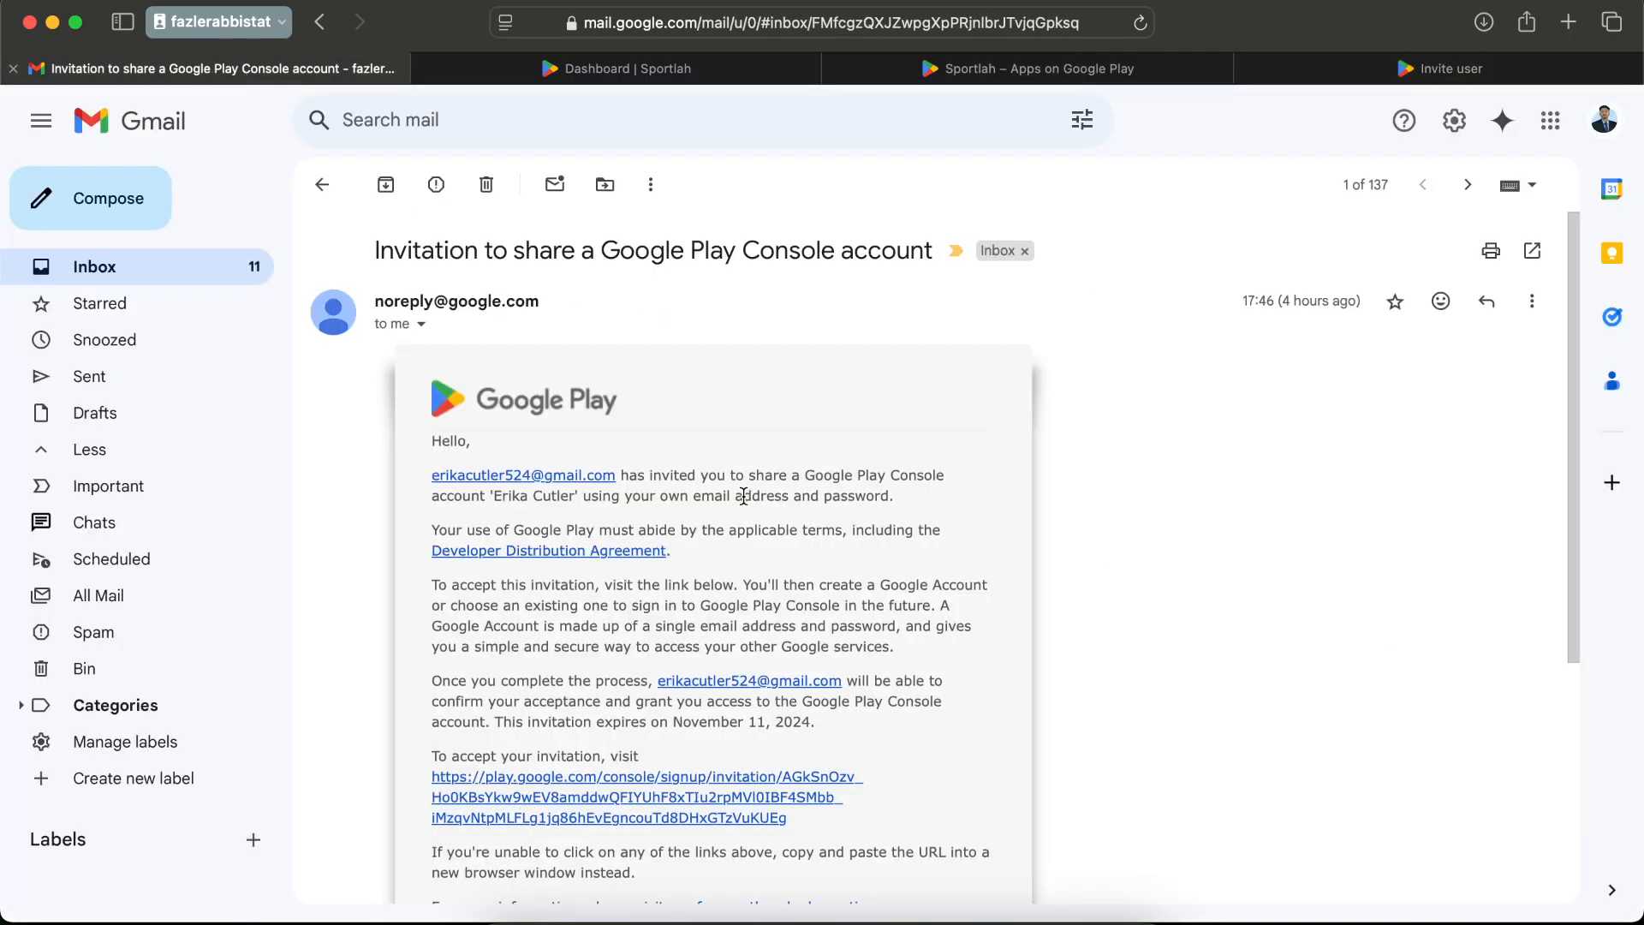
mouse_move(820, 456)
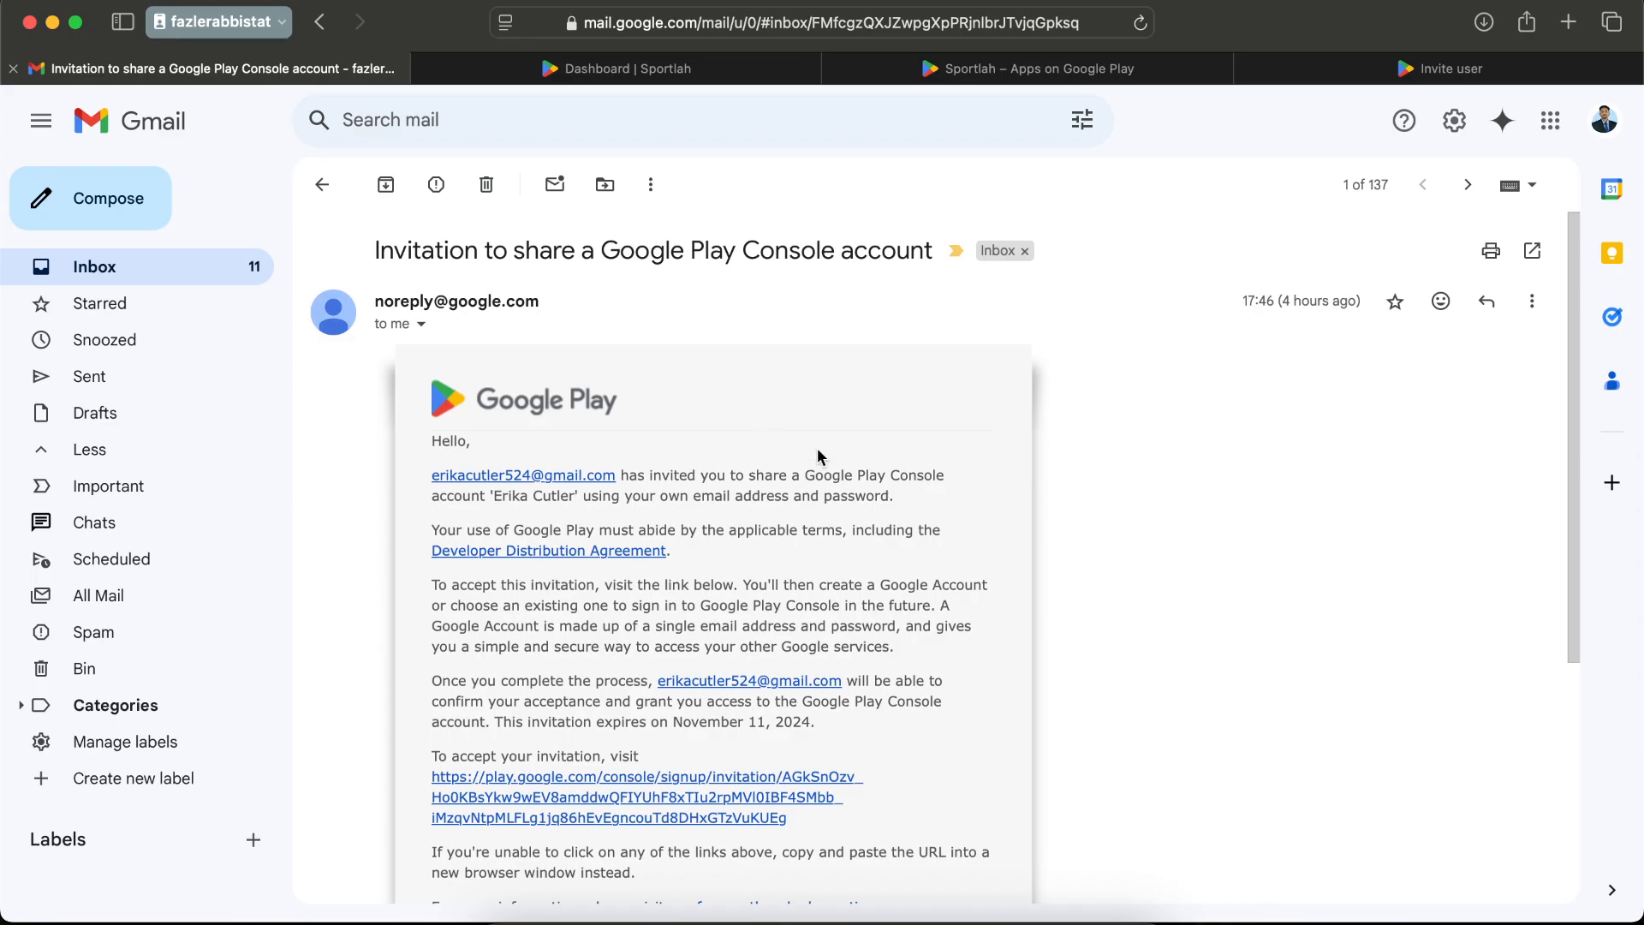
Skim the sharing invitation email, then return to the Play Console invite-user page
scroll("down", 3)
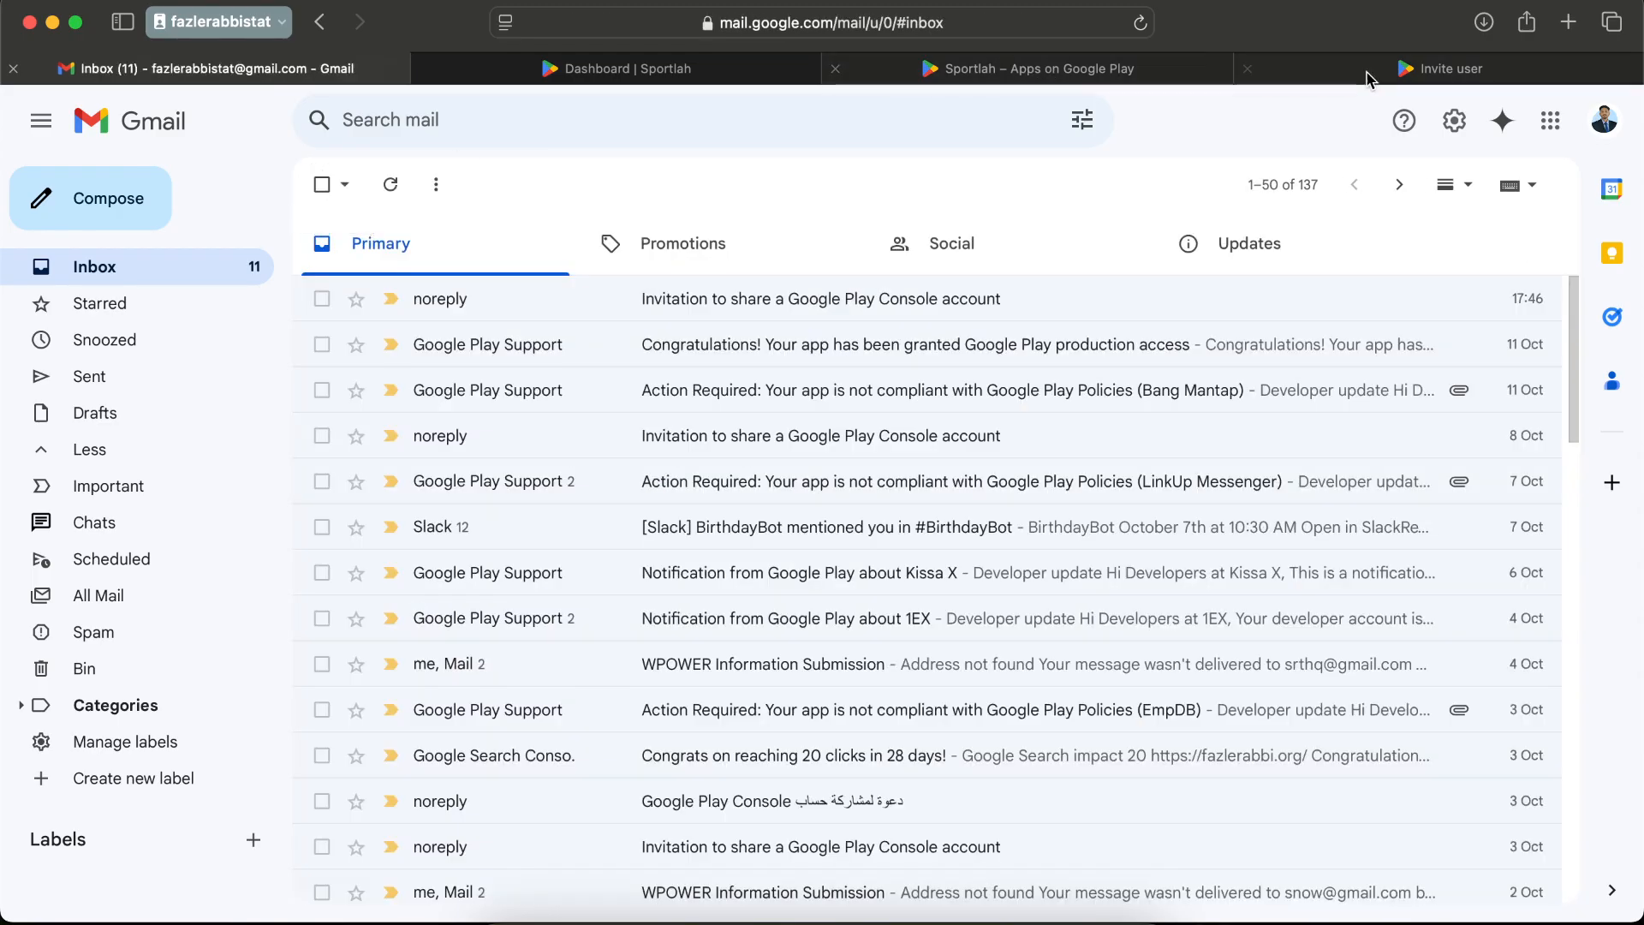
left_click(1450, 68)
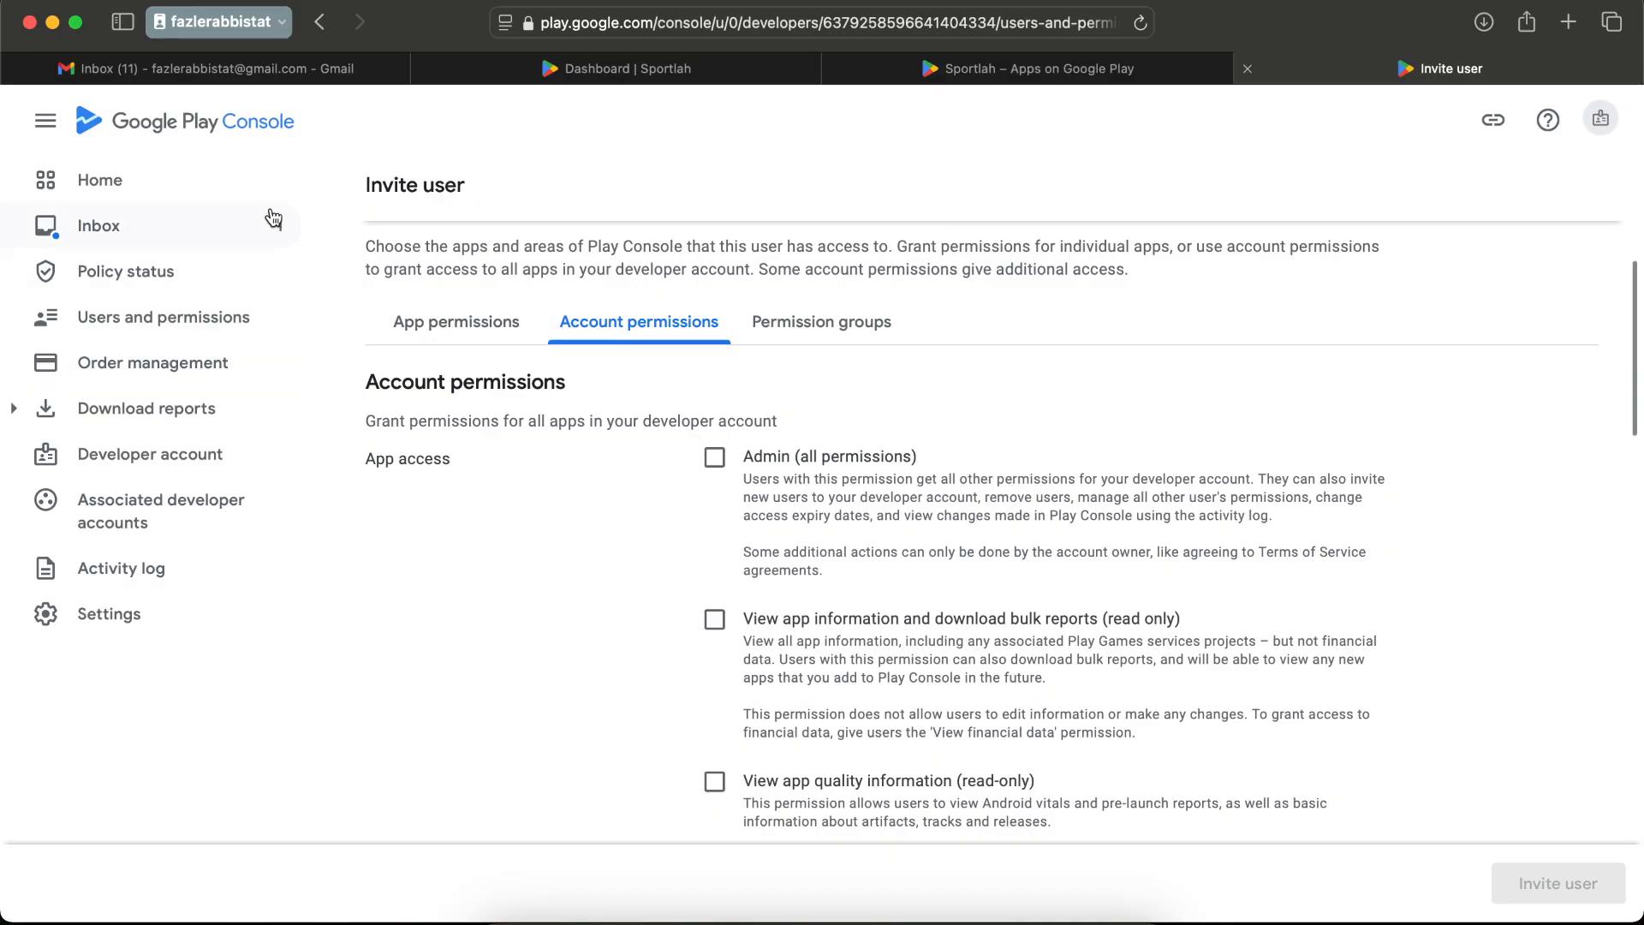
Switch to the Sportlah dashboard showing production active on 27 devices
left_click(209, 68)
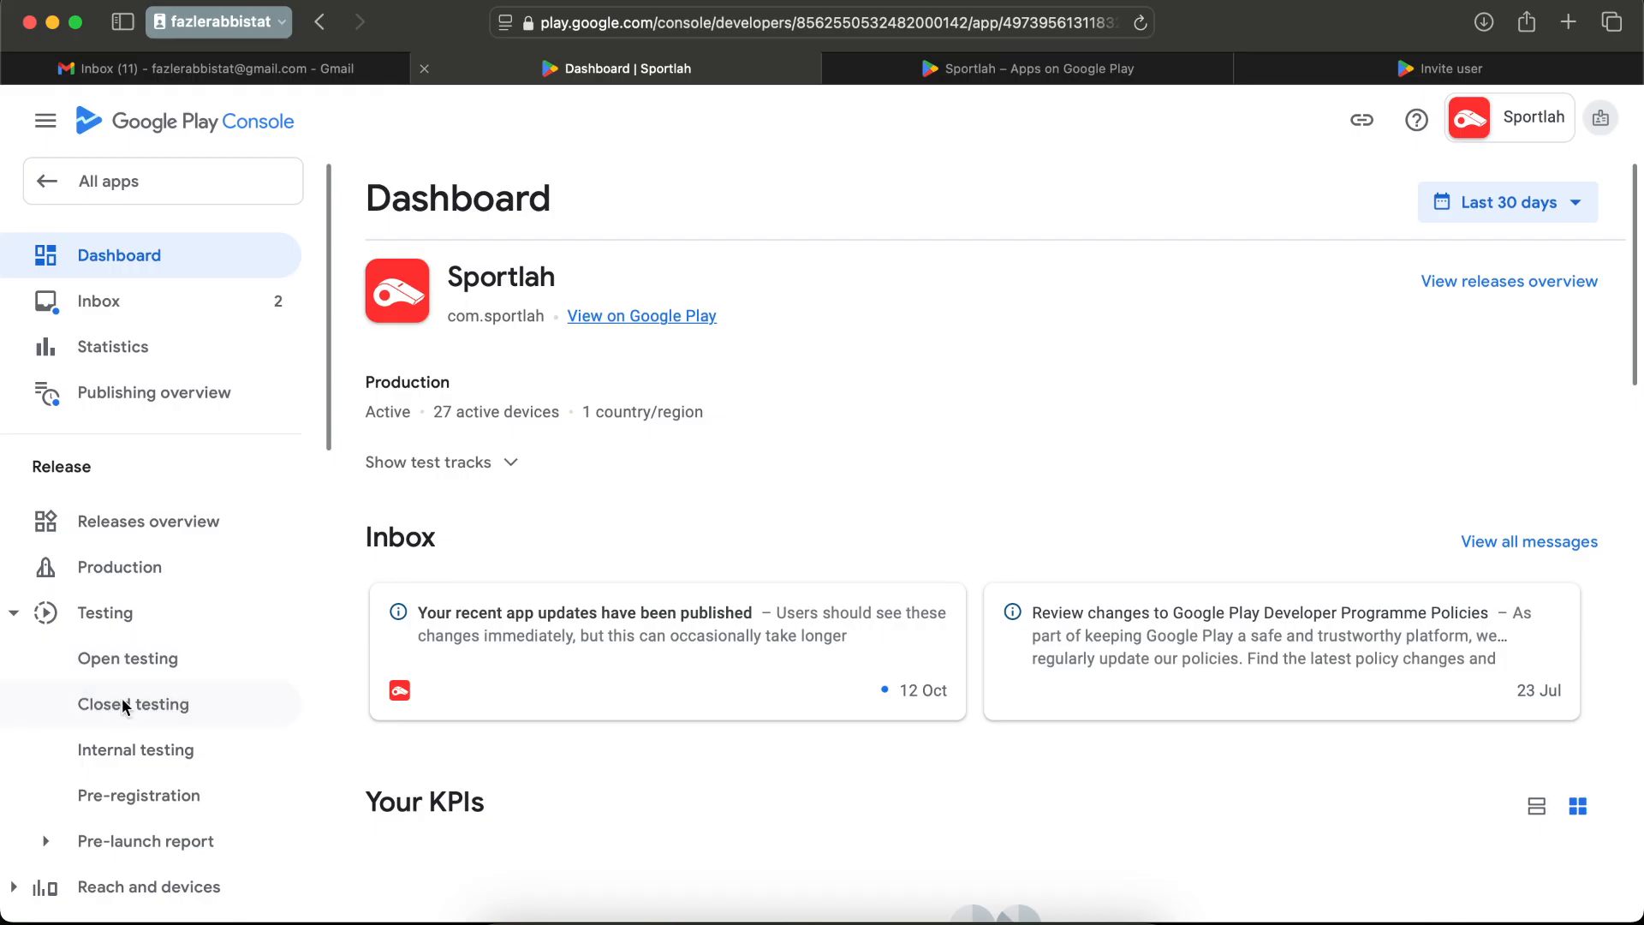
Manage the Closed testing - Alpha track and review its Testers: the 29-member email list and feedback email
left_click(134, 705)
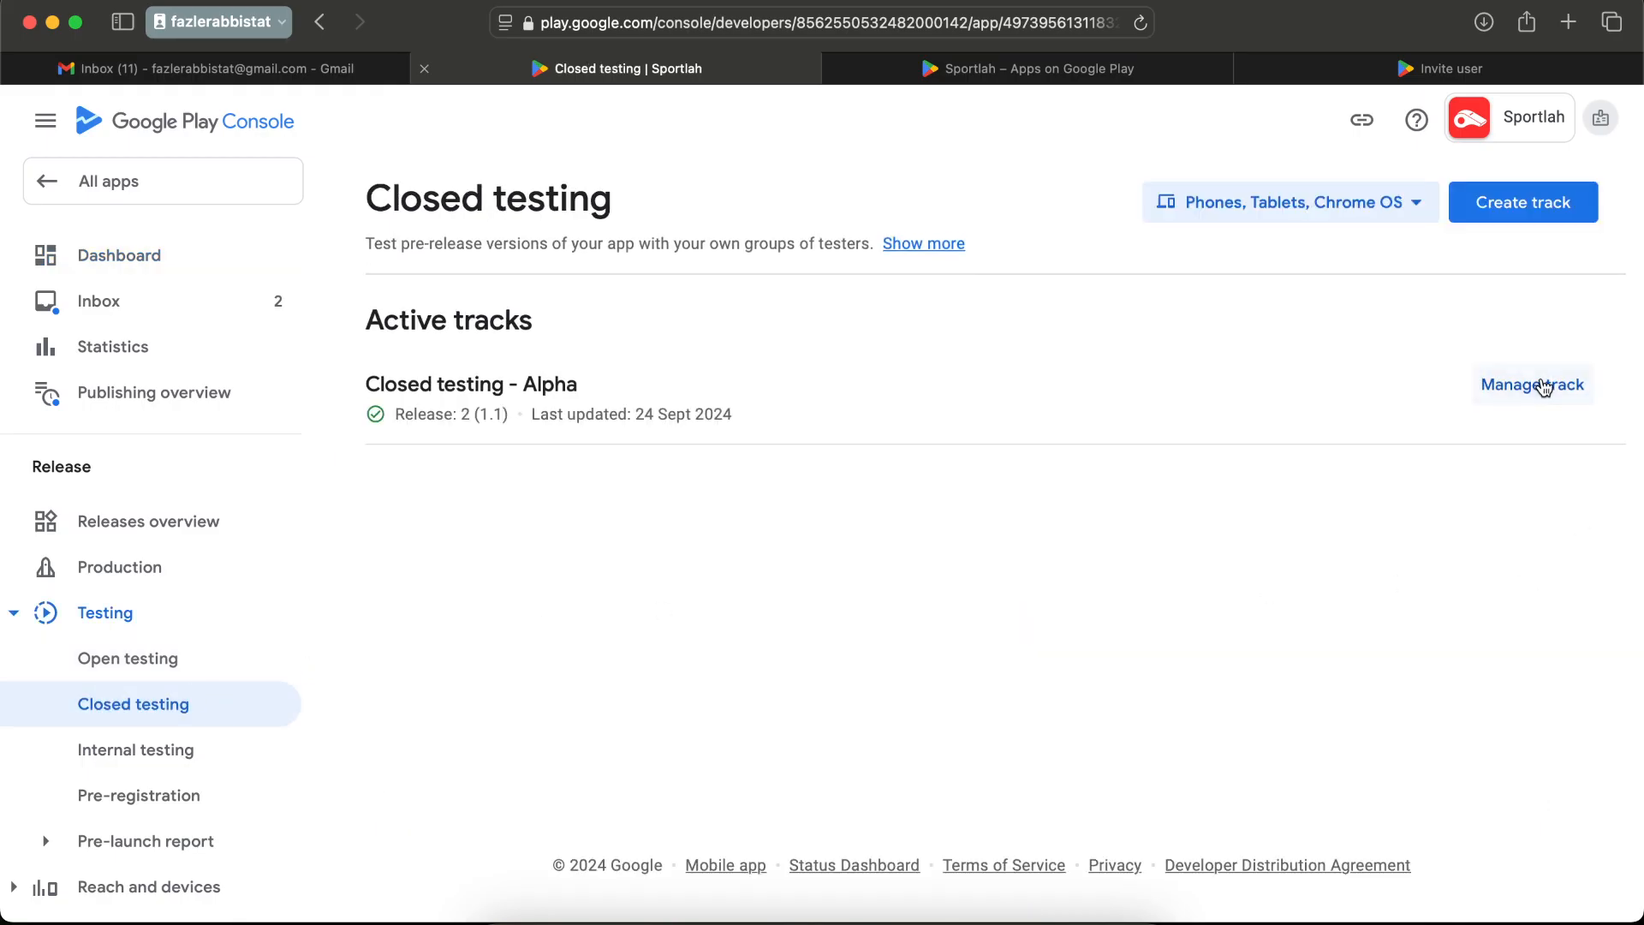
left_click(1532, 385)
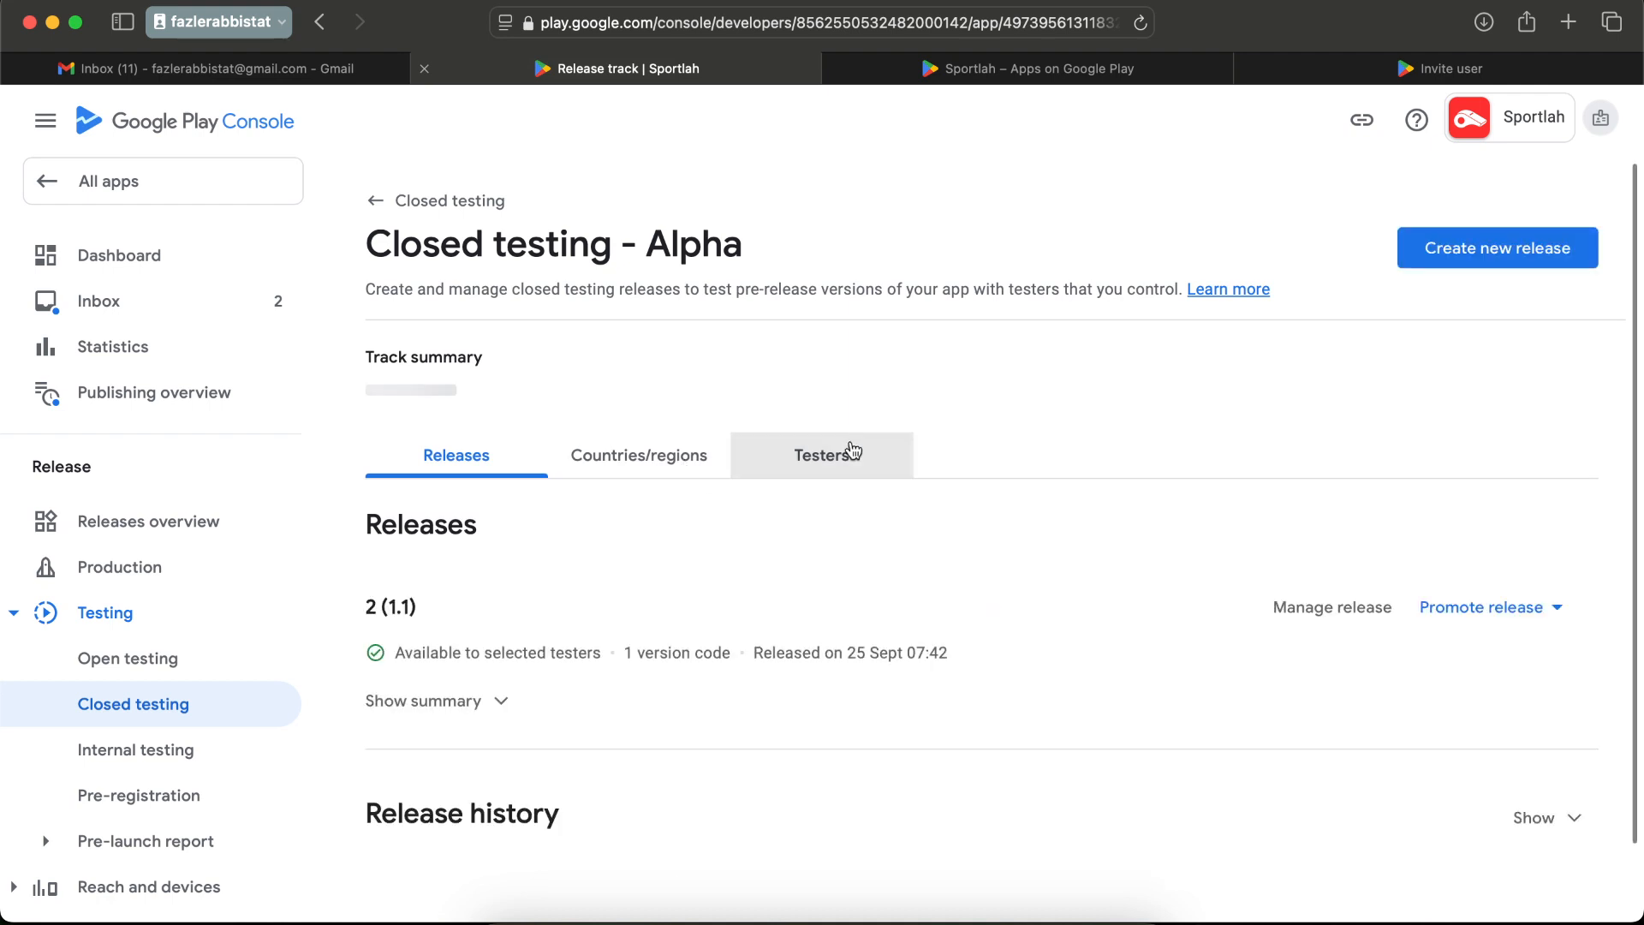
left_click(821, 454)
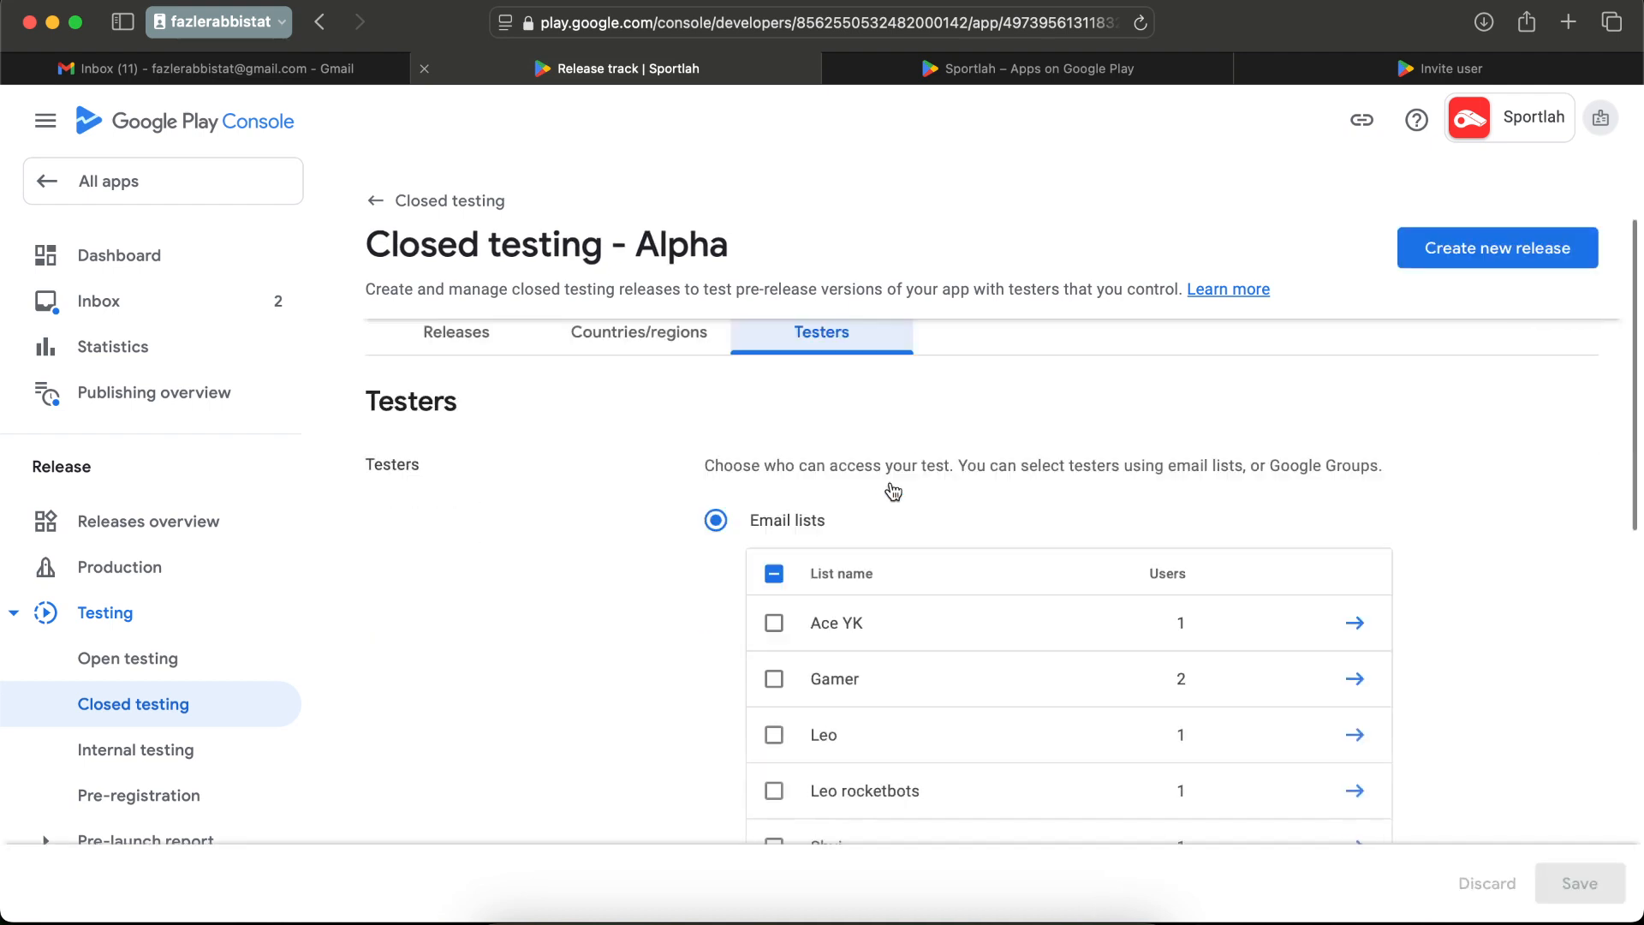
scroll("down", 3)
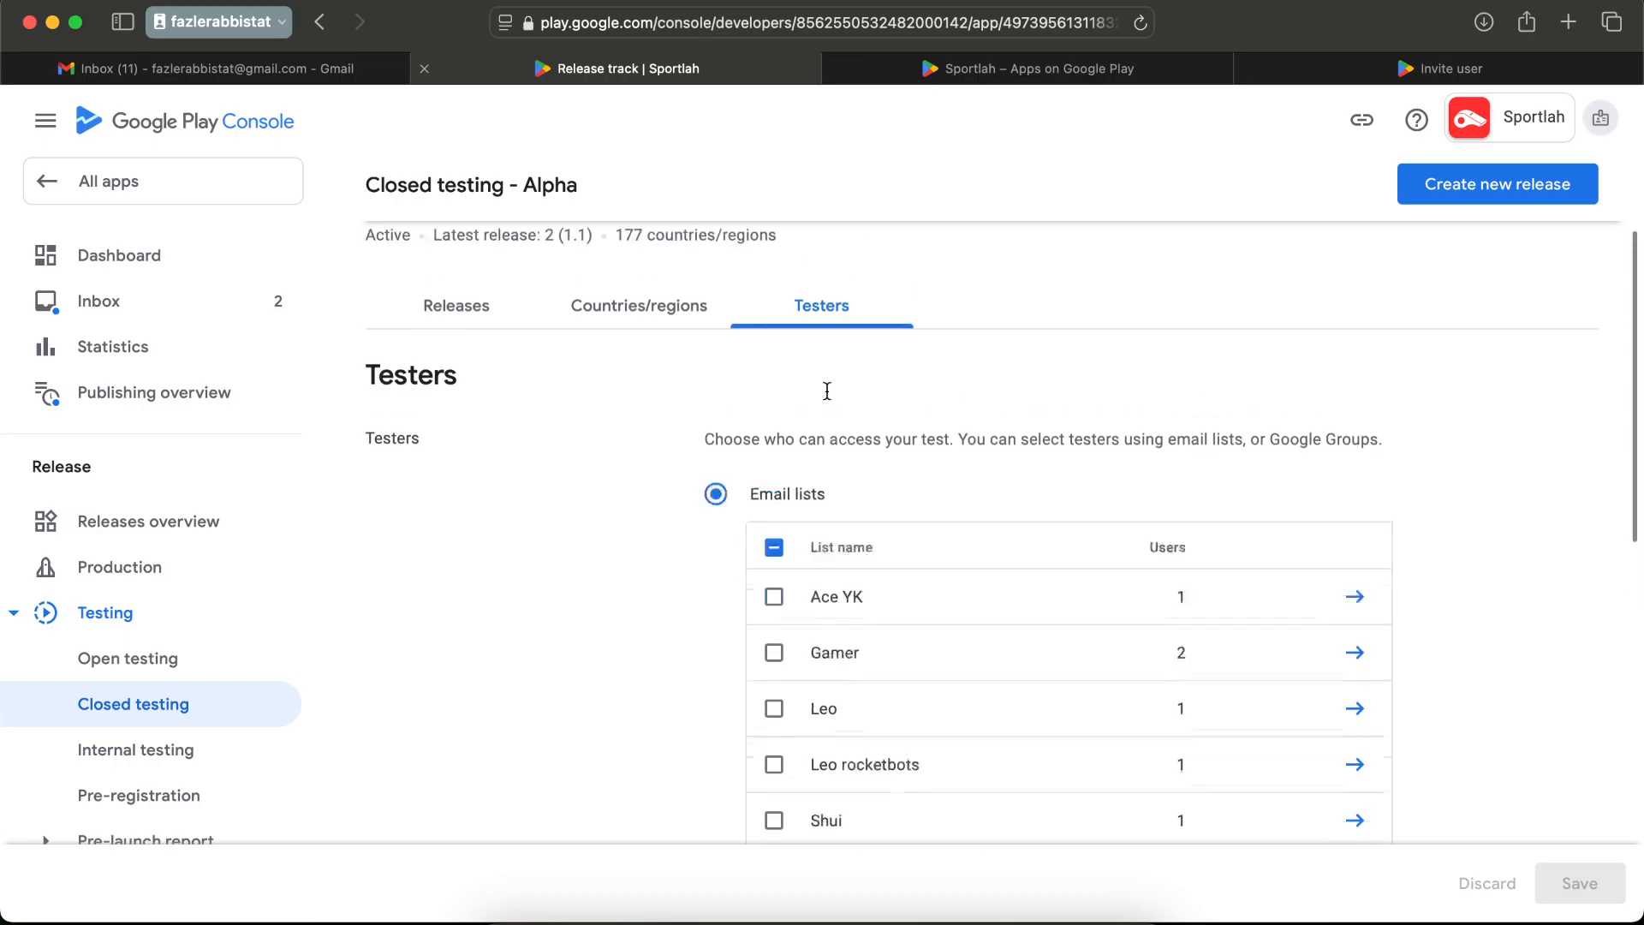
scroll("down", 3)
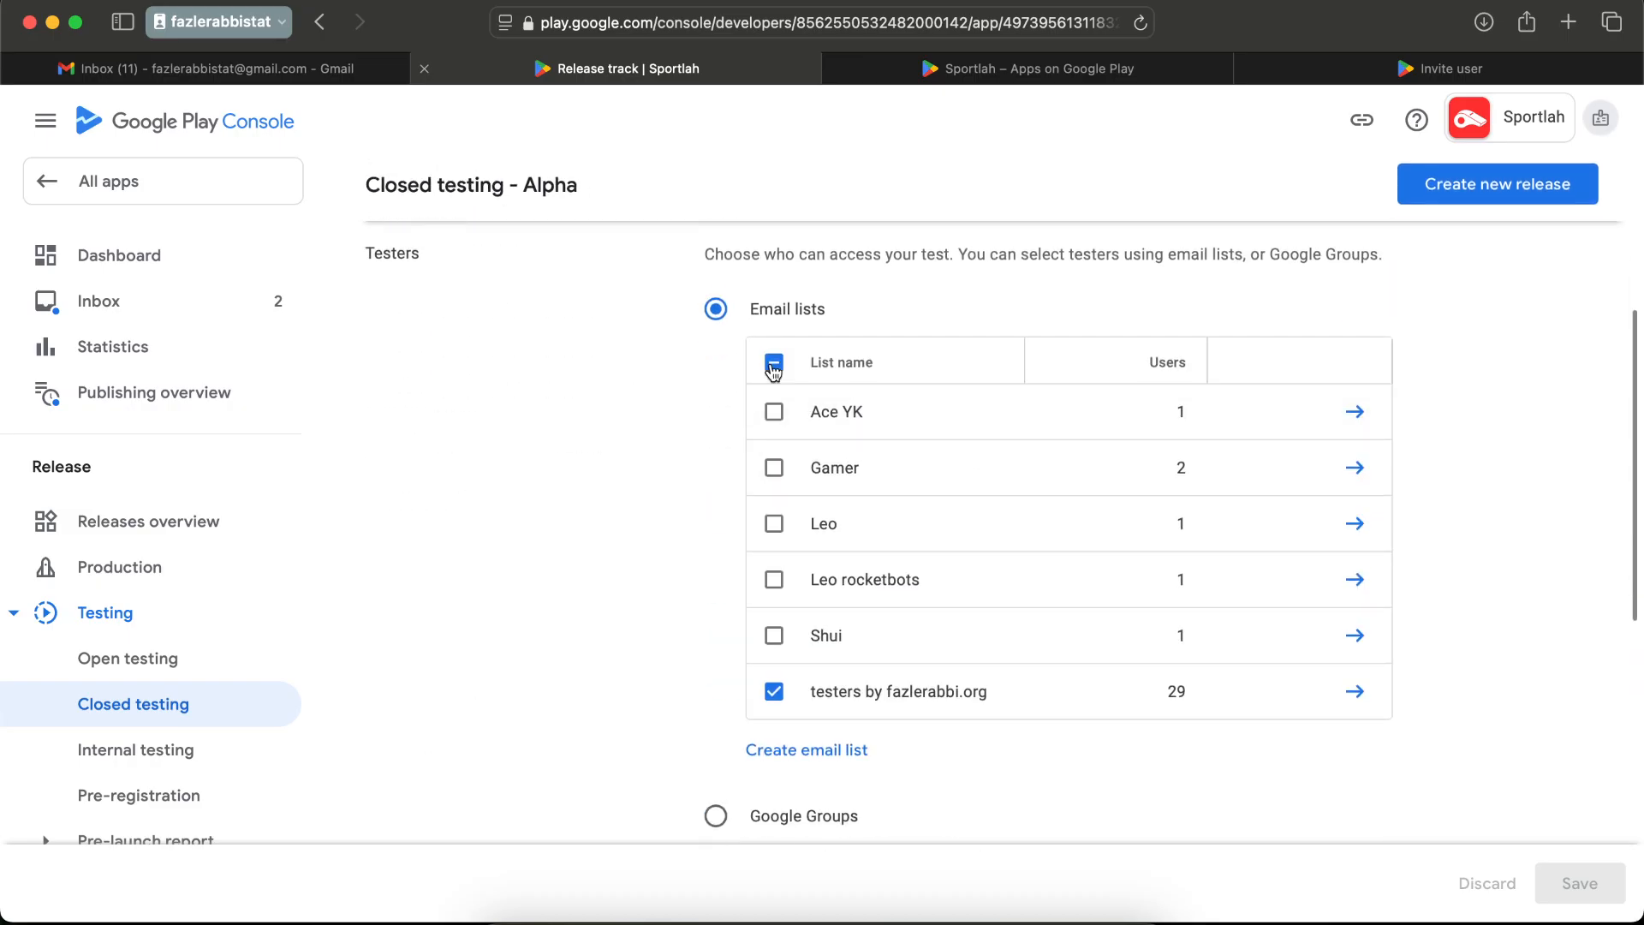
scroll("down", 3)
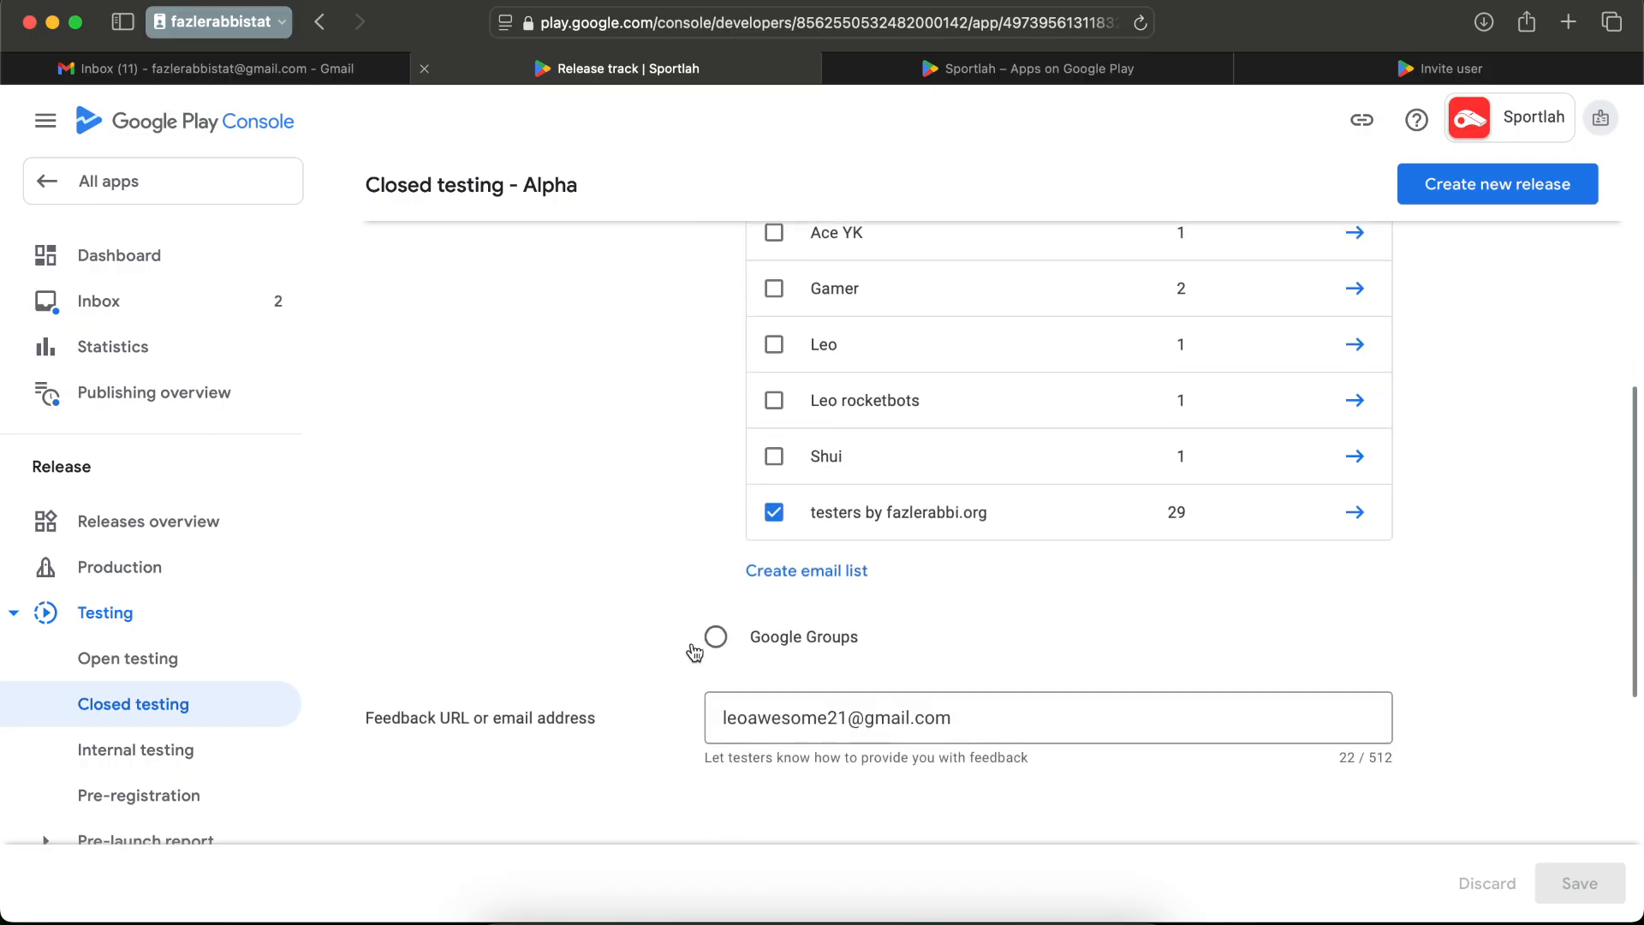
left_click(716, 636)
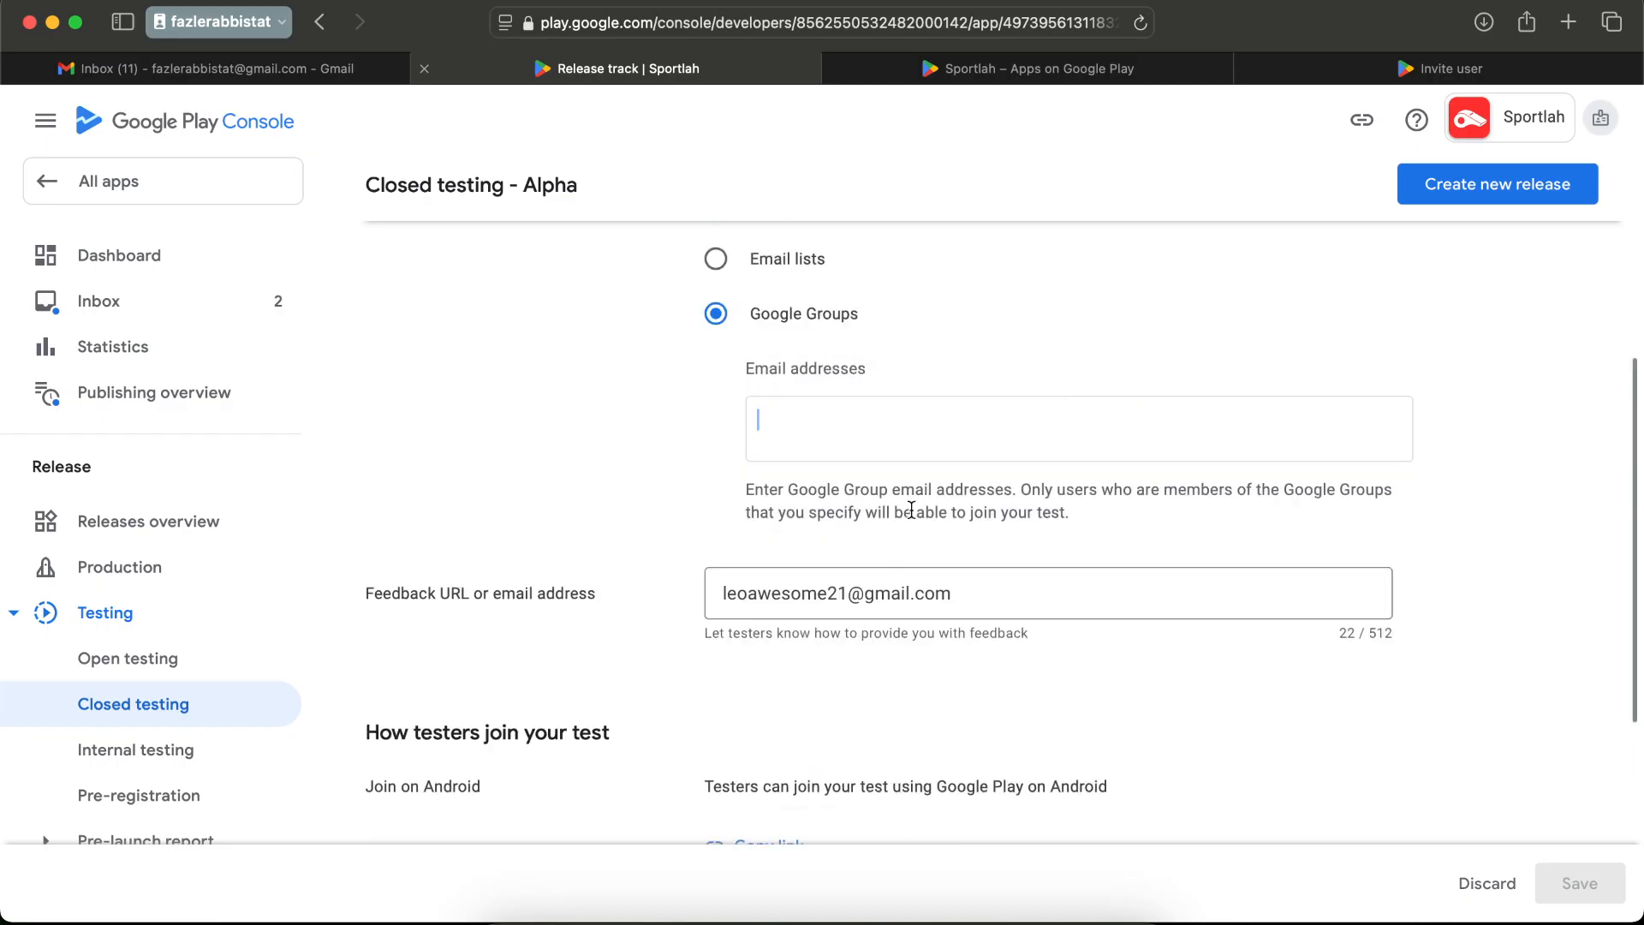
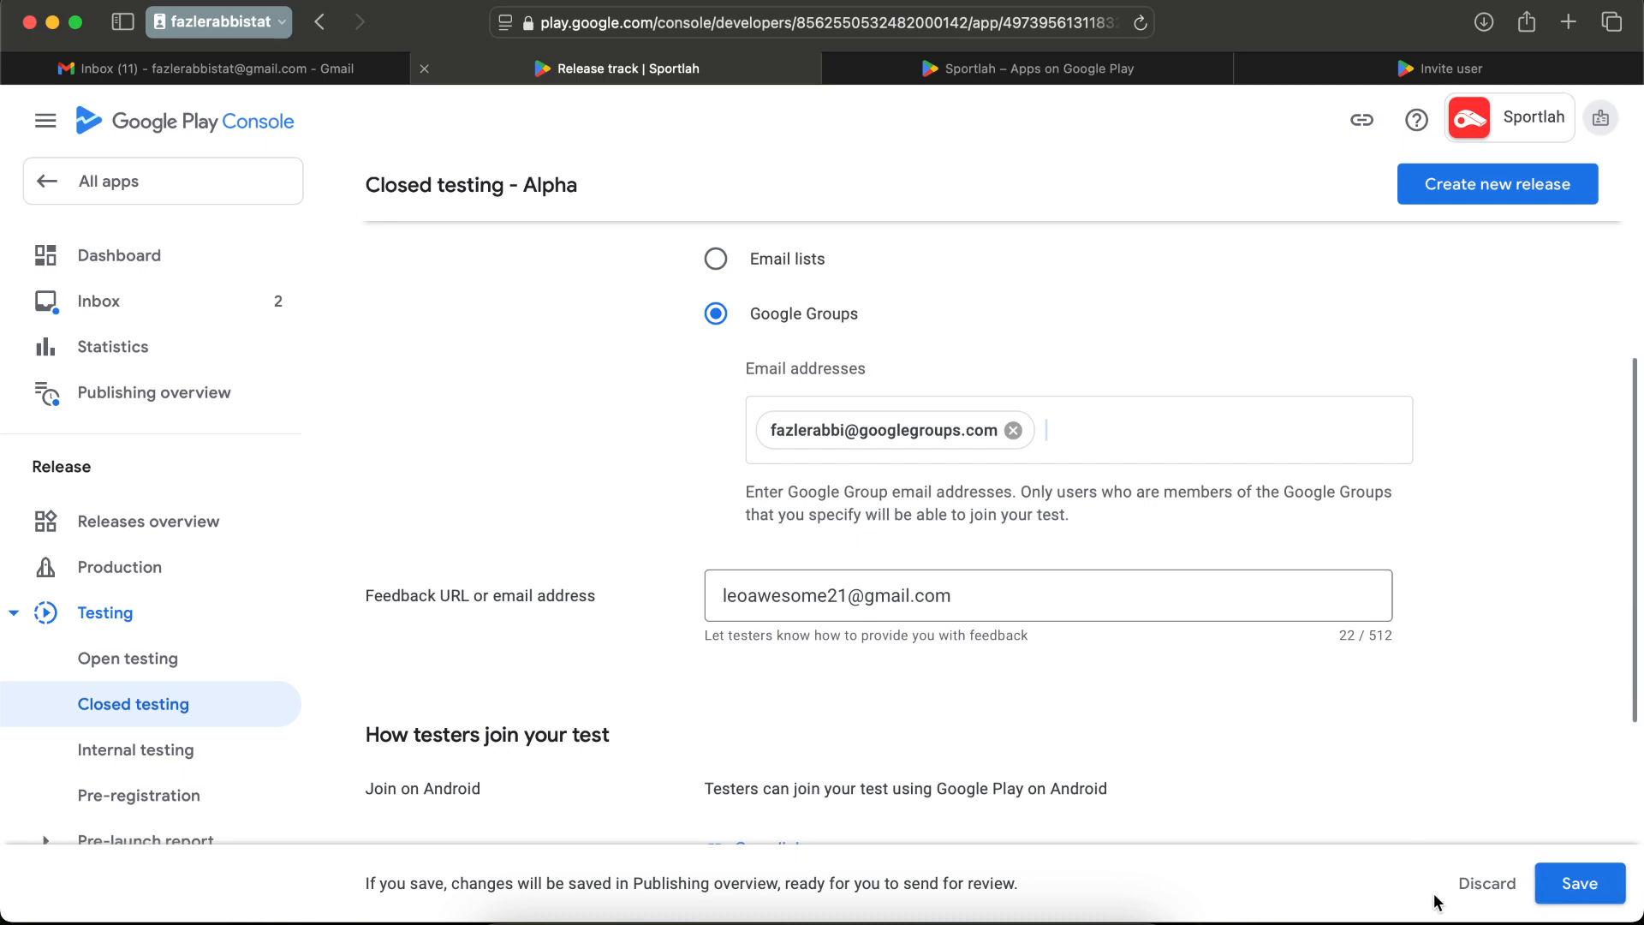
left_click(716, 258)
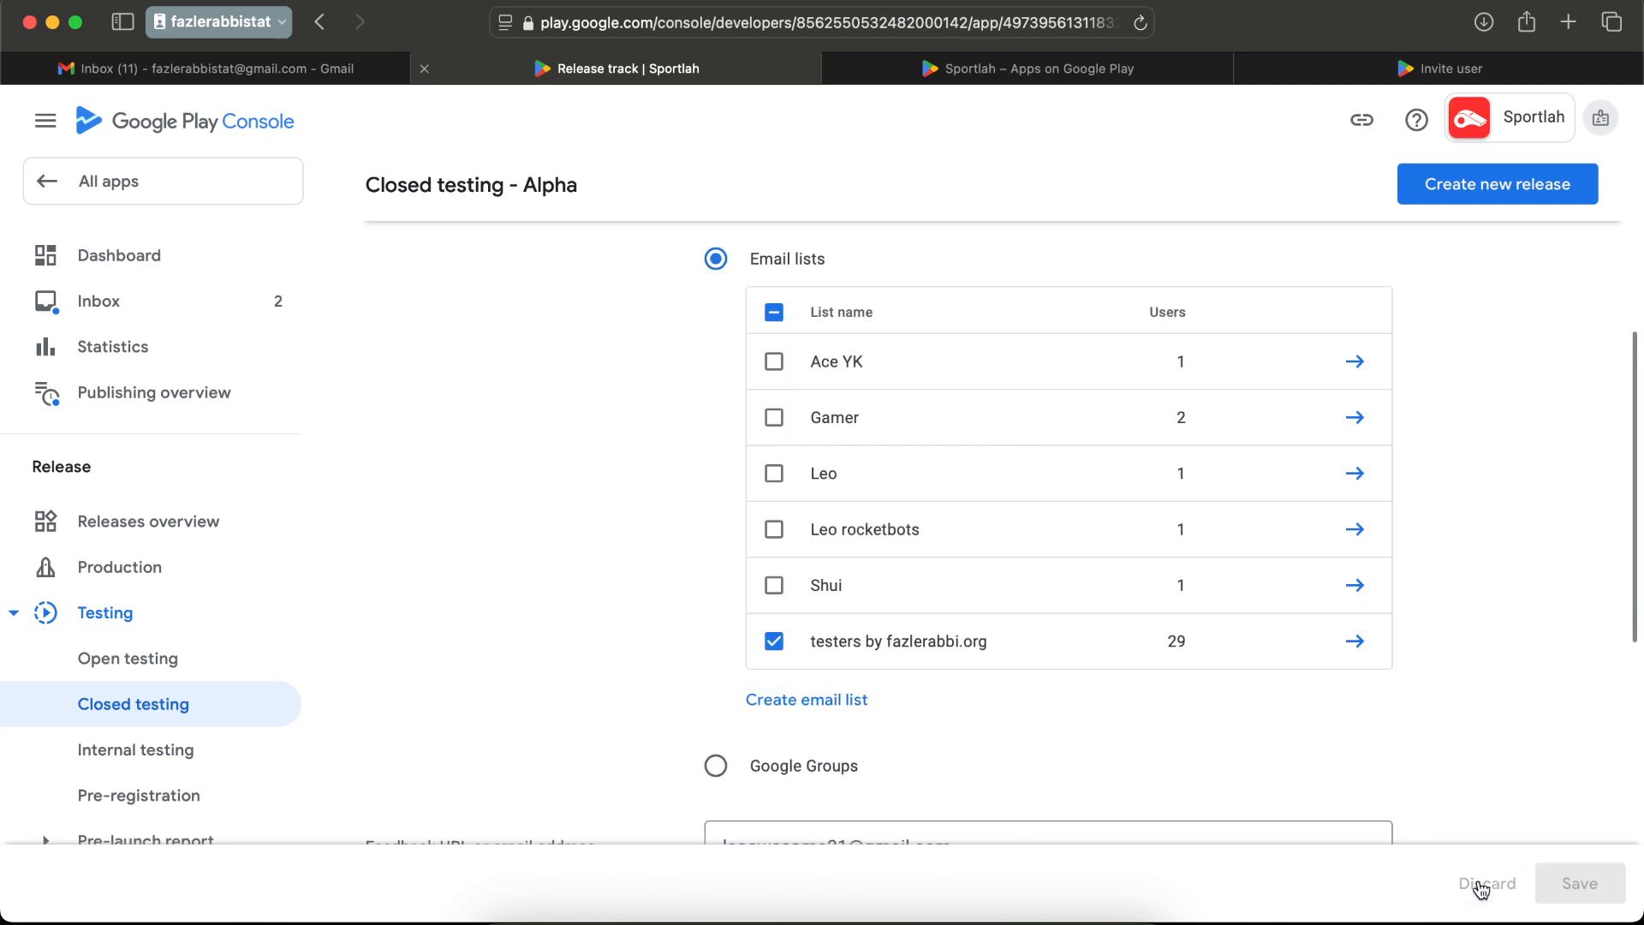
Browse the Alpha track's Countries/regions tab, then its Releases showing release 2 (1.1)
scroll("down", 3)
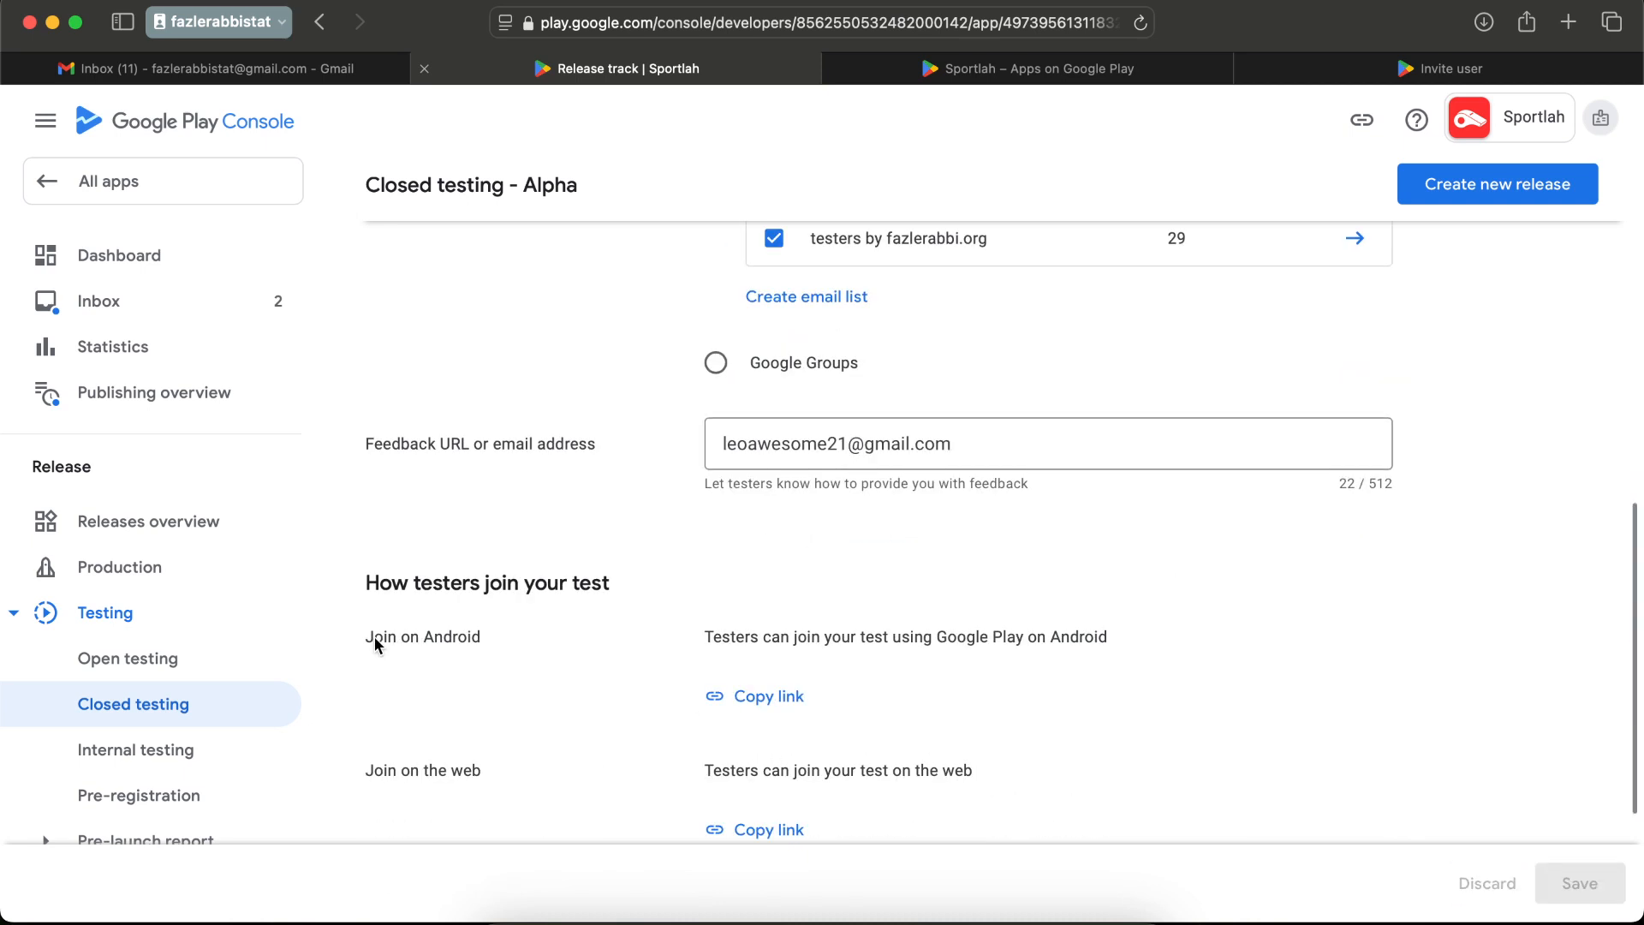
left_click(768, 696)
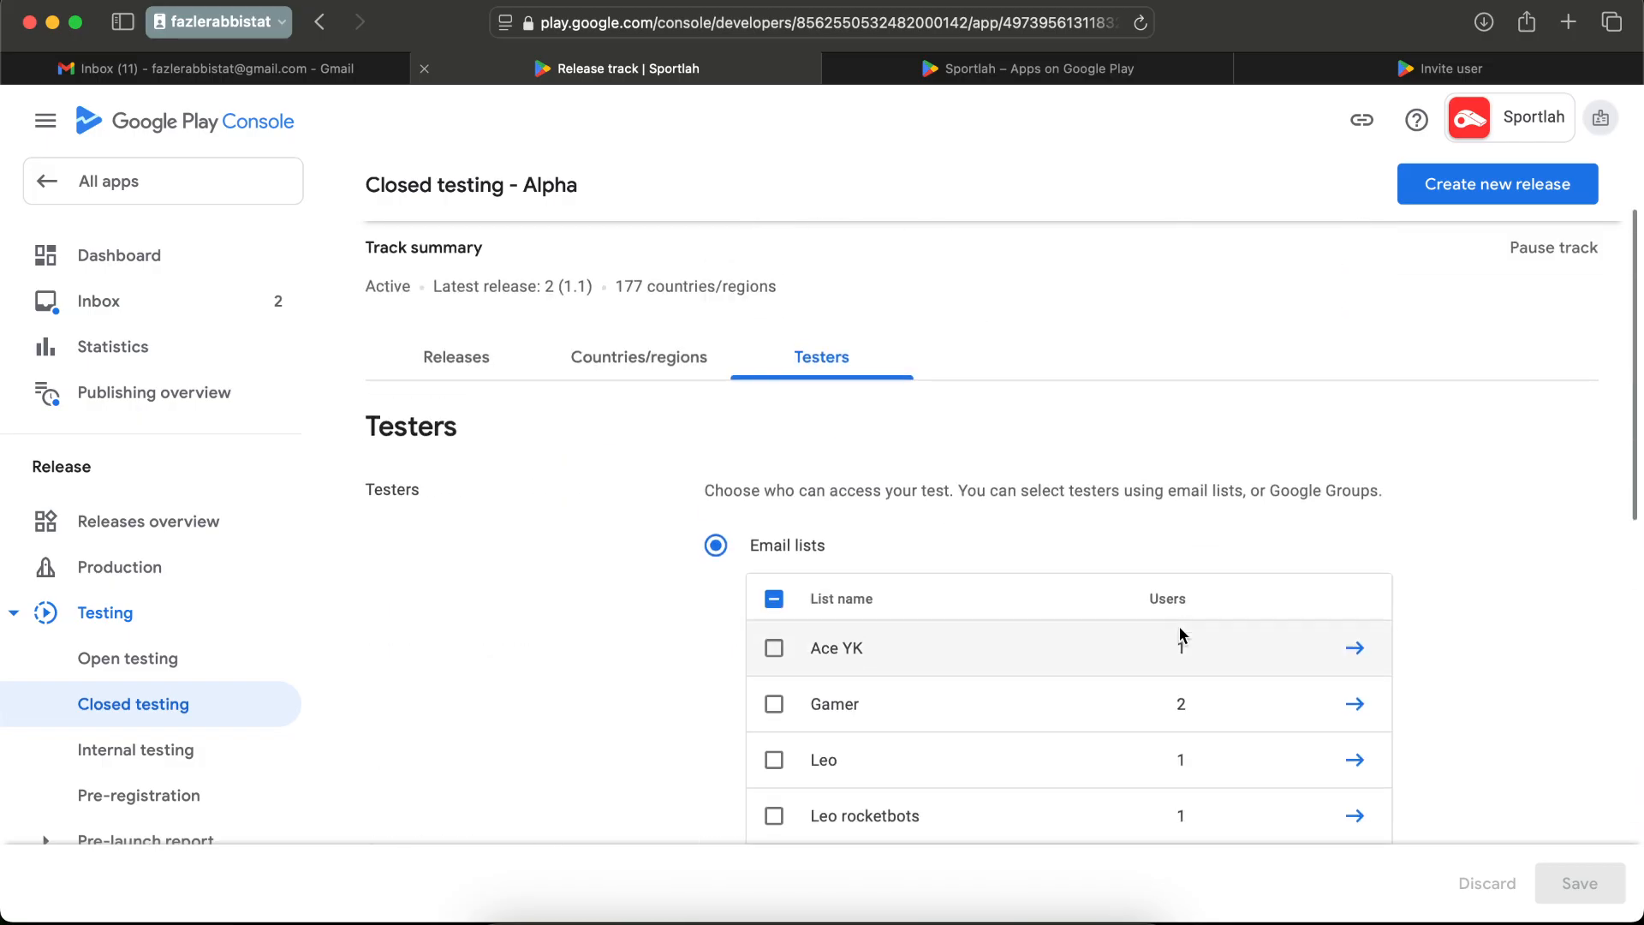
left_click(637, 466)
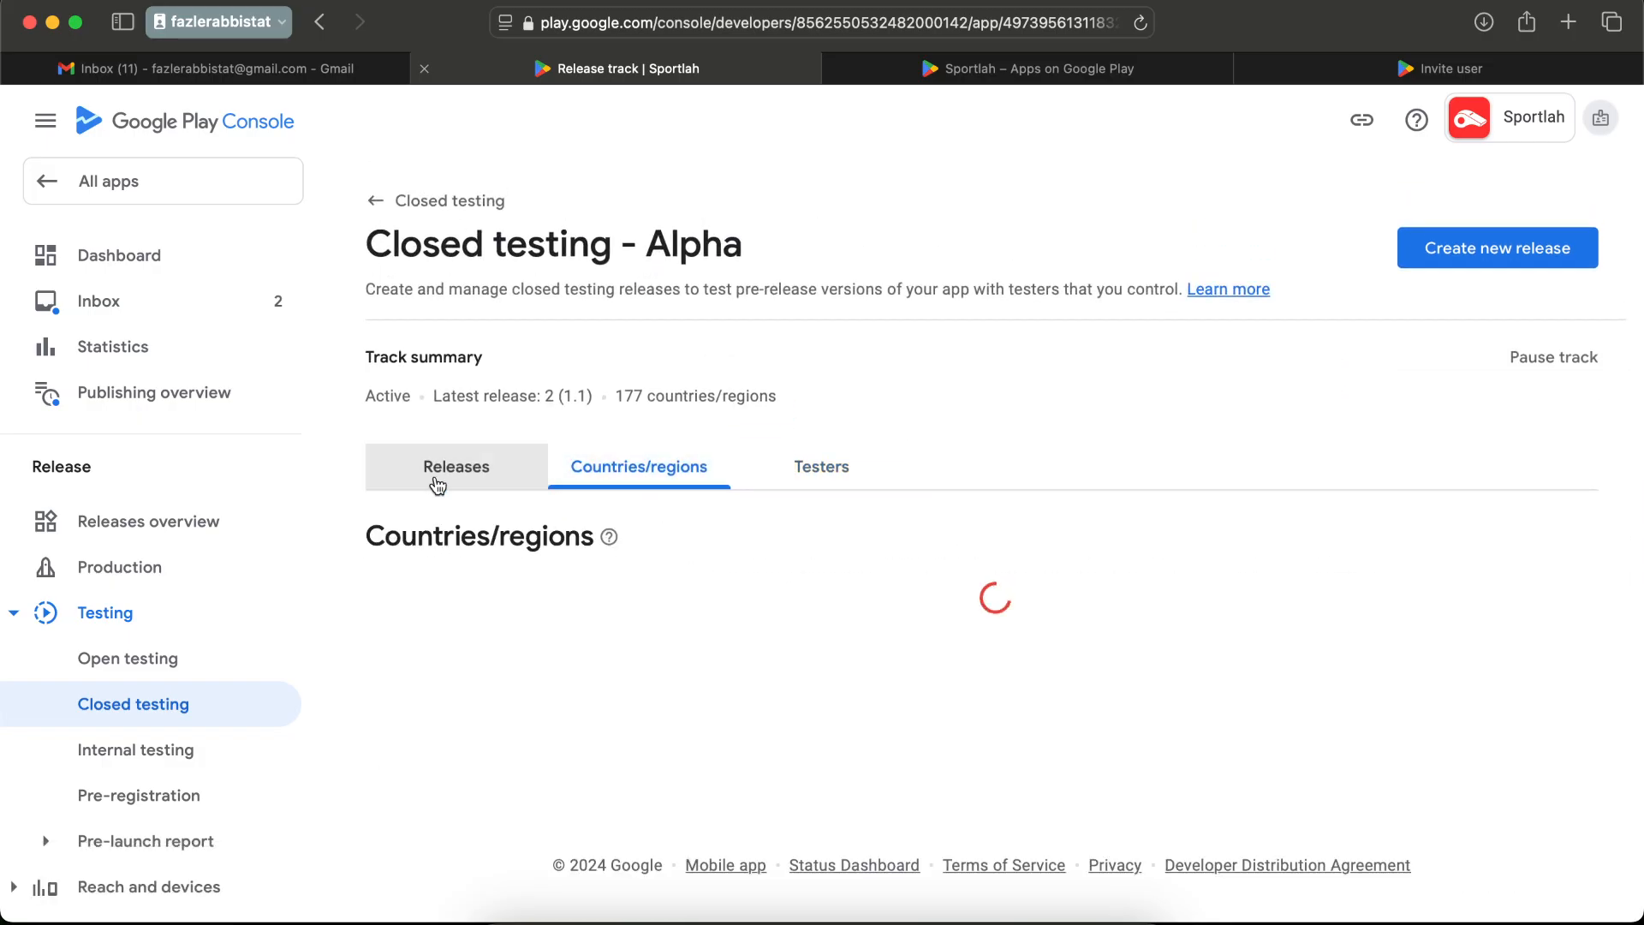
left_click(455, 466)
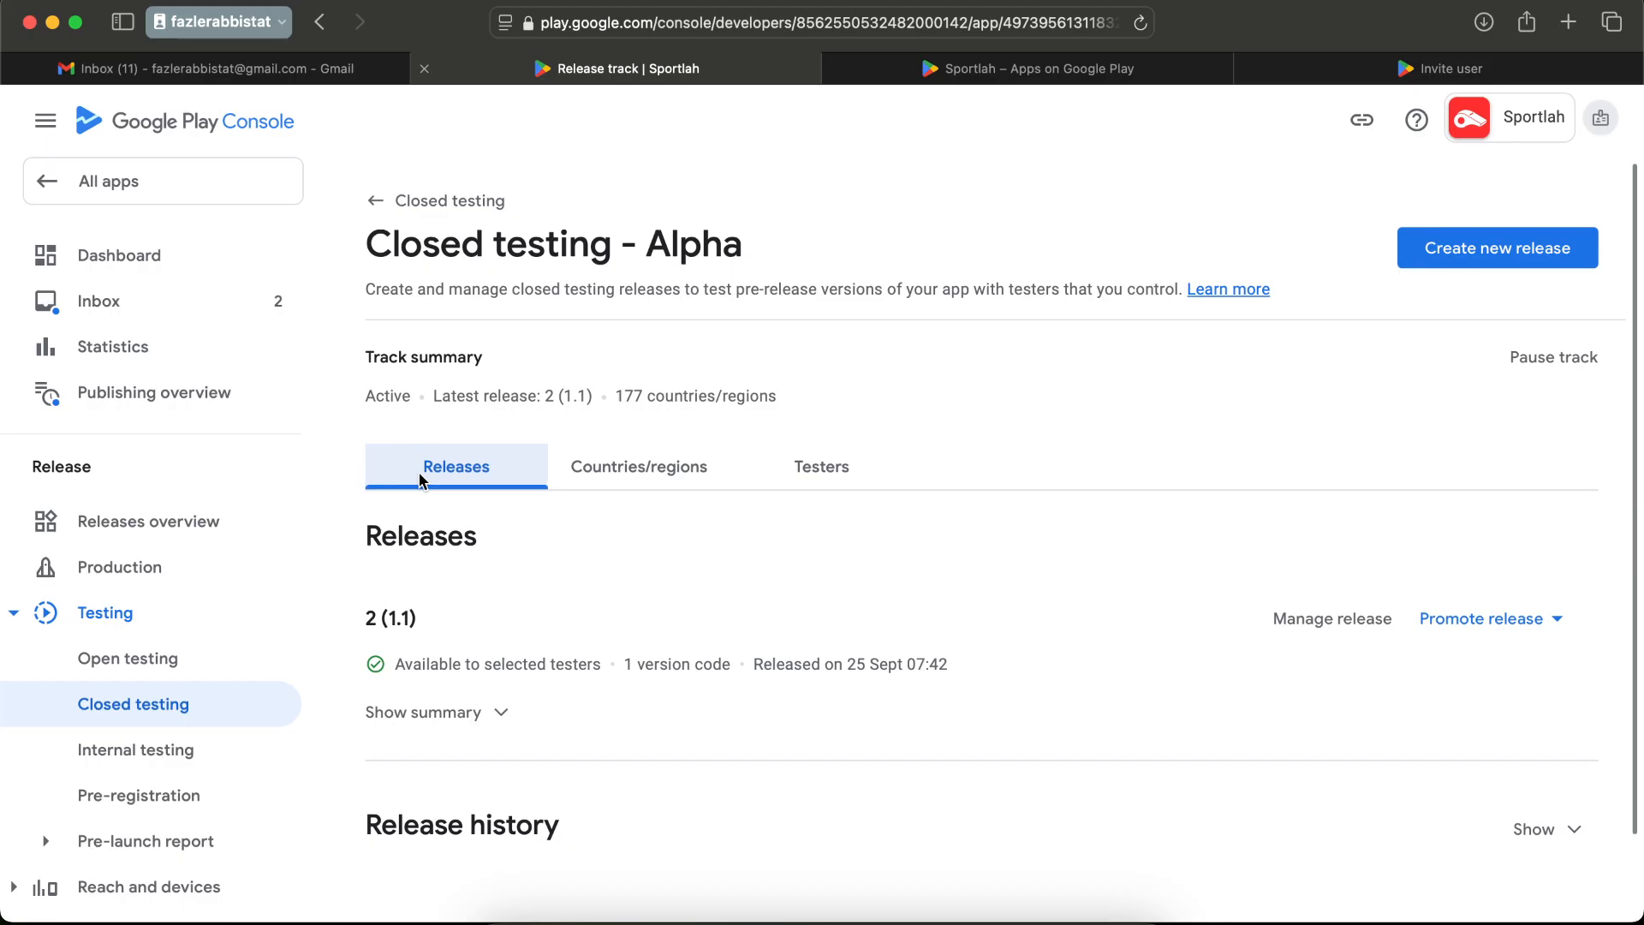